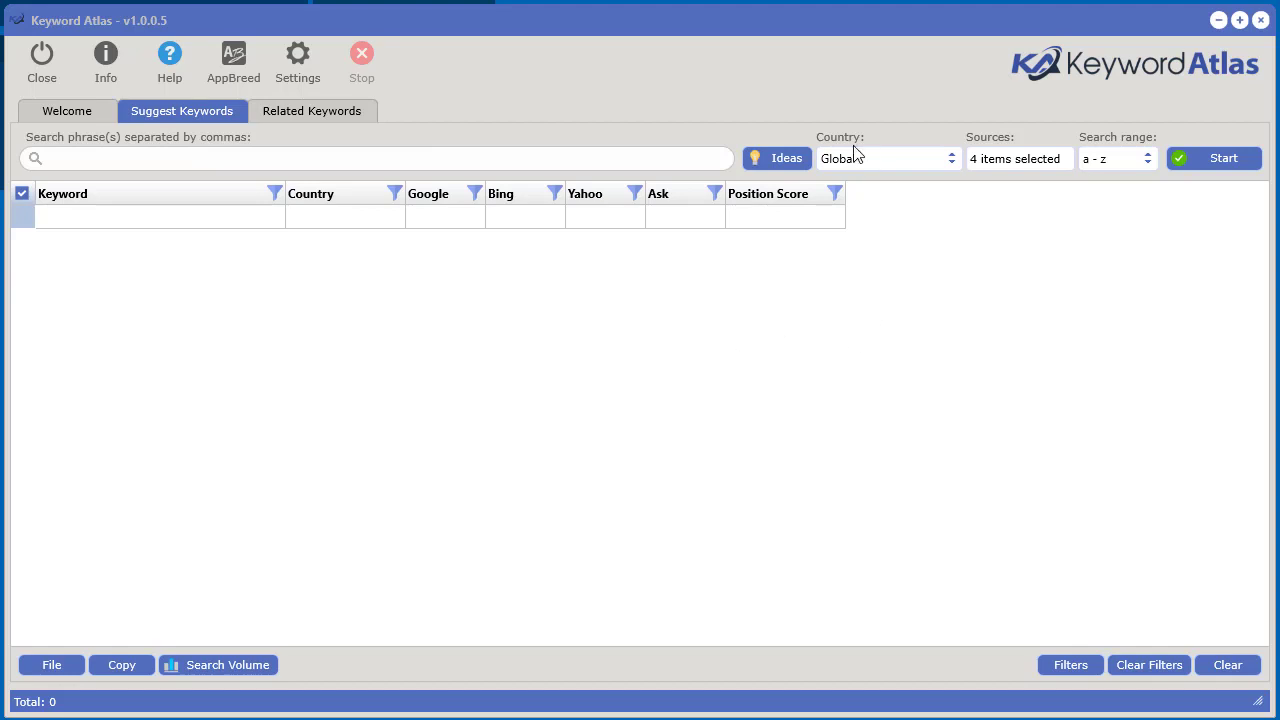
mouse_move(781, 227)
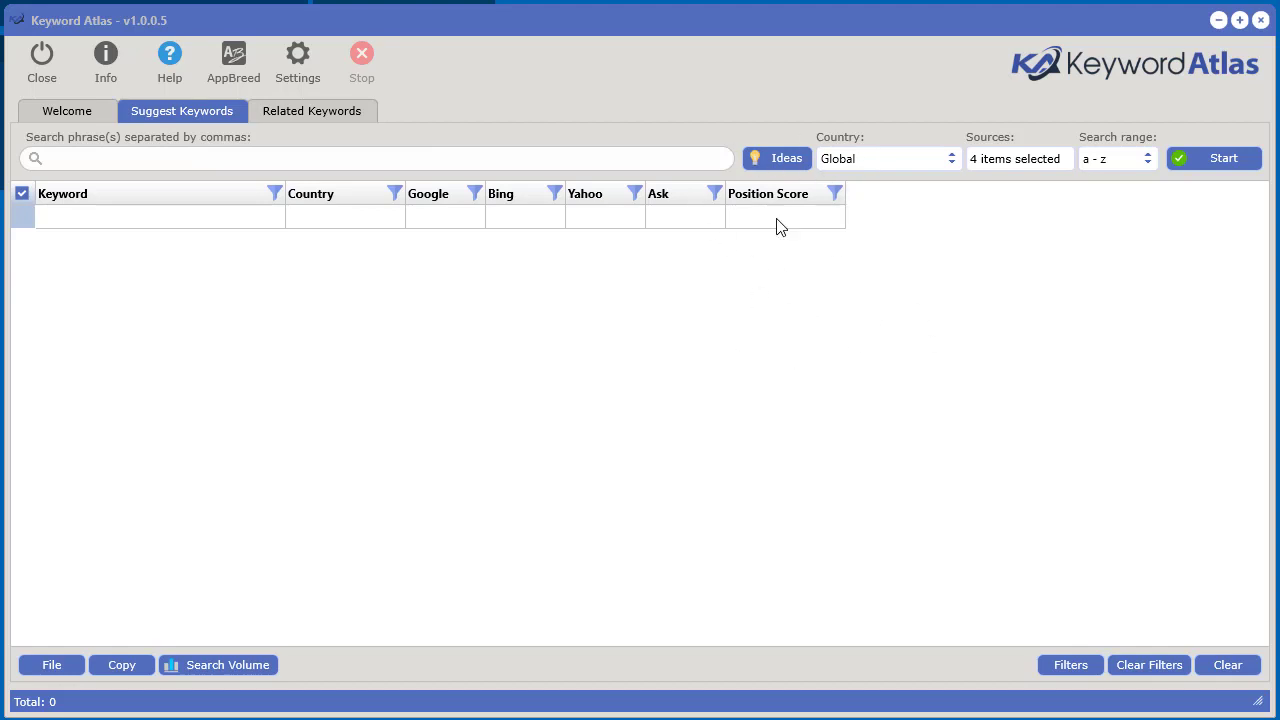
mouse_move(644, 484)
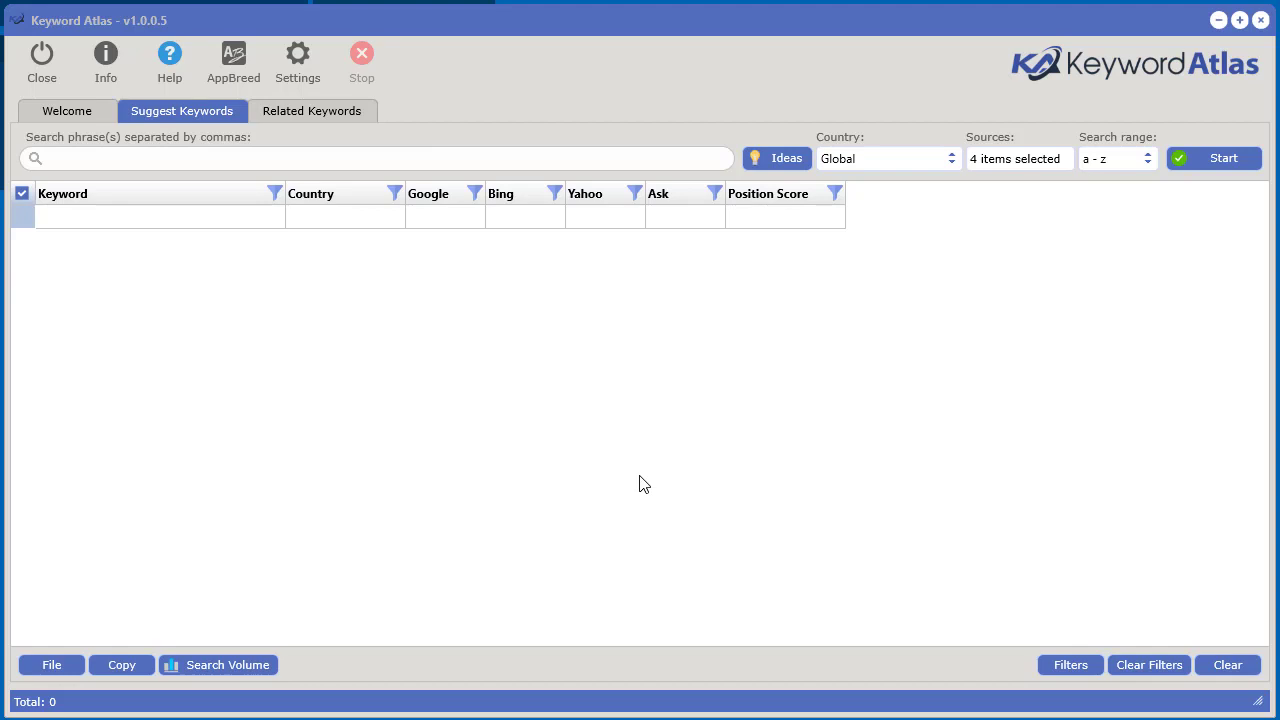
mouse_move(543, 390)
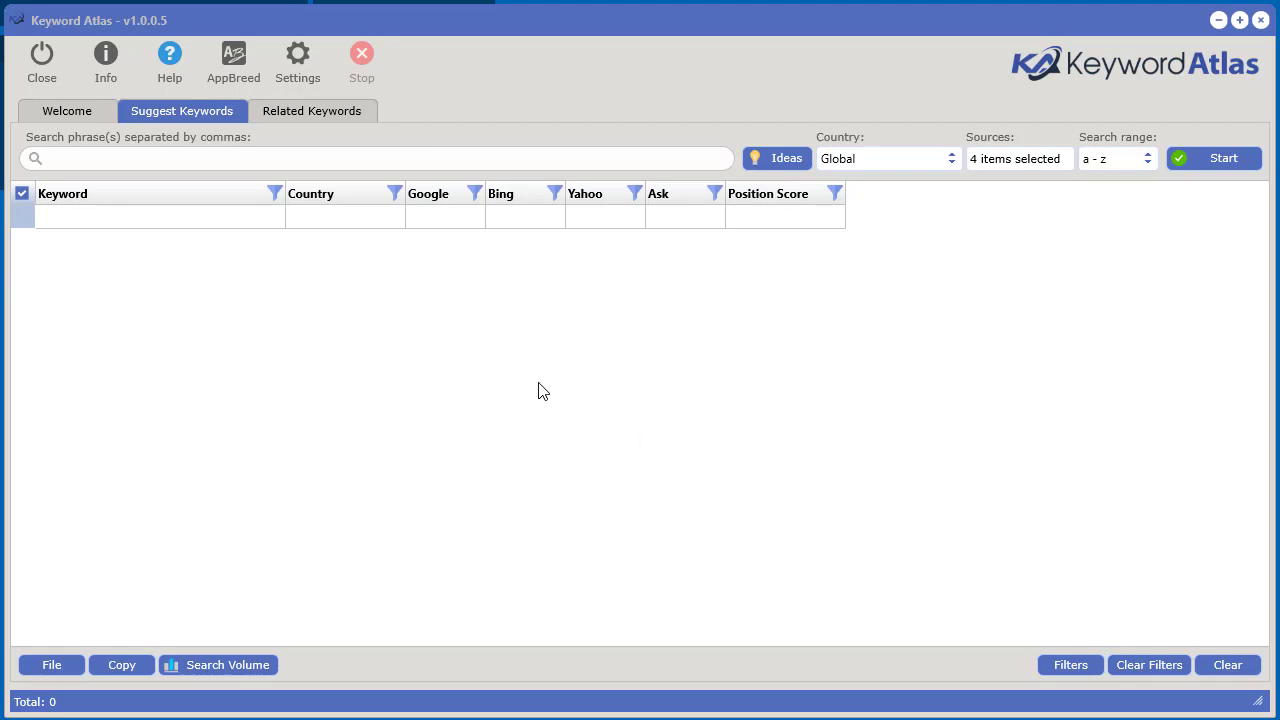
Enter 'wedding' as the search phrase on the Suggest Keywords tab
click(378, 158)
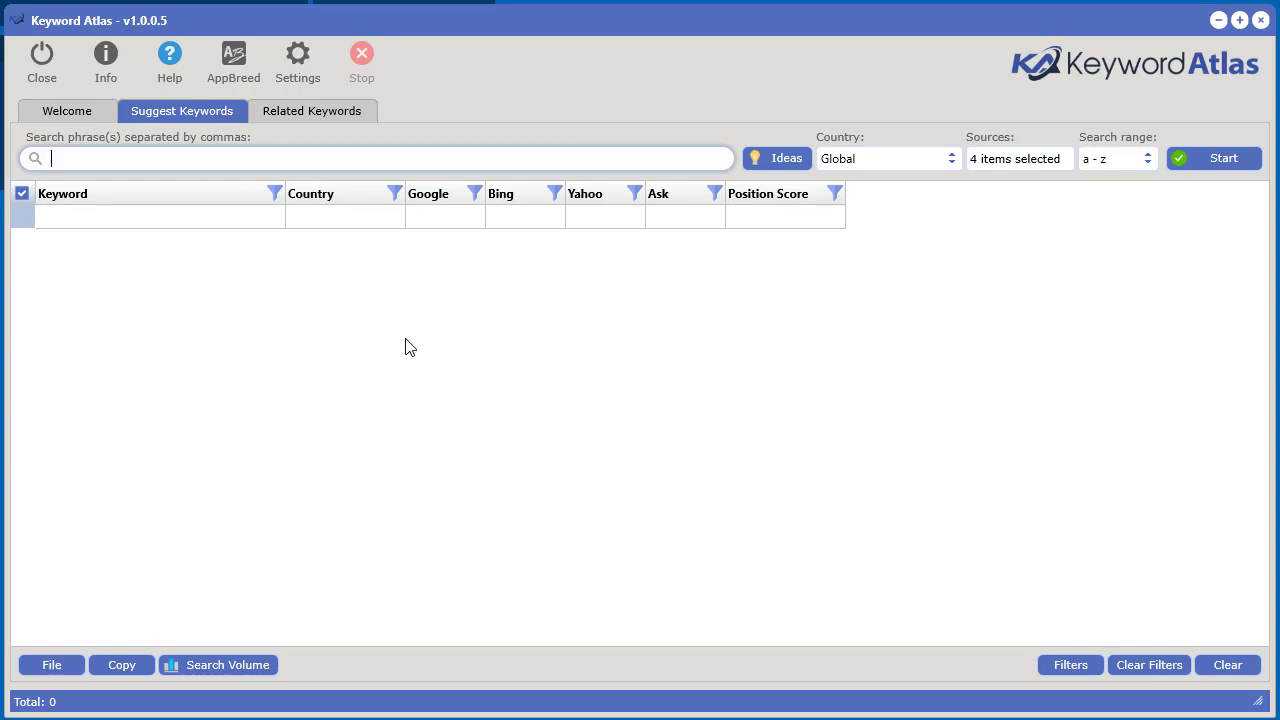
text(wedding)
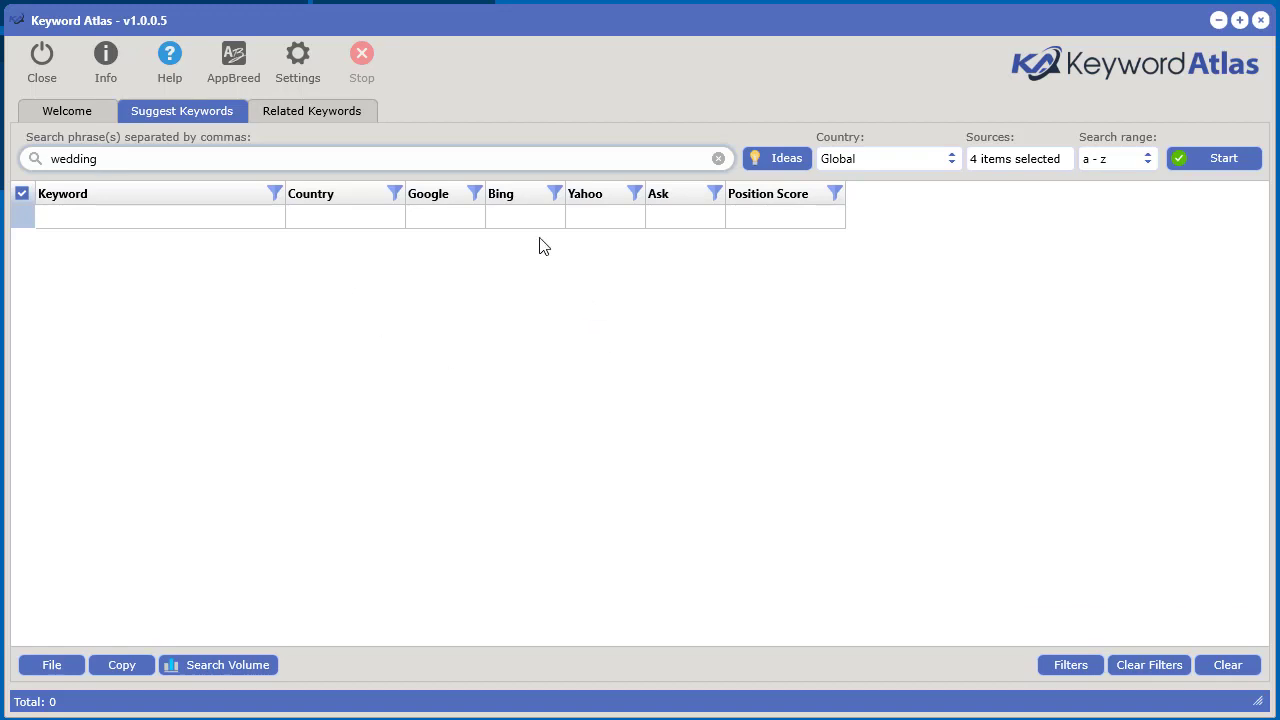
Confirm Country is Global and sources are Google, Bing, Yahoo and Ask
click(888, 158)
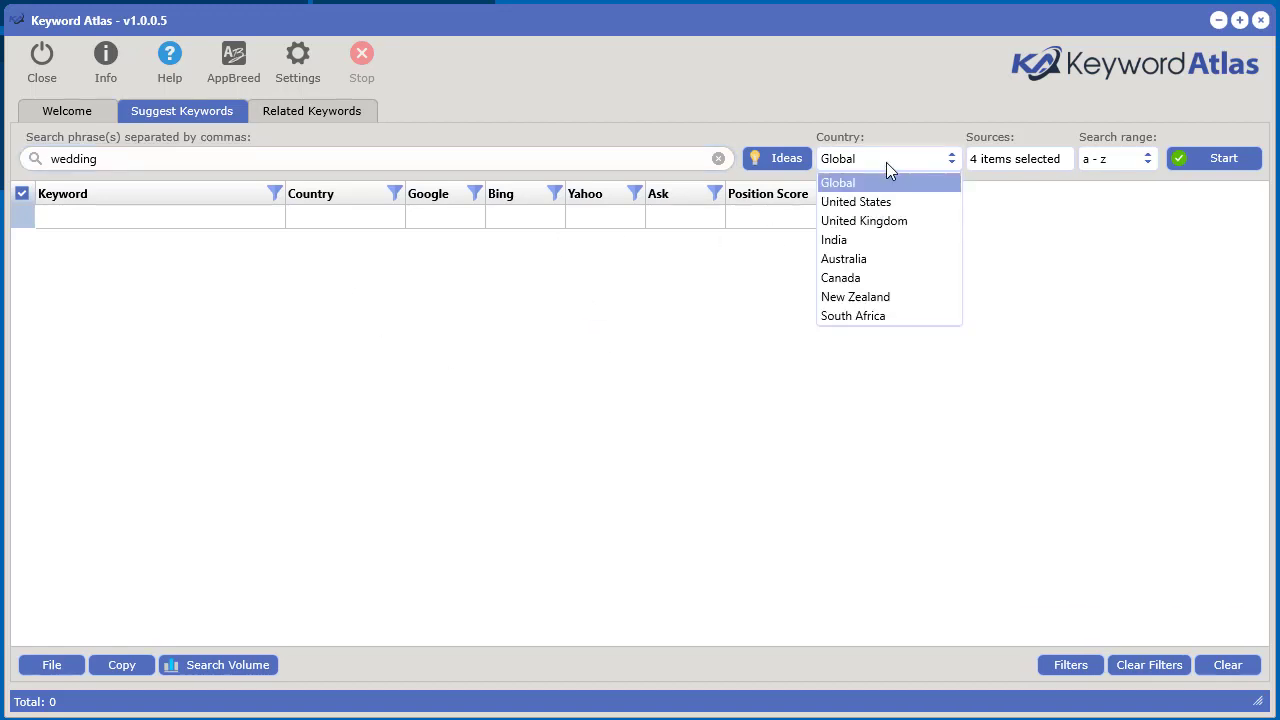
click(1018, 158)
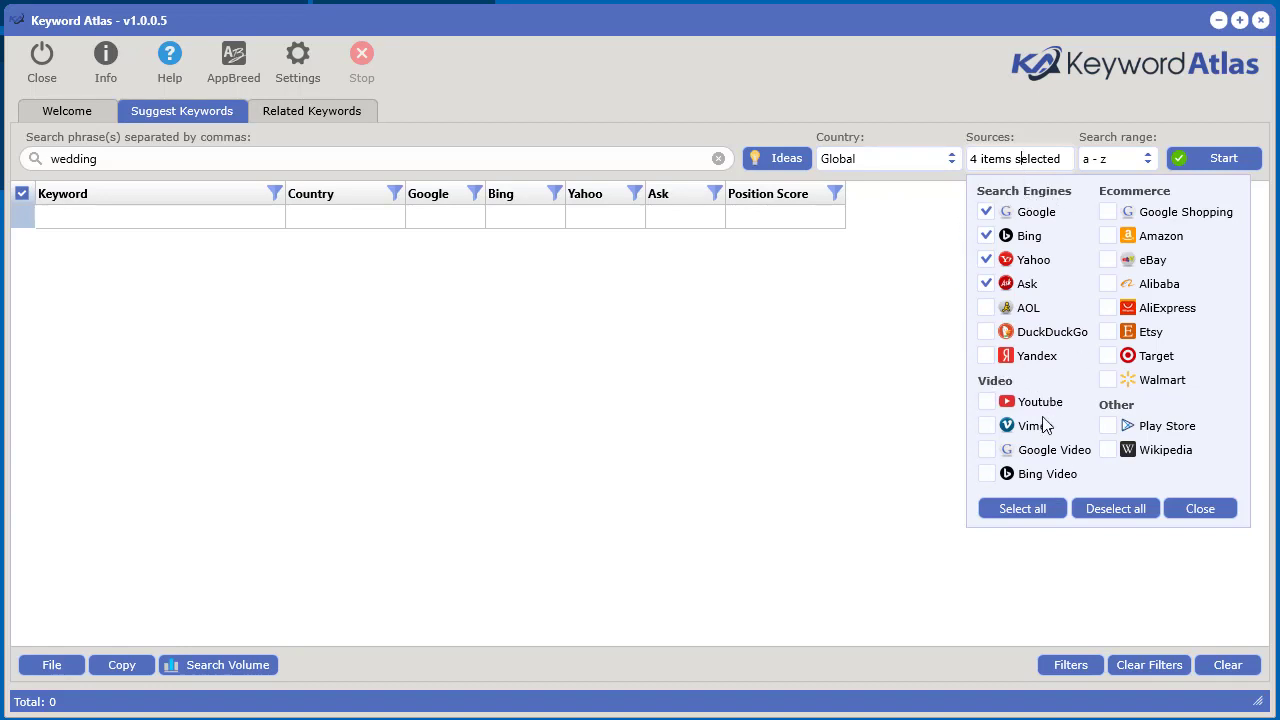
mouse_move(1095, 442)
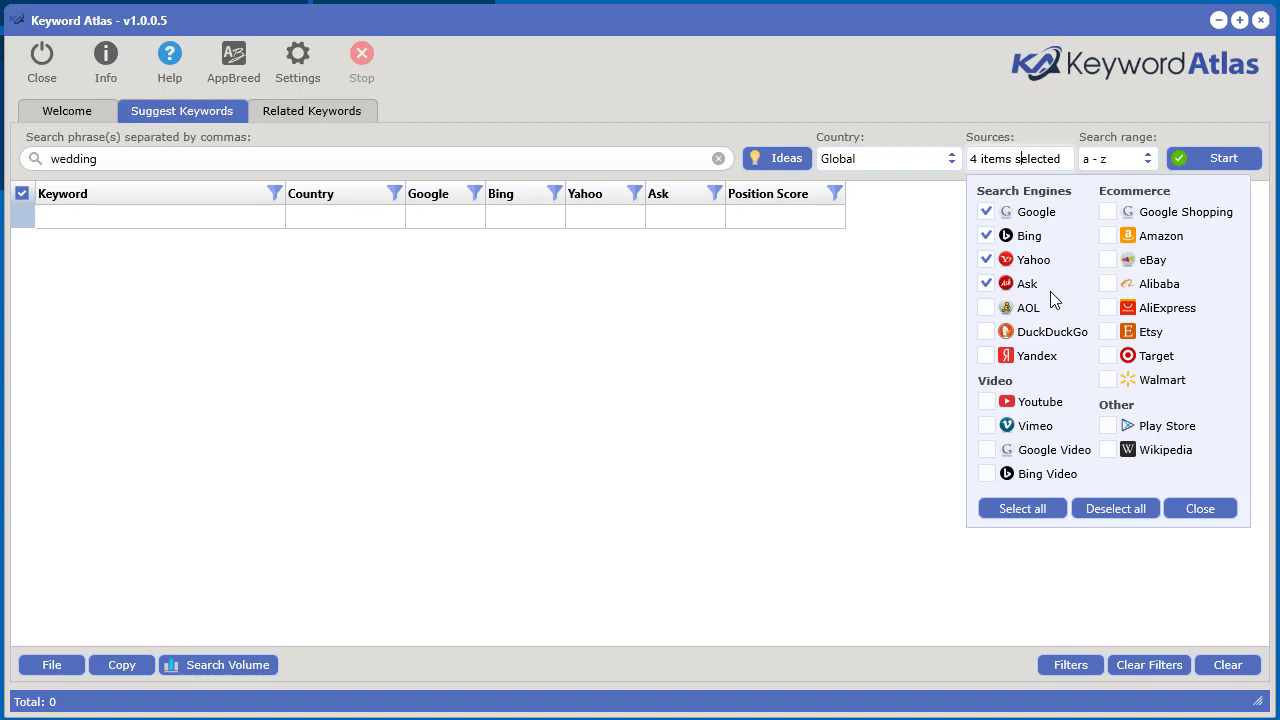
mouse_move(1067, 268)
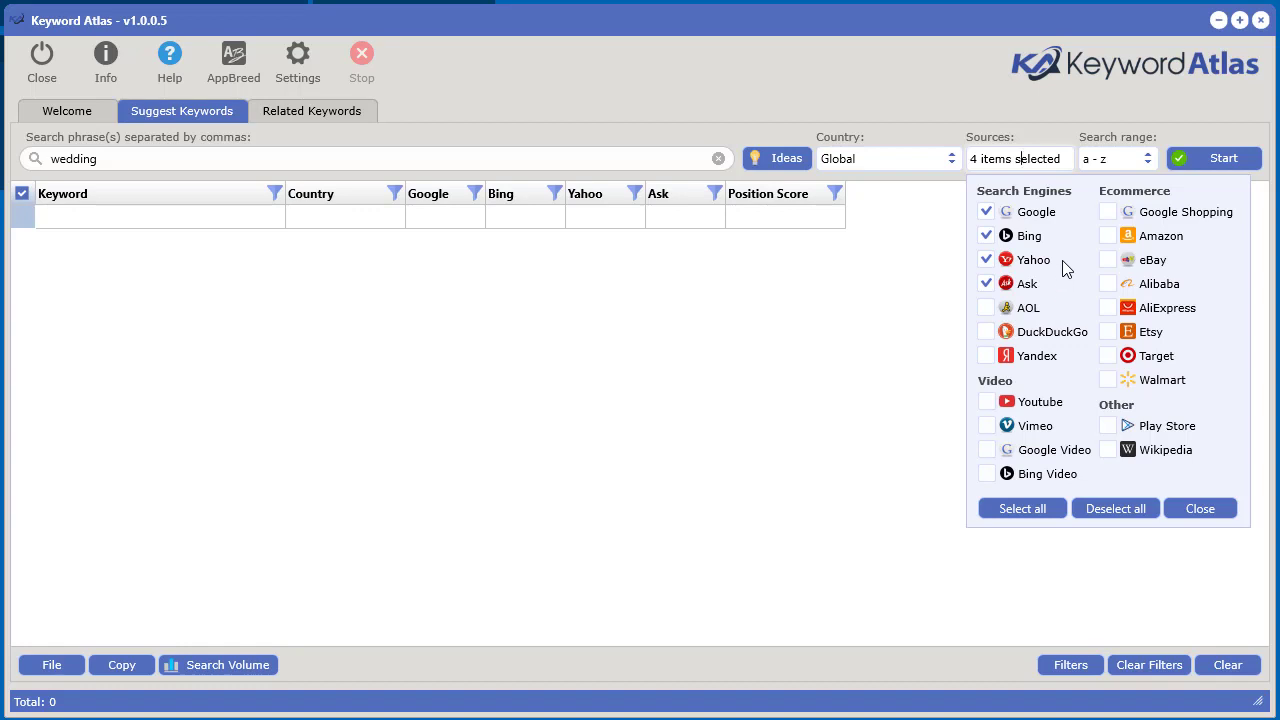
mouse_move(1045, 262)
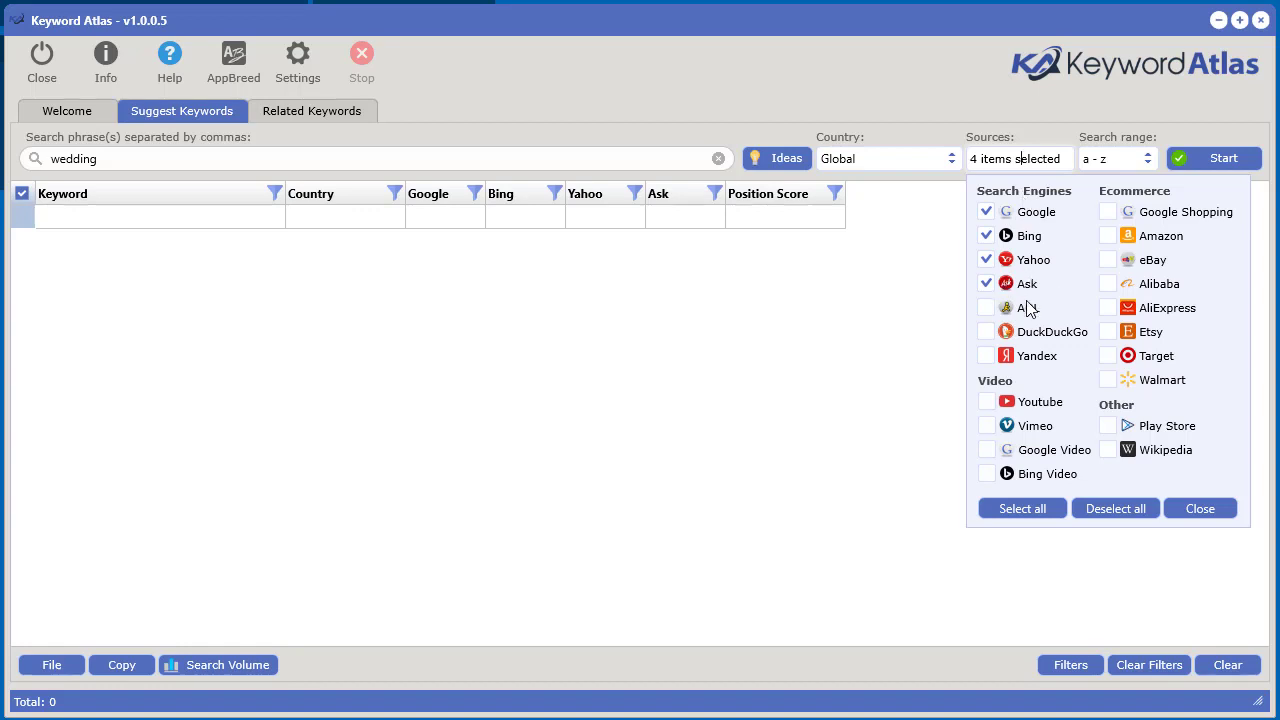
mouse_move(635, 384)
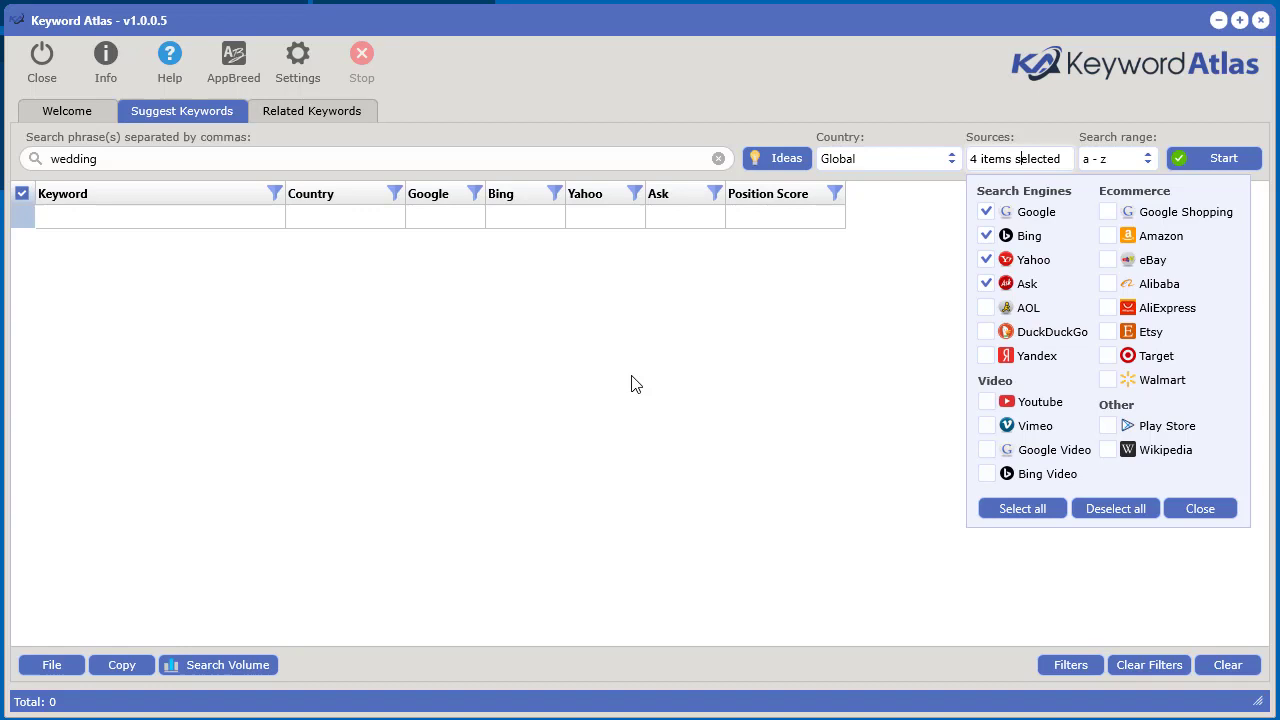
mouse_move(592, 390)
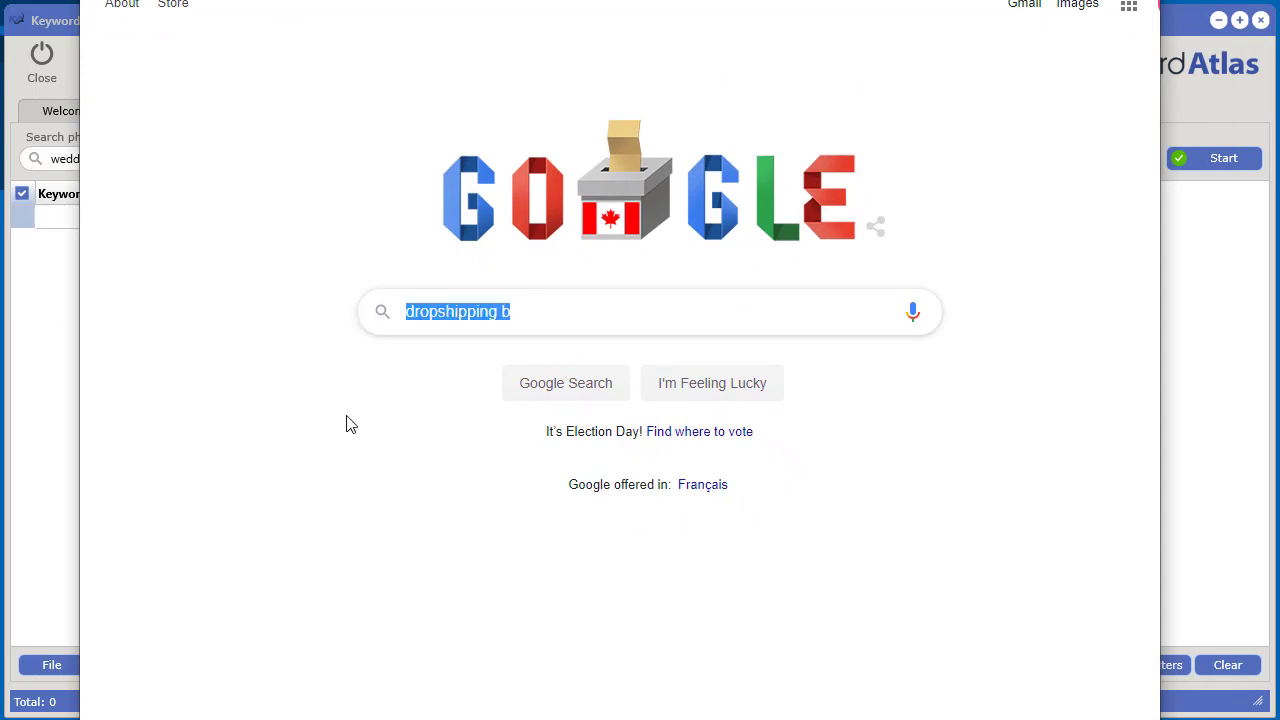
Type 'wedding' into Google search to view its autocomplete suggestions
text(wedding a)
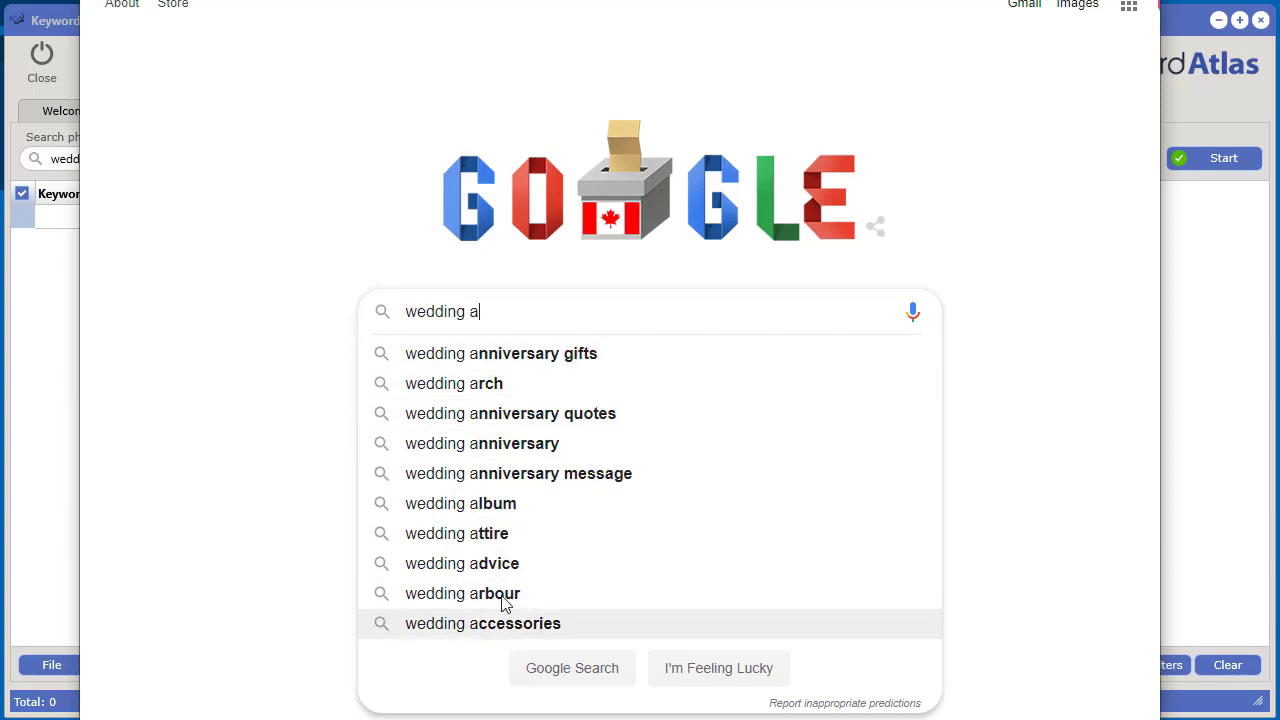
mouse_move(568, 366)
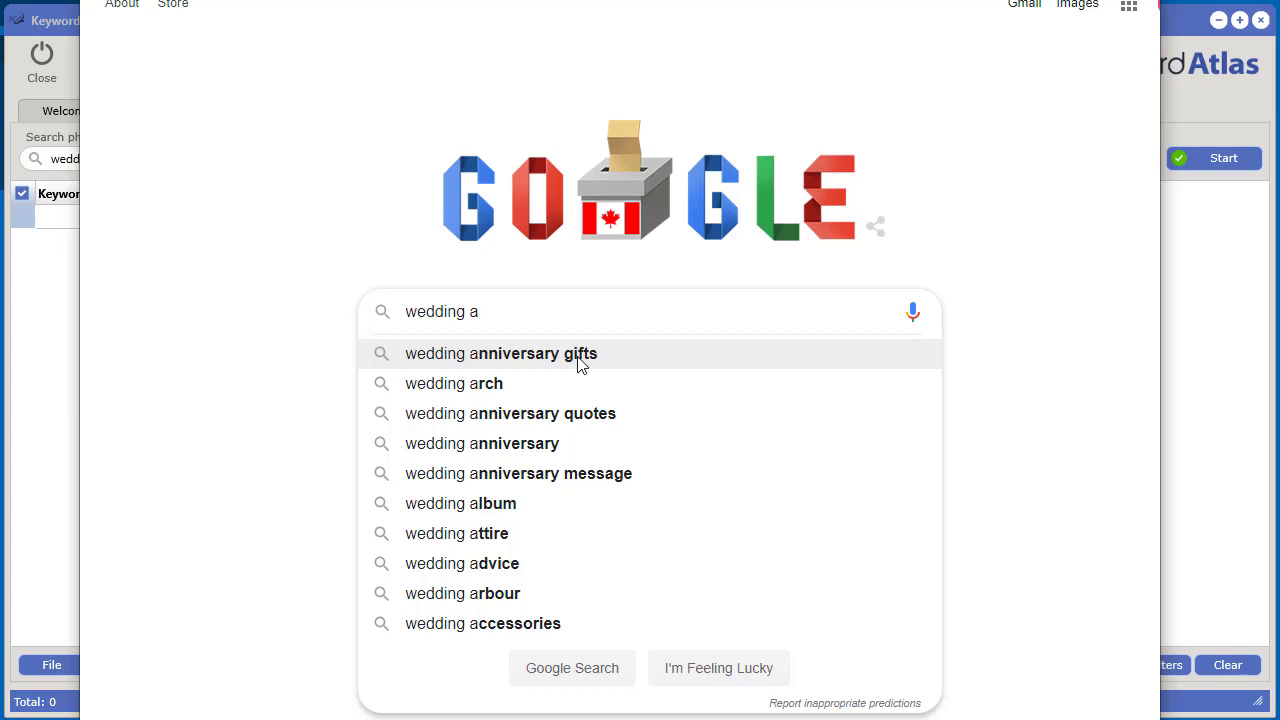
mouse_move(453, 363)
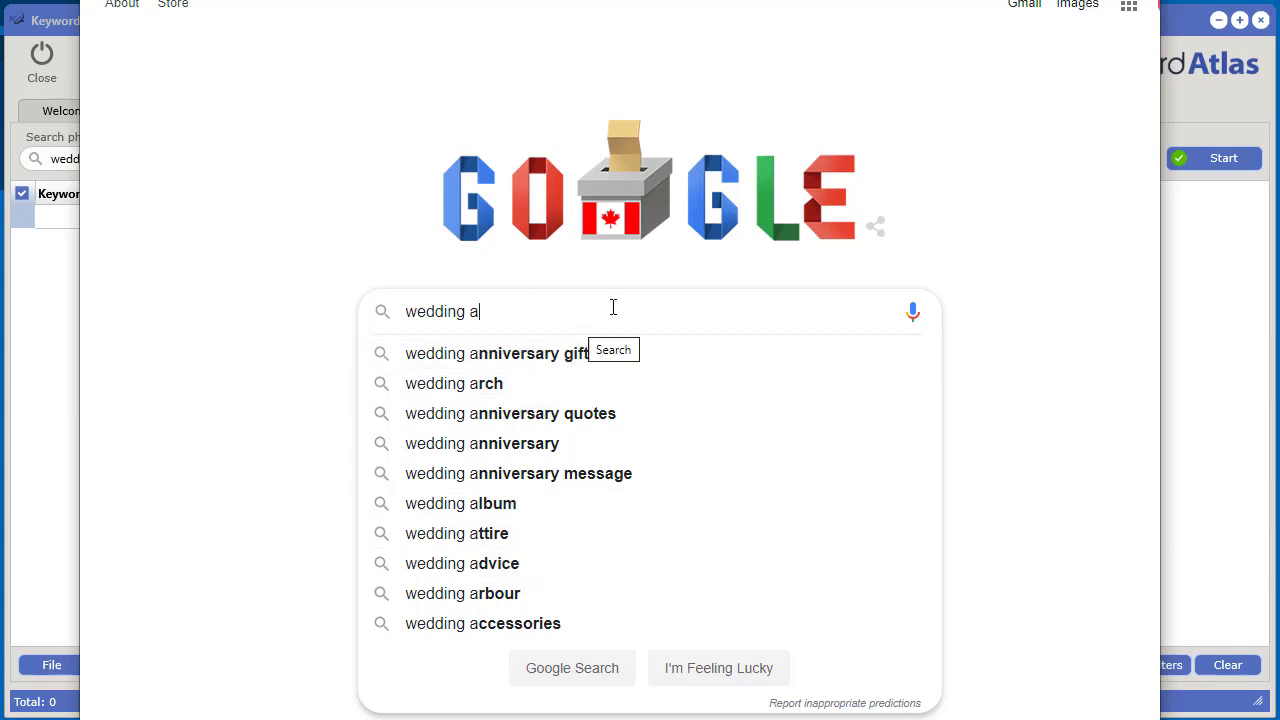
mouse_move(465, 363)
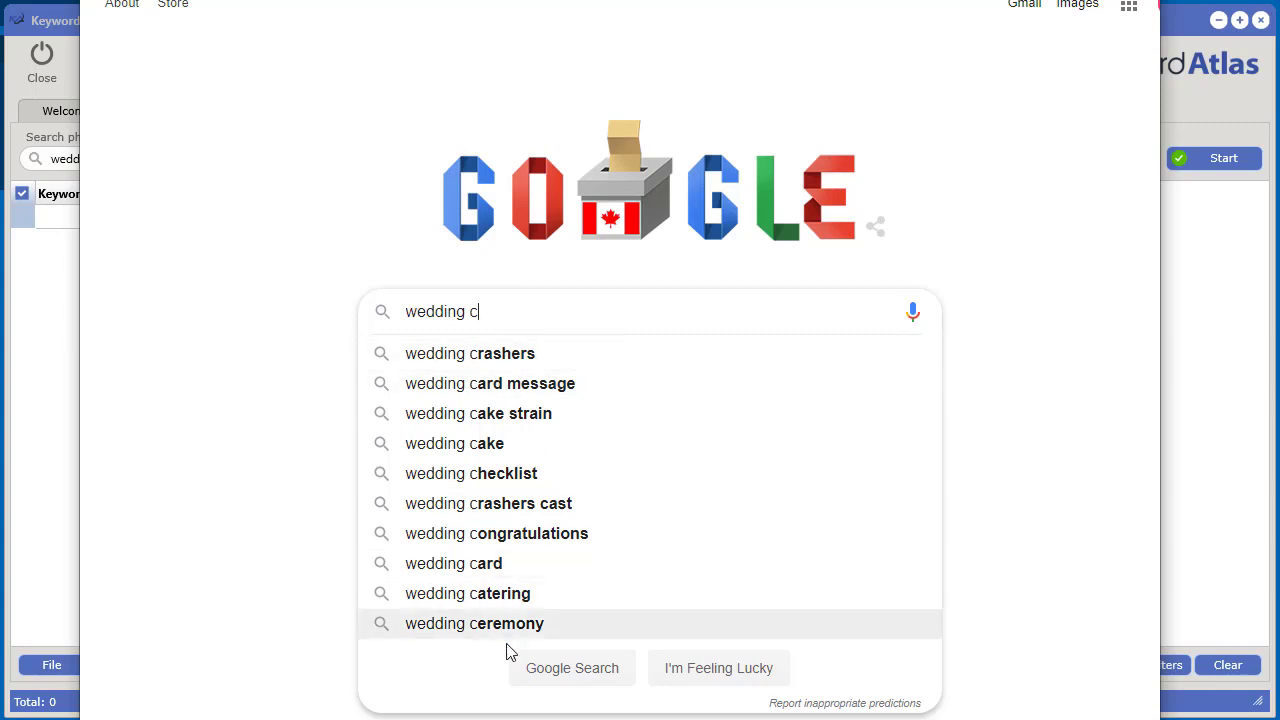
mouse_move(484, 353)
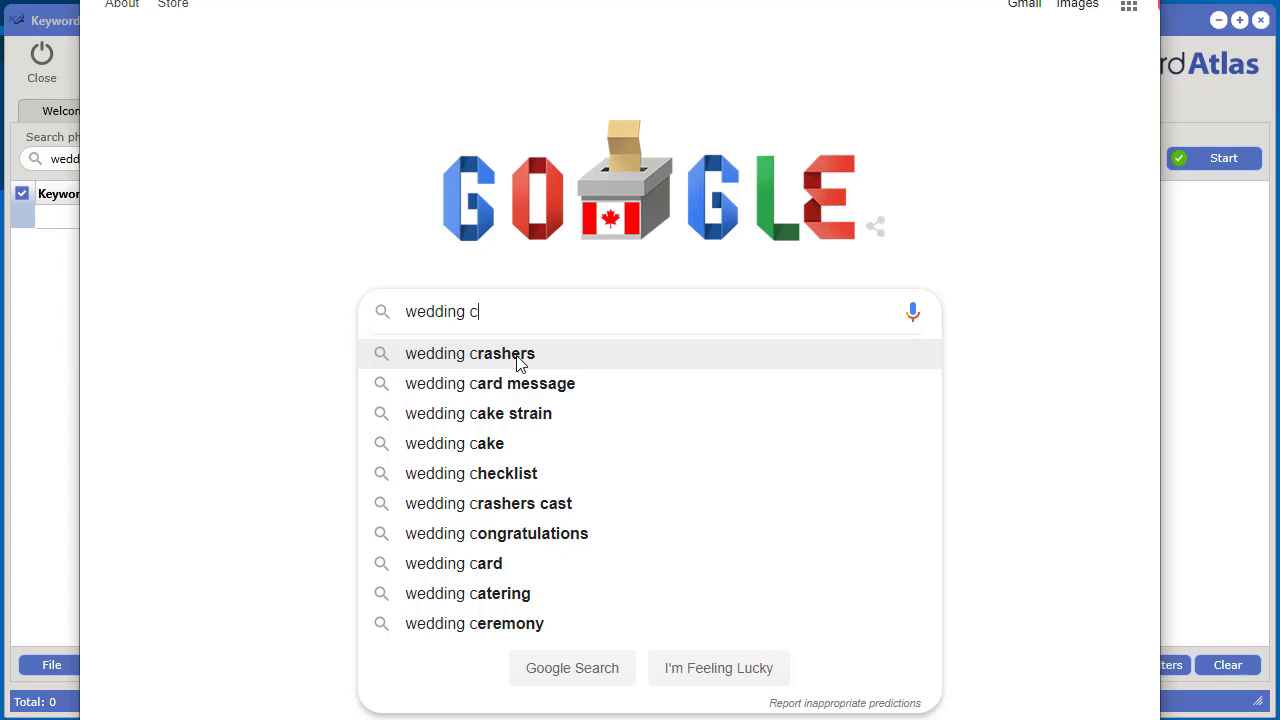
mouse_move(641, 363)
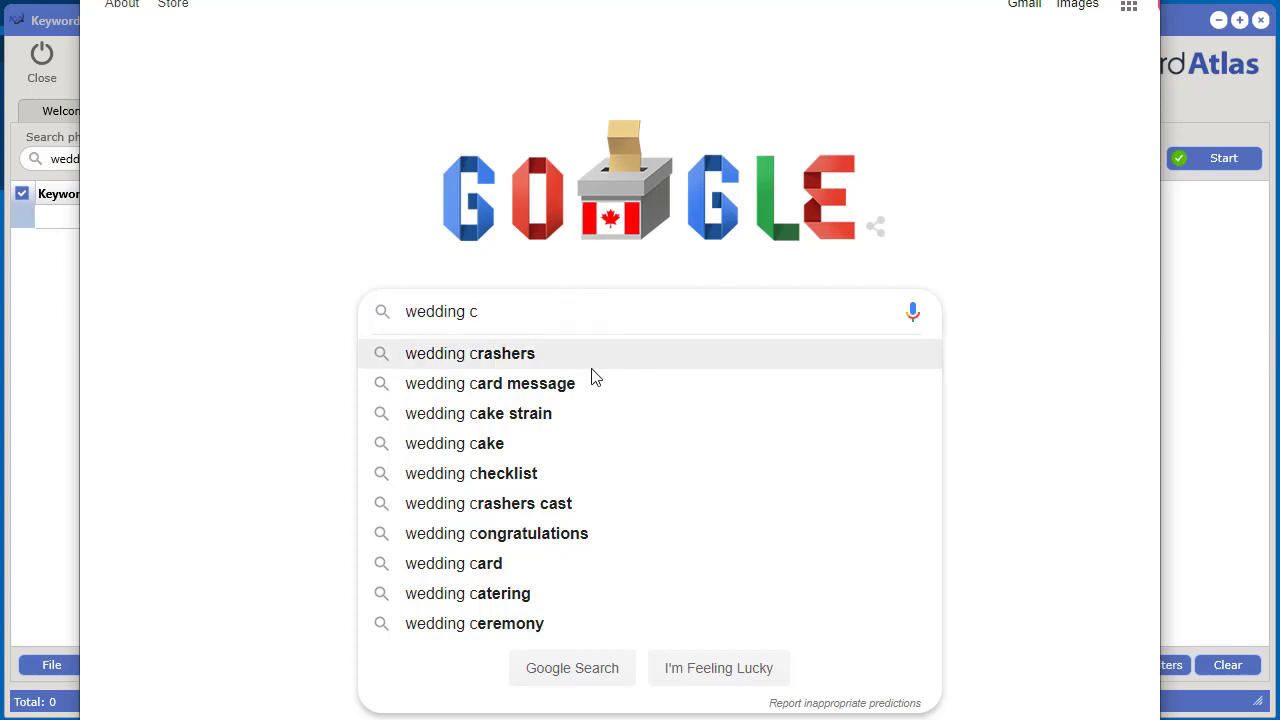
mouse_move(648, 362)
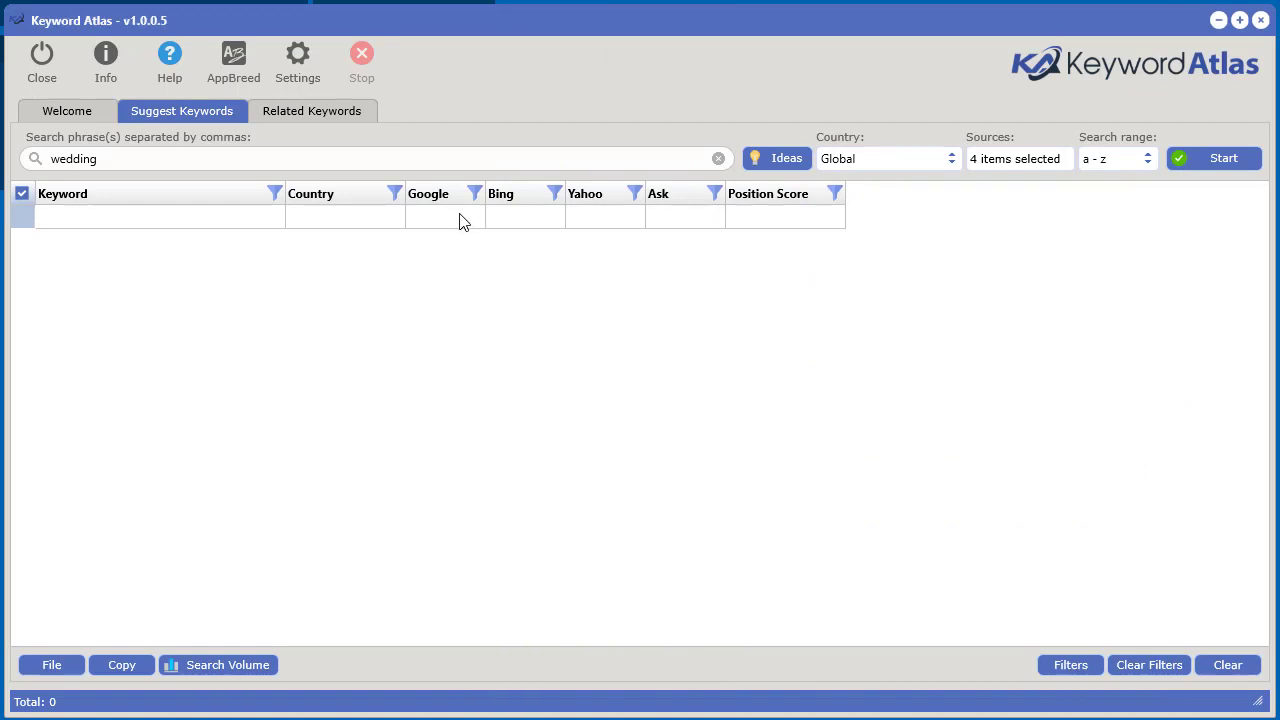
Back in Google, add 'a' to see suggestions like 'a royal wedding'
click(685, 216)
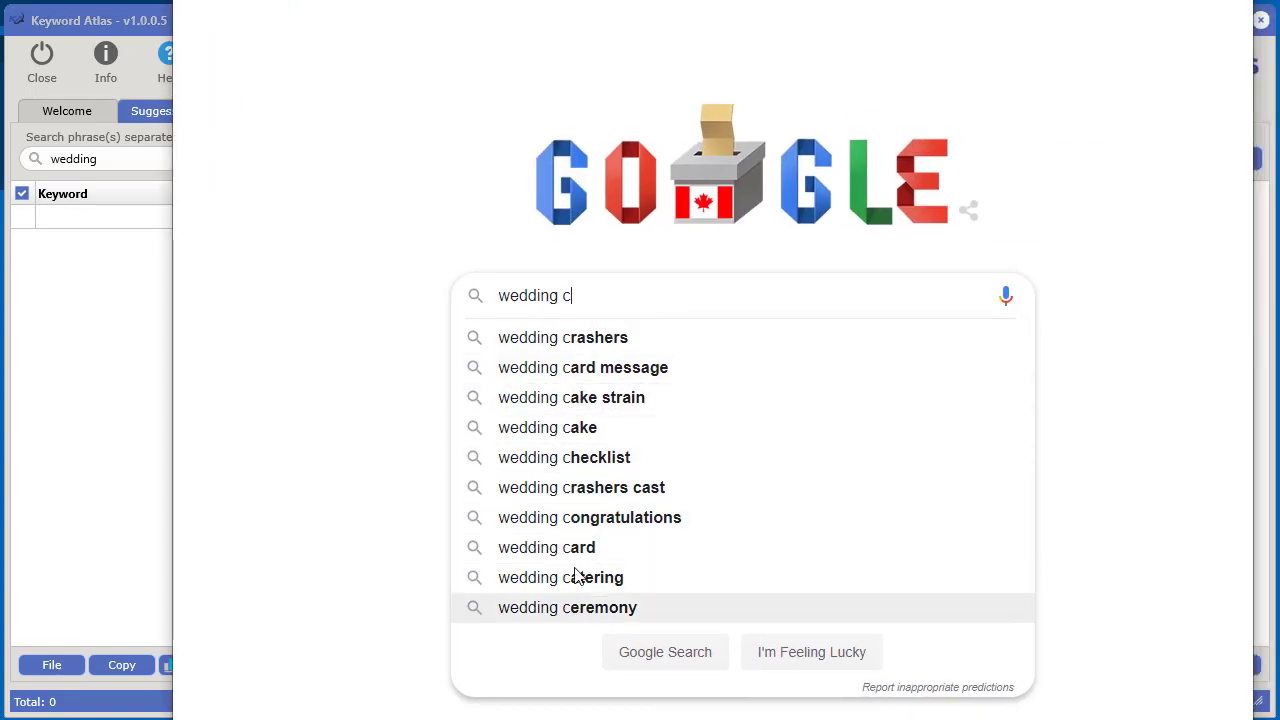
mouse_move(575, 577)
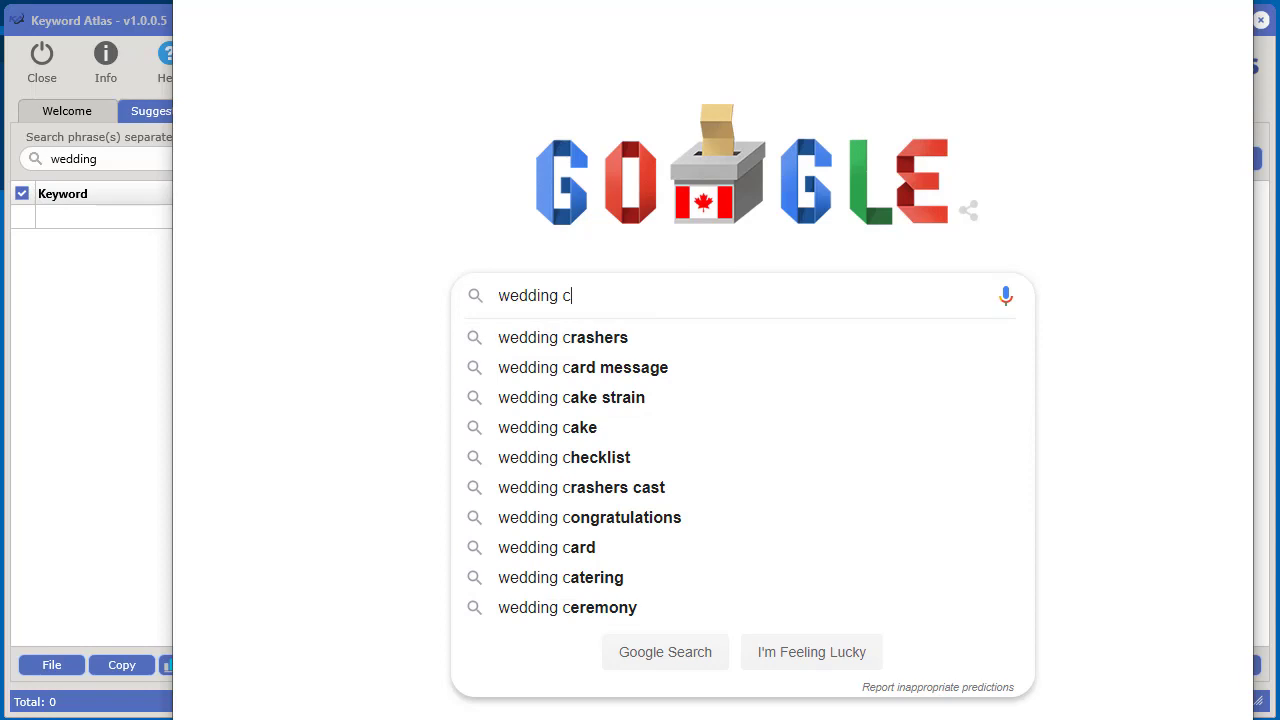
mouse_move(589, 296)
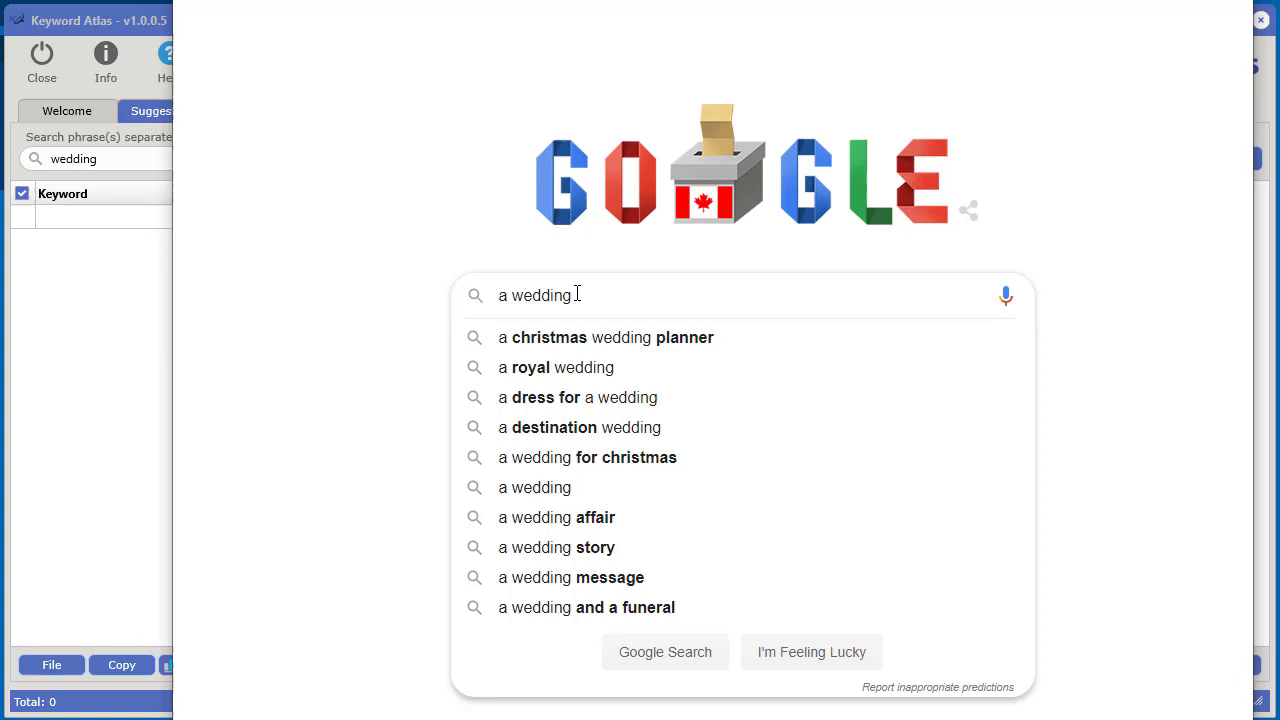
mouse_move(565, 285)
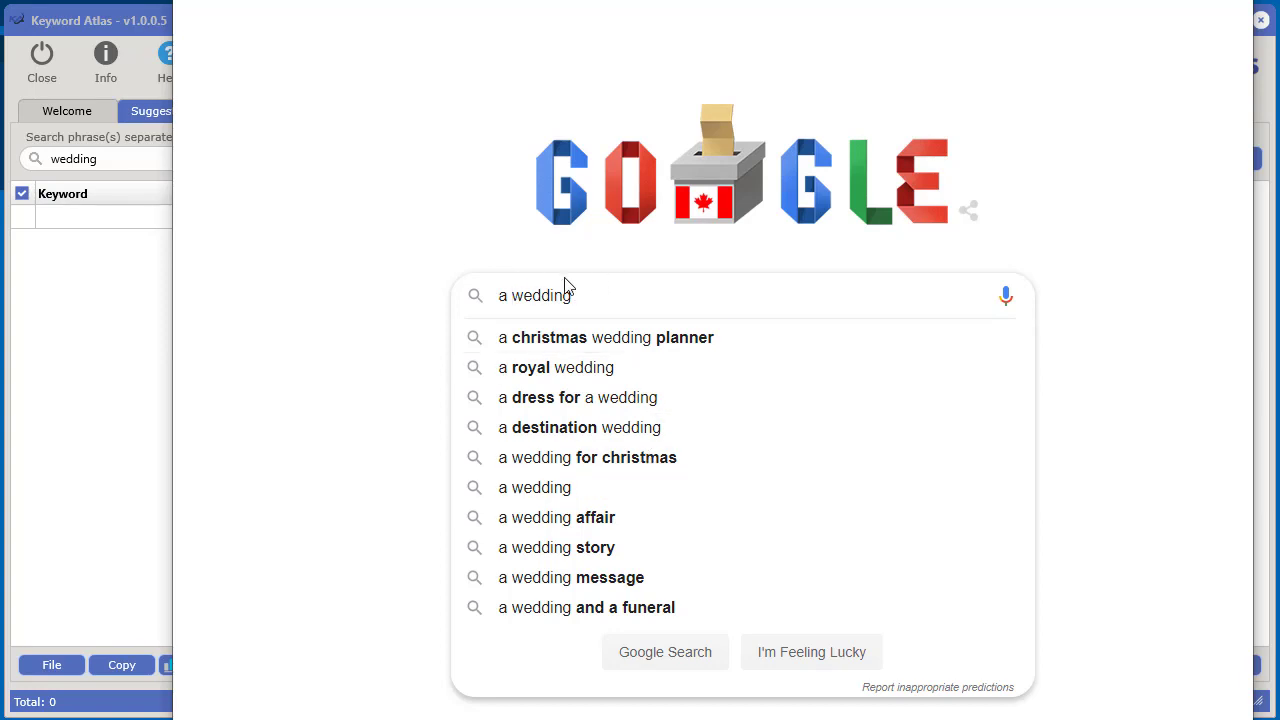
text(a)
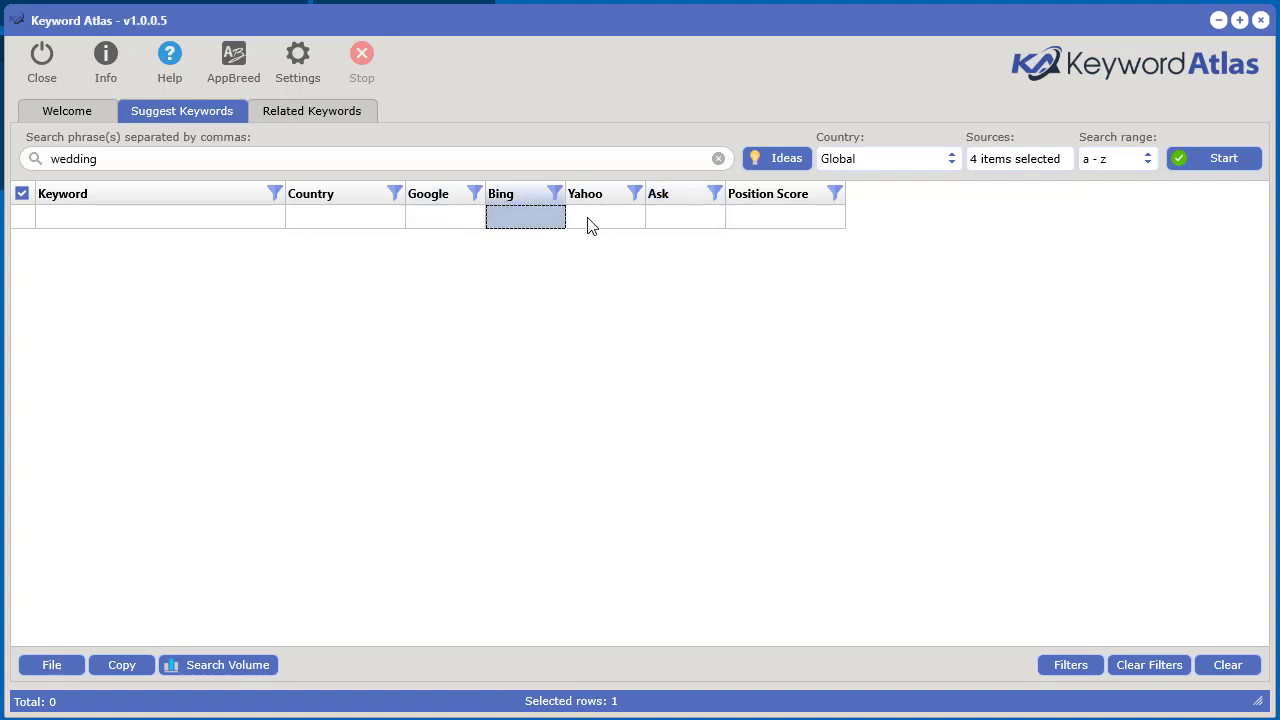
Gather 1,754 wedding suggestions with Google, Bing, Yahoo and Ask ranks and position scores
click(605, 217)
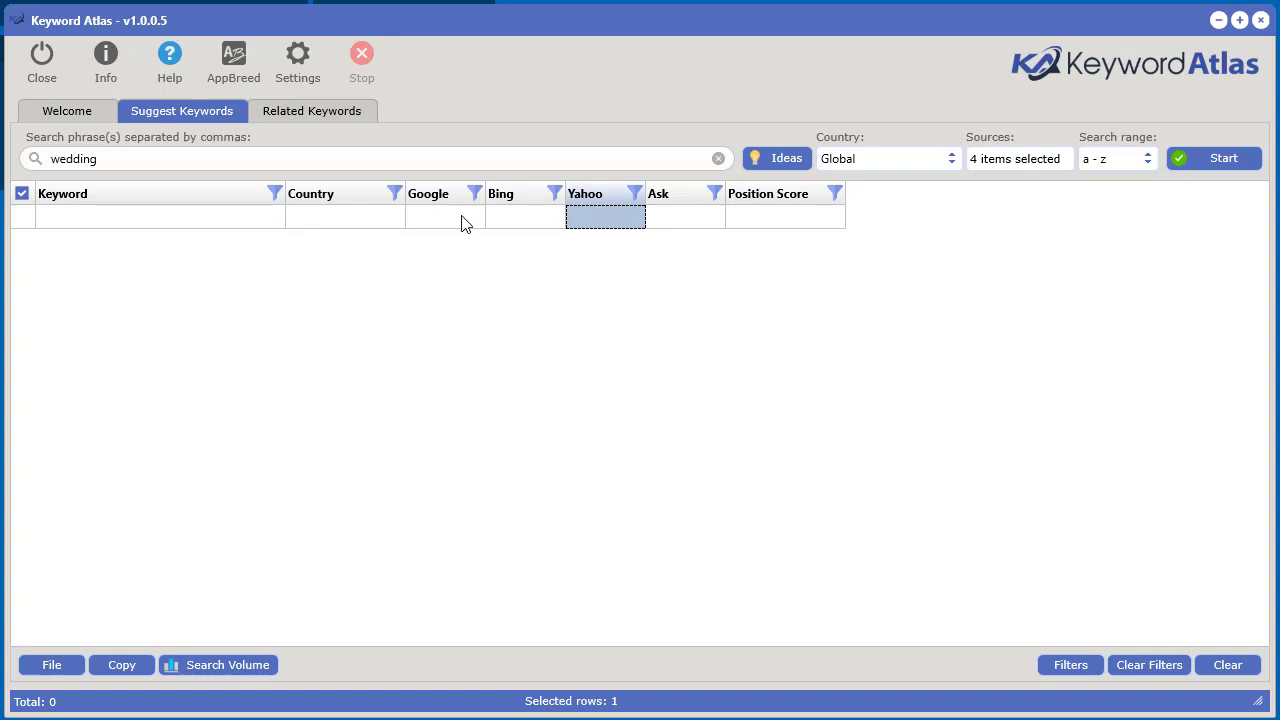
mouse_move(440, 170)
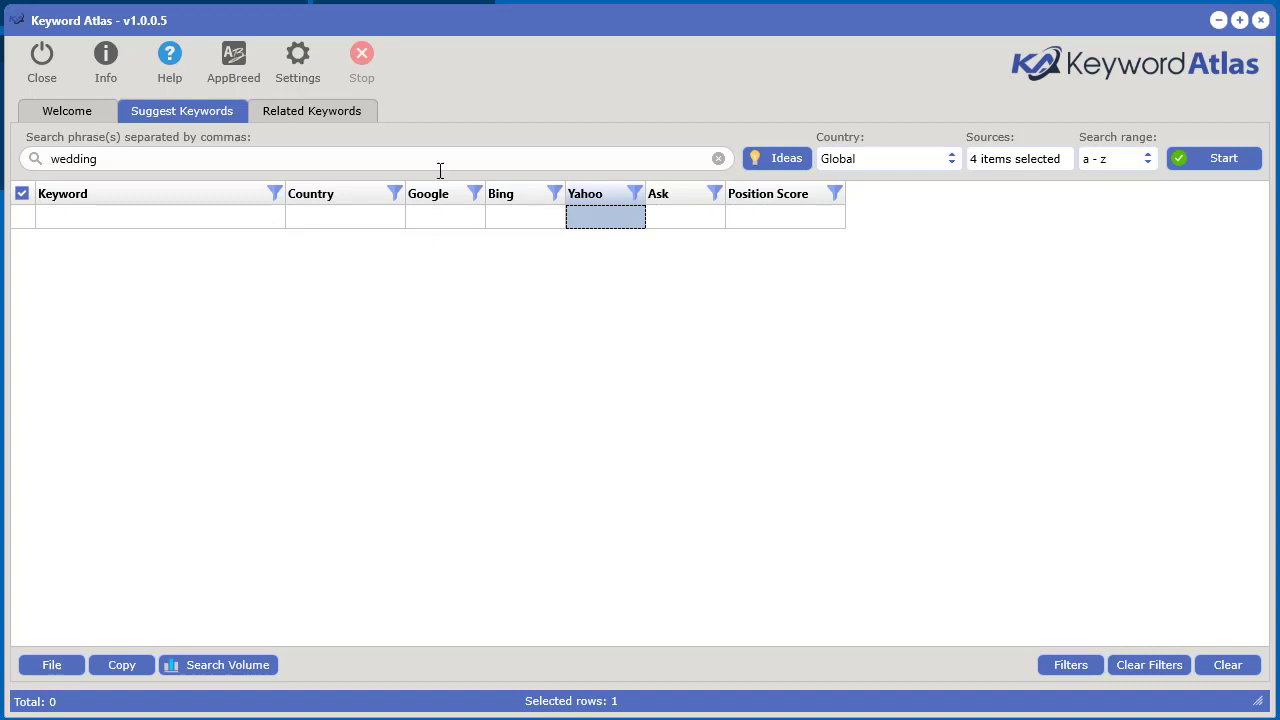
click(445, 217)
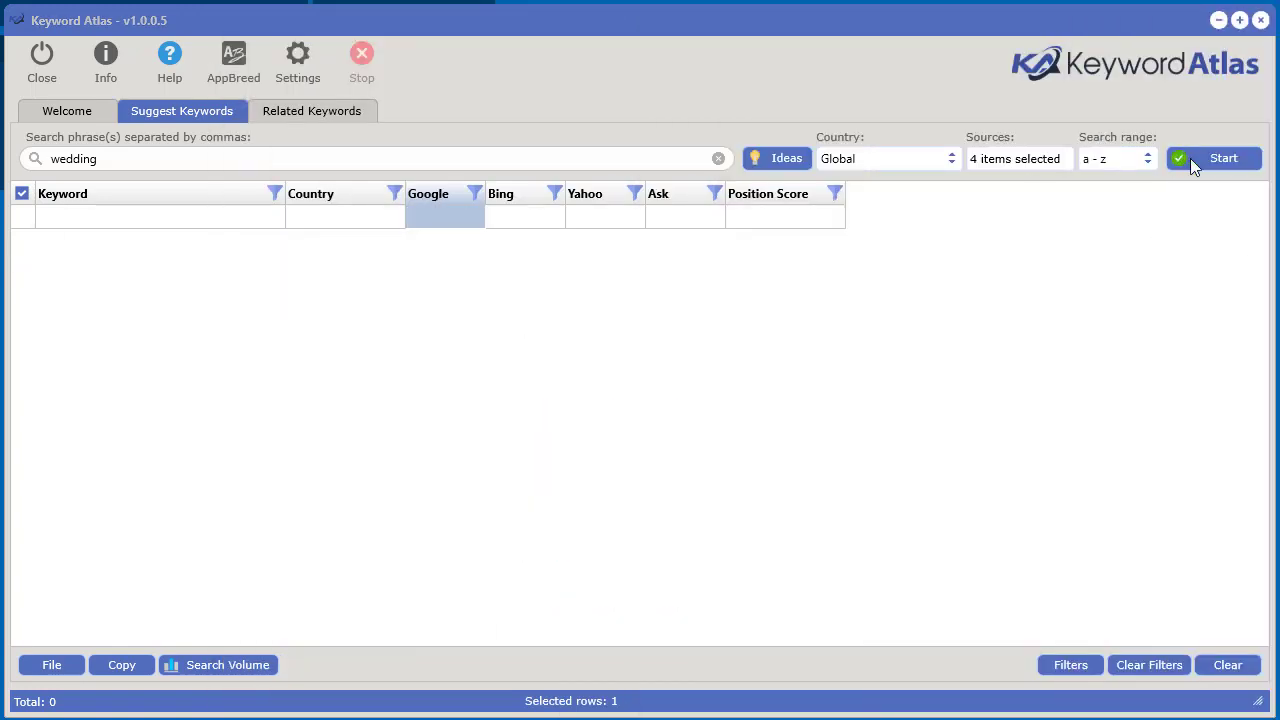
click(1213, 158)
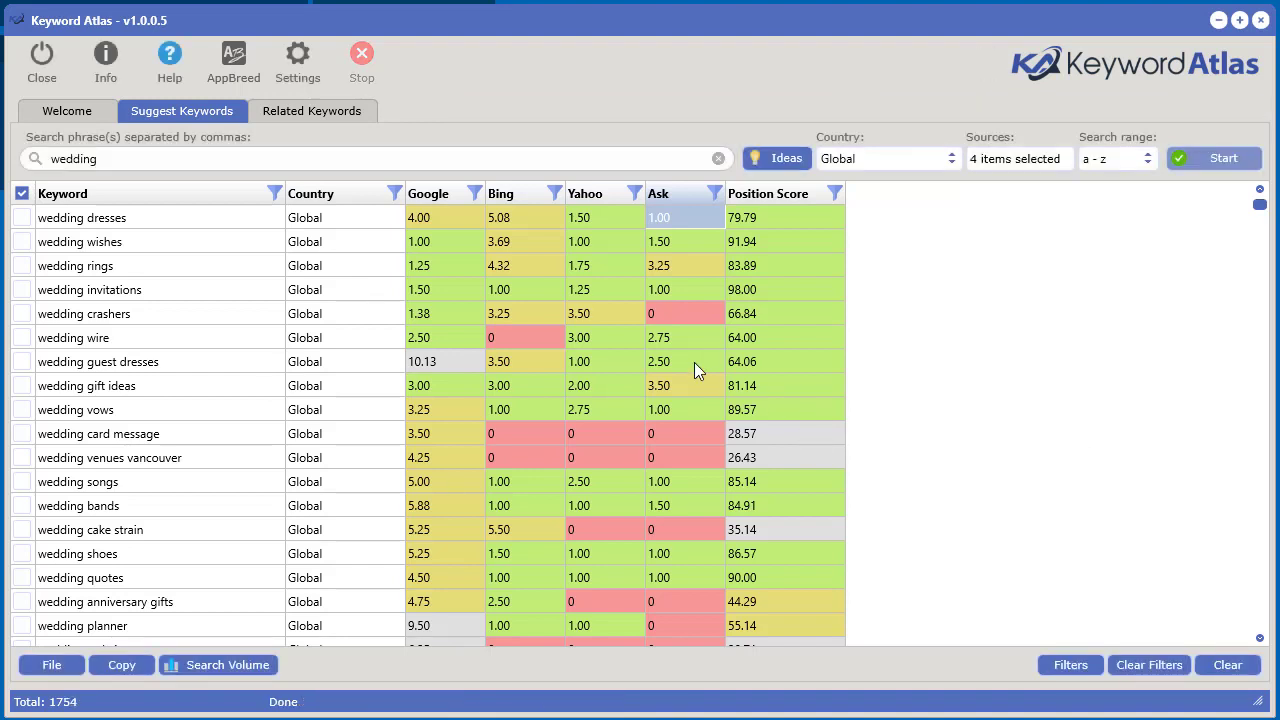
mouse_move(668, 238)
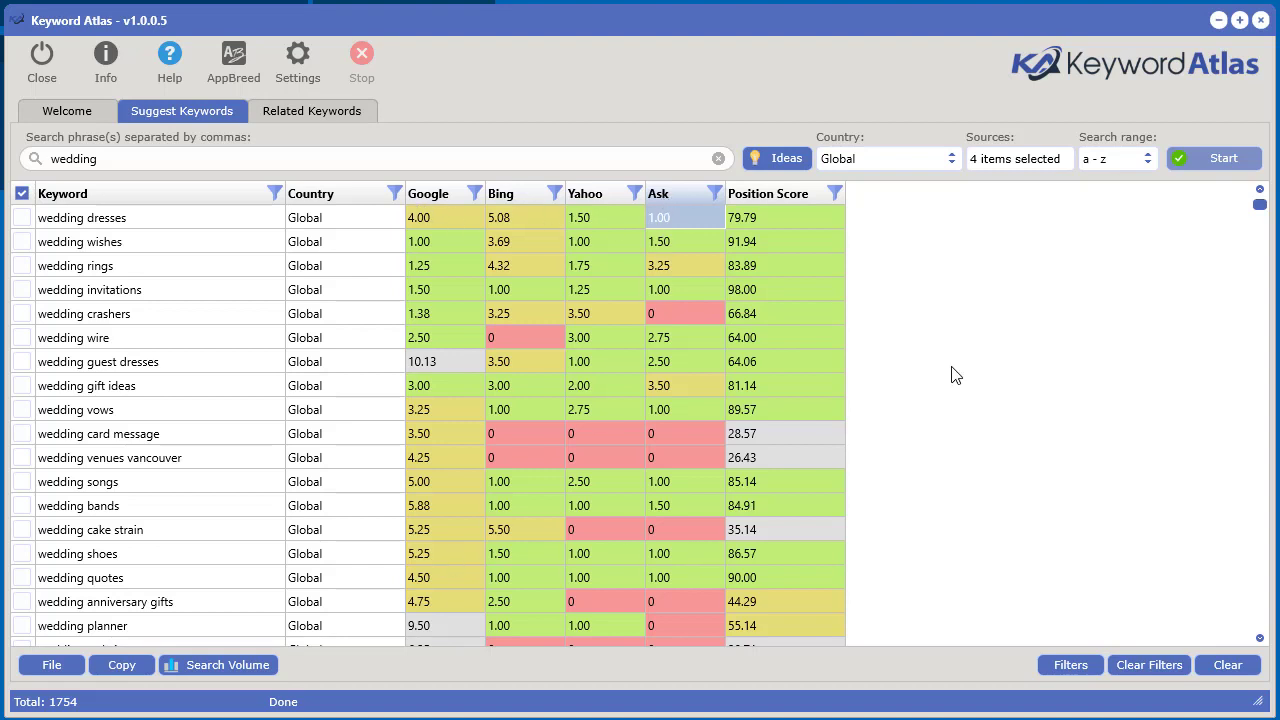
click(1017, 158)
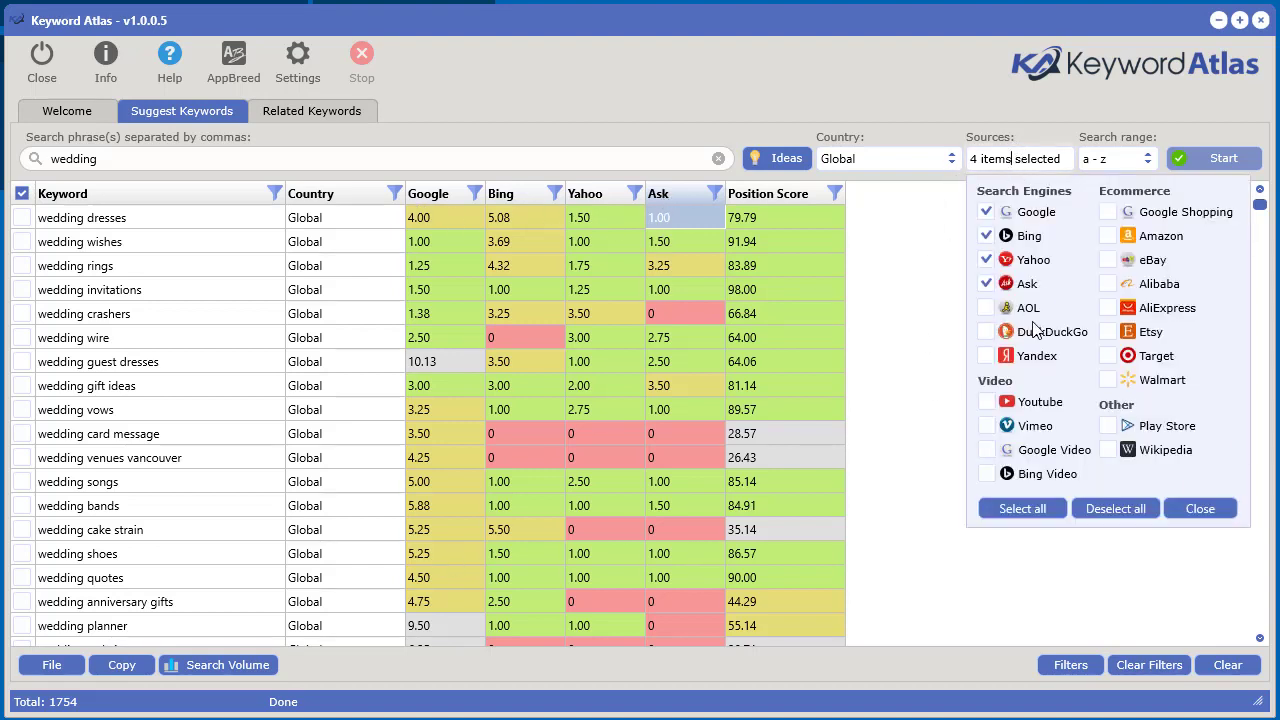
Sort wedding results by Position Score descending and view the importance settings
click(1199, 508)
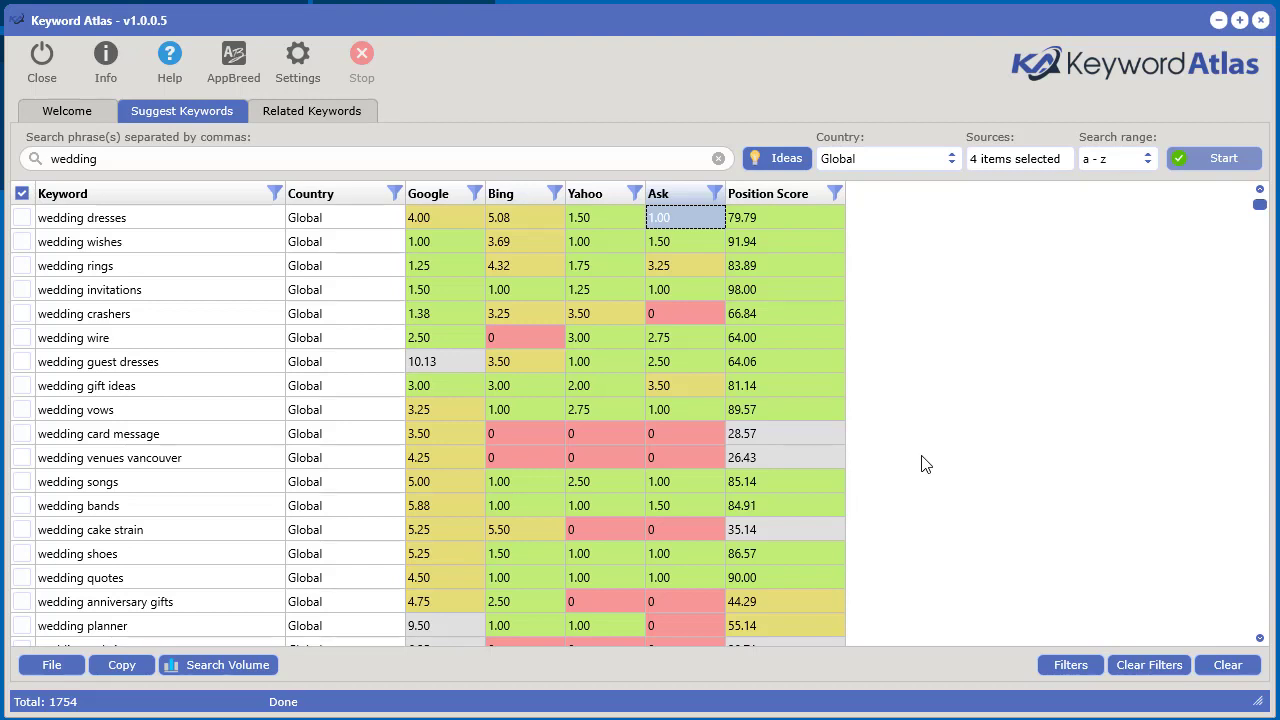
click(834, 193)
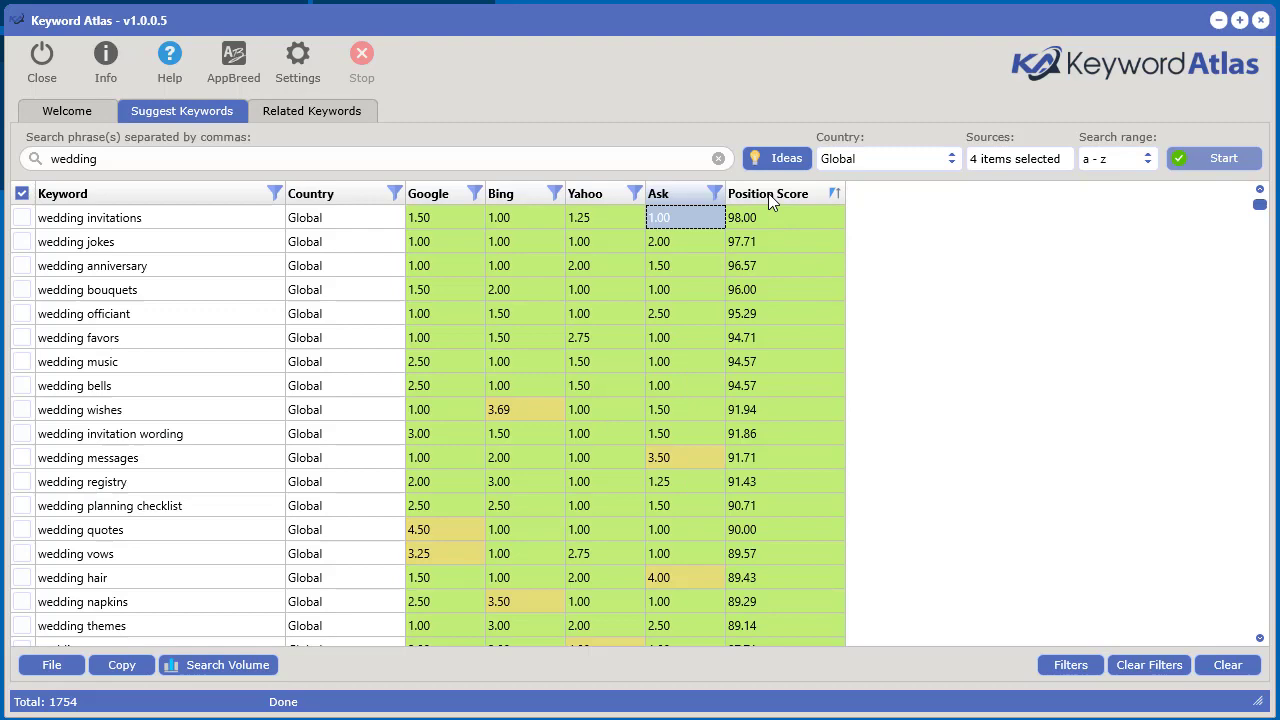
mouse_move(1020, 288)
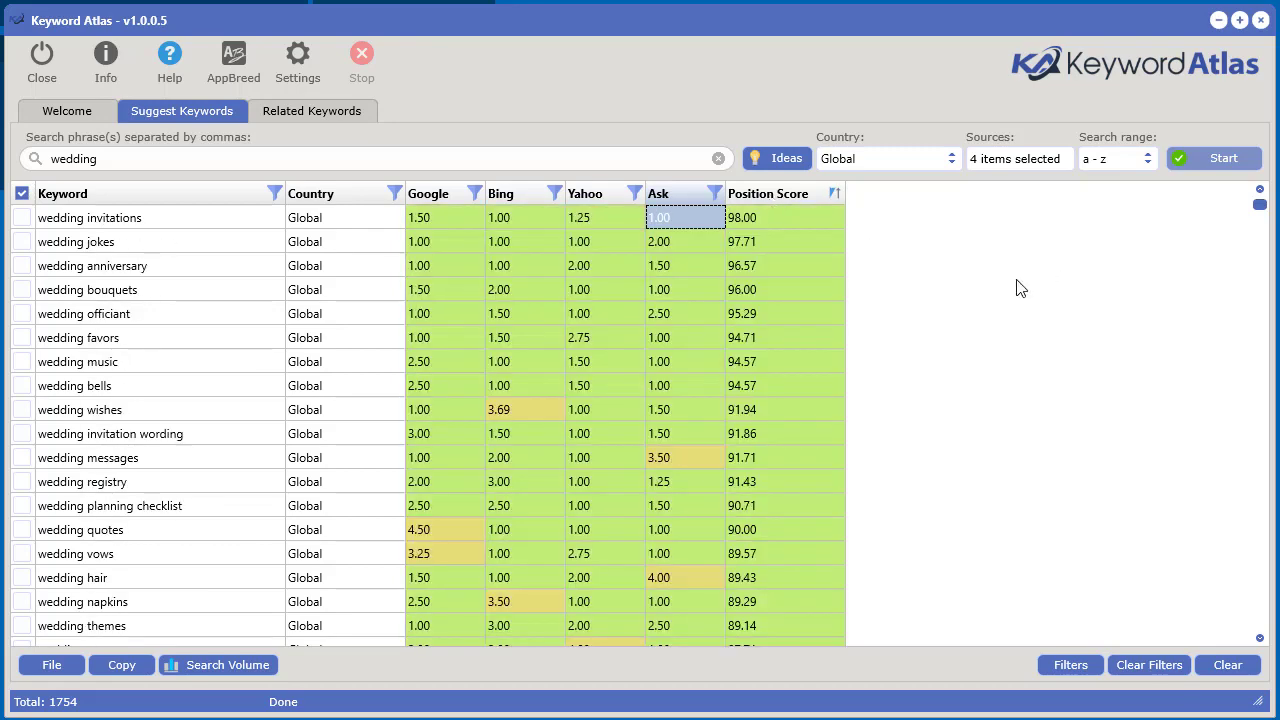
mouse_move(978, 313)
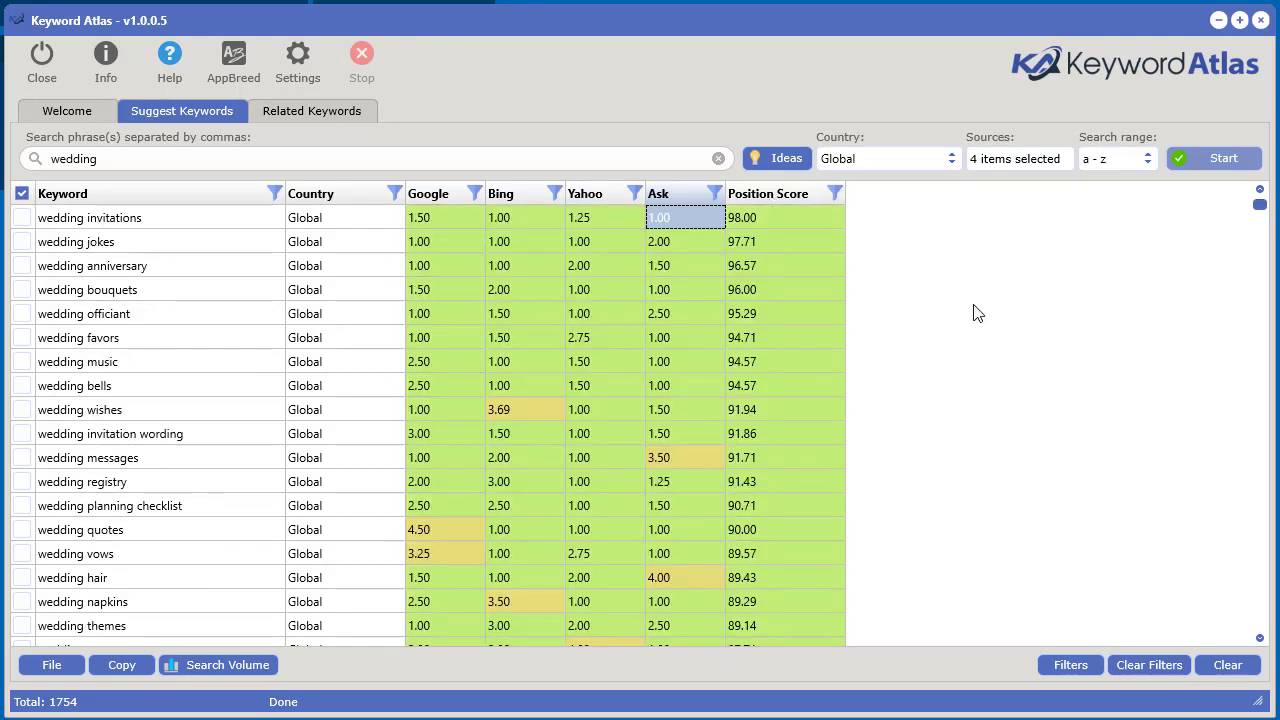
click(297, 60)
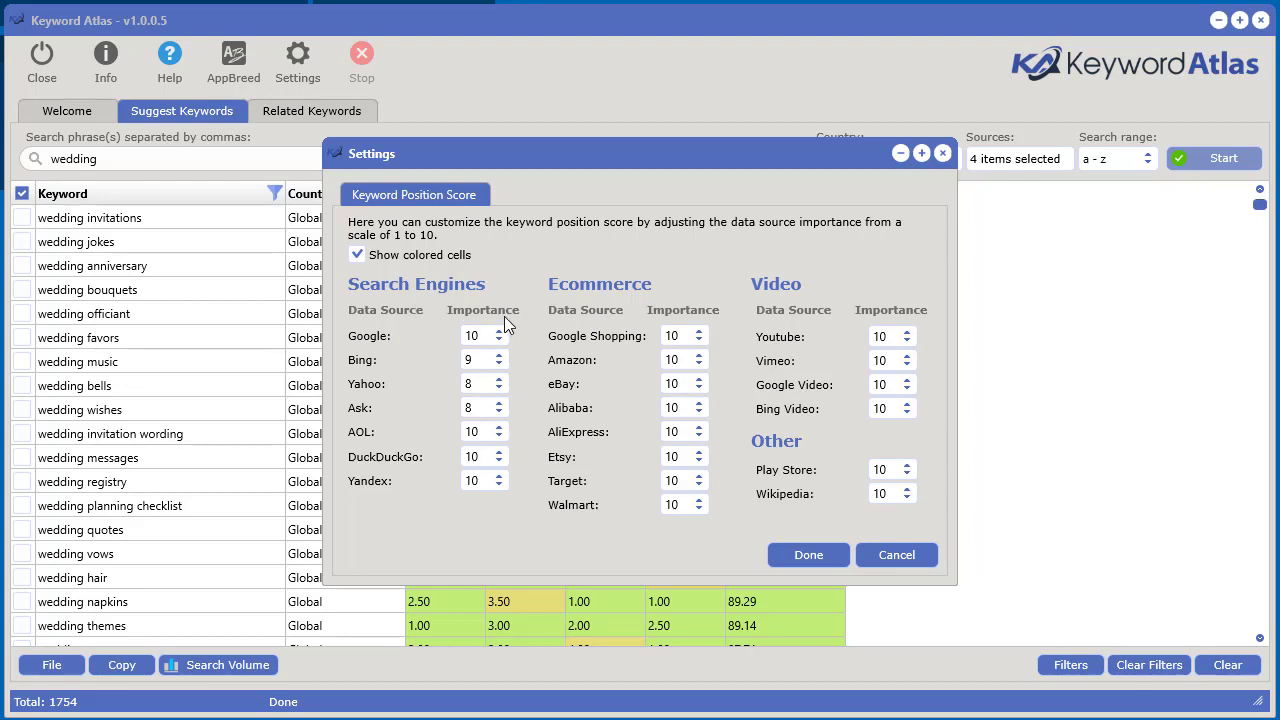
mouse_move(518, 320)
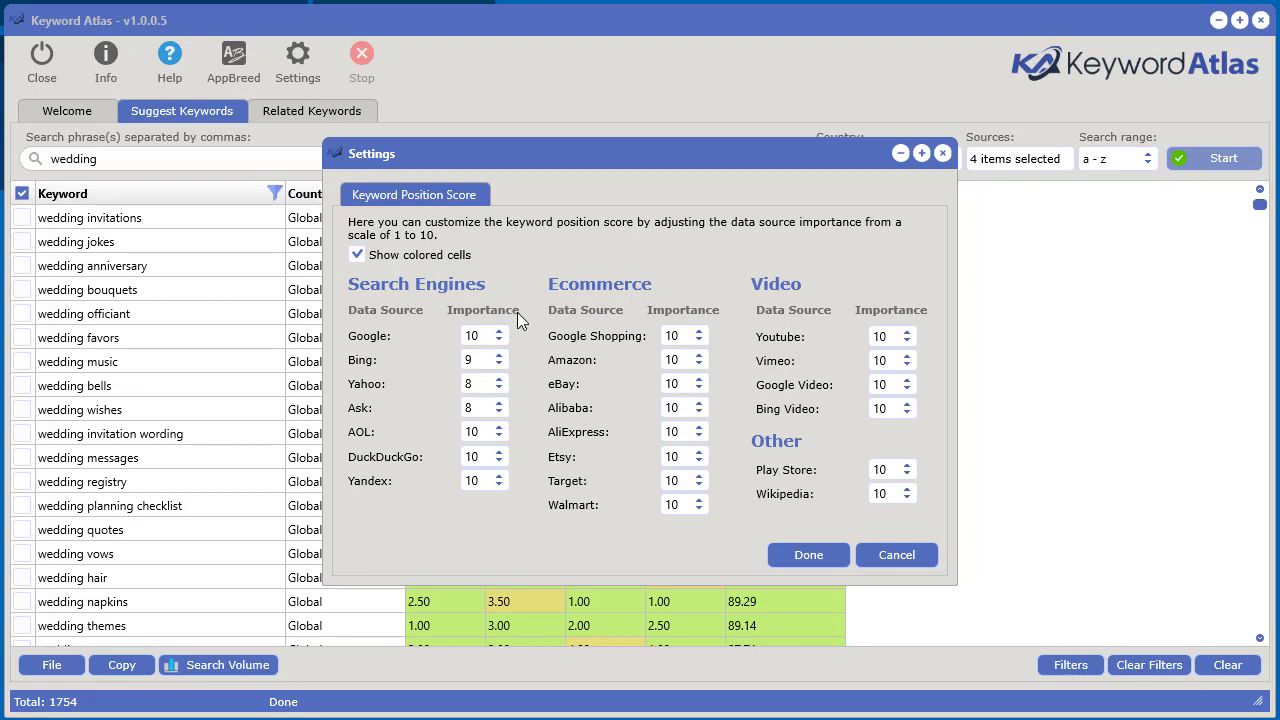
mouse_move(490, 530)
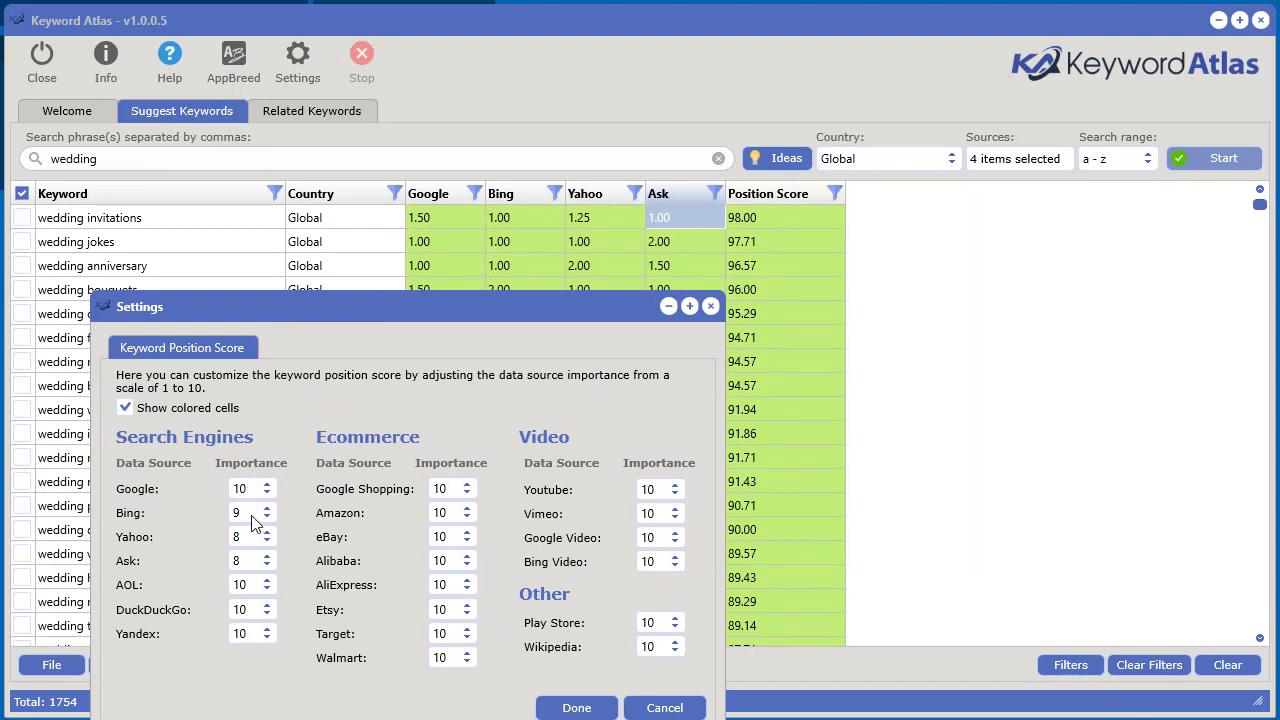
click(266, 542)
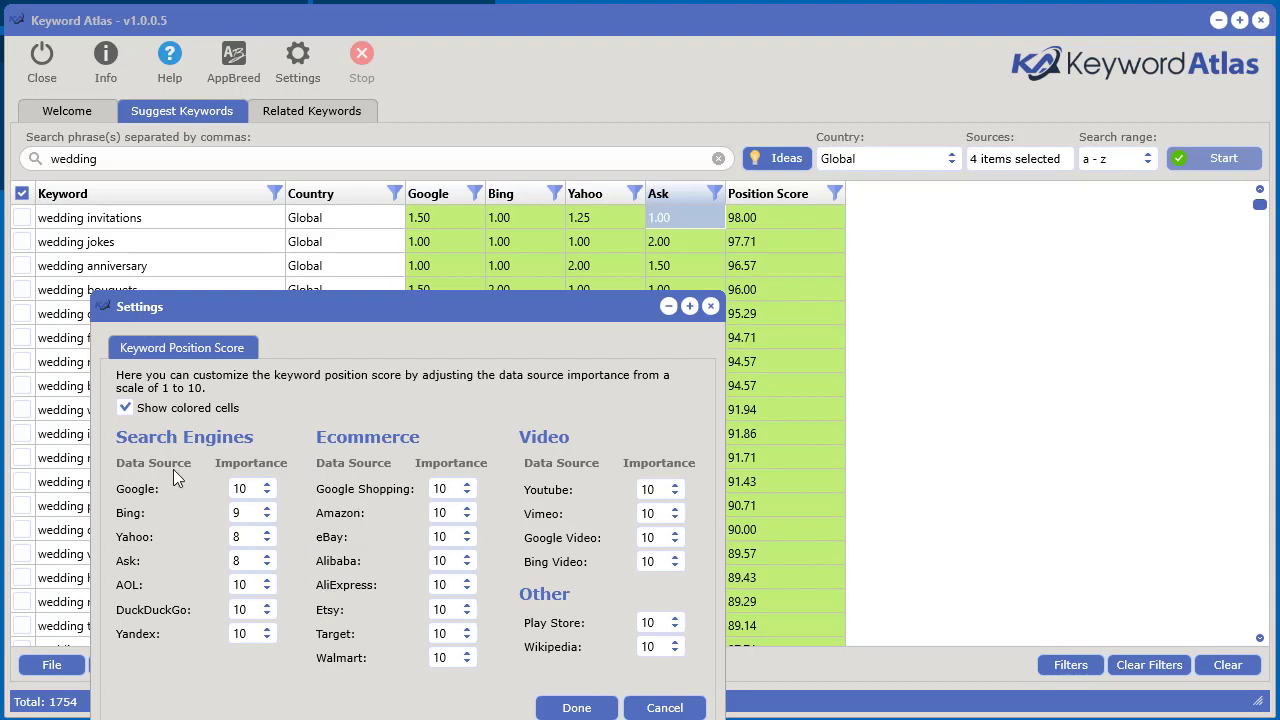
mouse_move(122, 490)
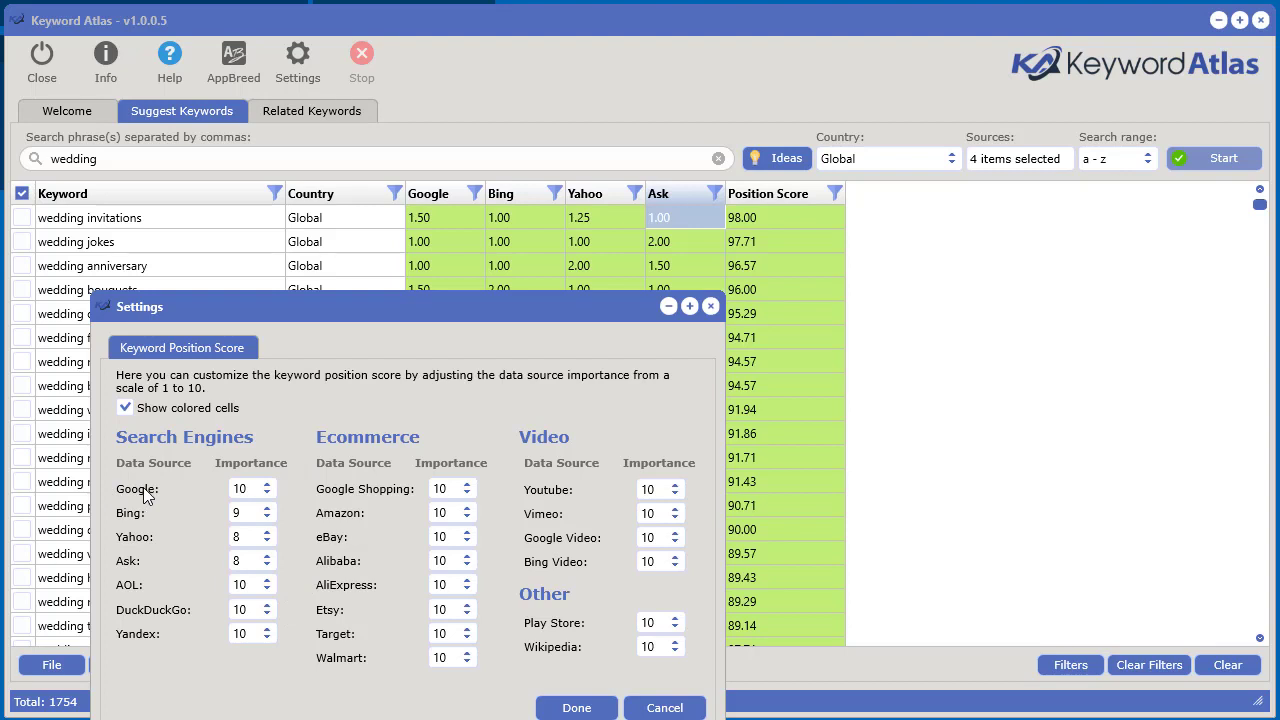
mouse_move(318, 528)
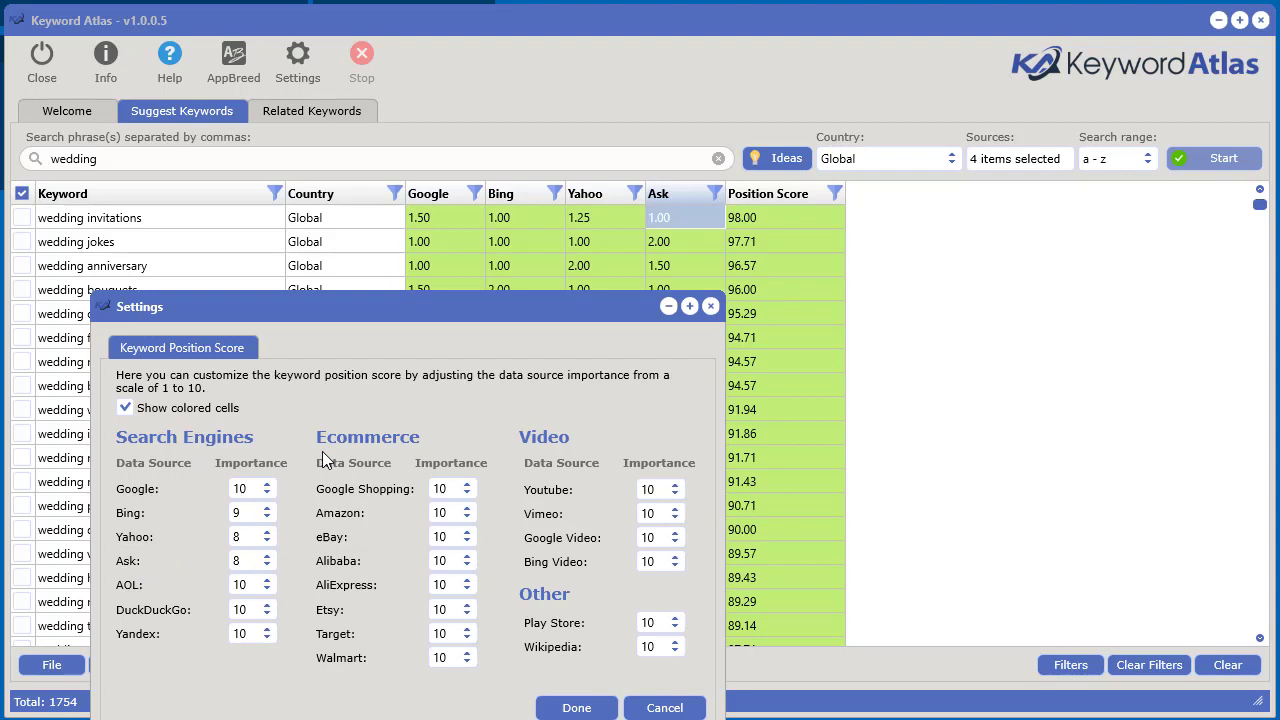
mouse_move(455, 552)
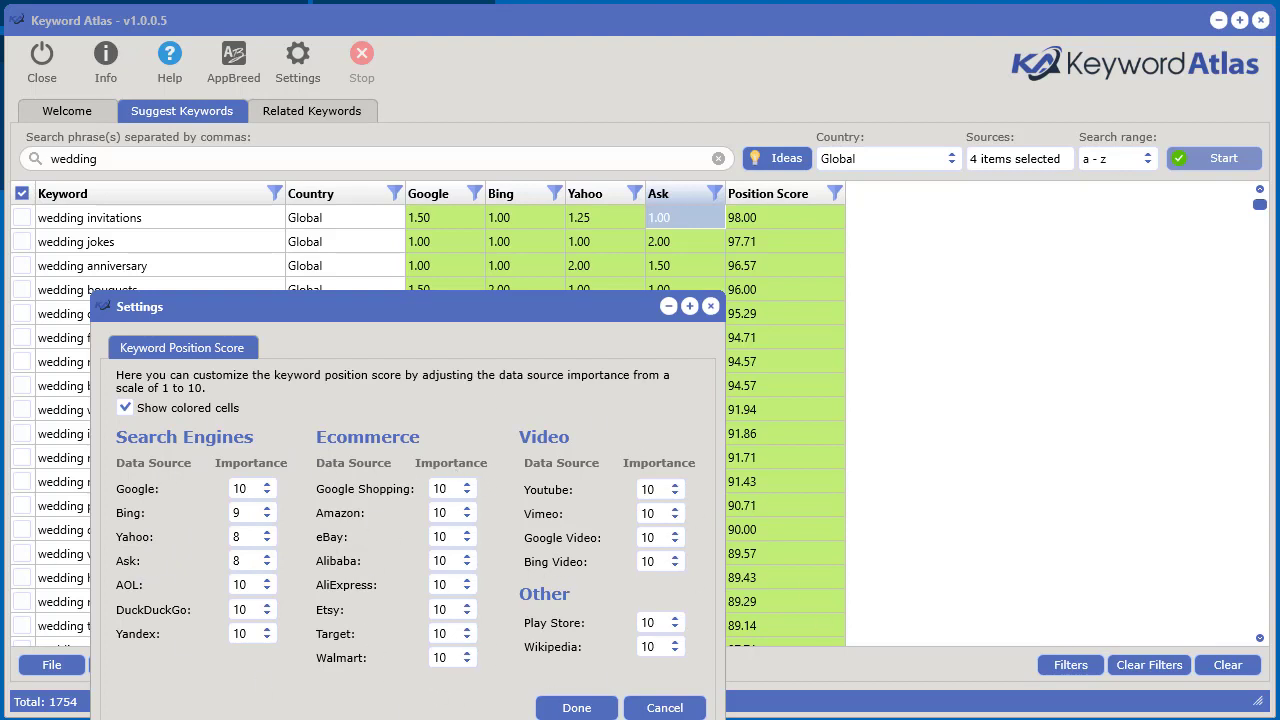
mouse_move(340, 660)
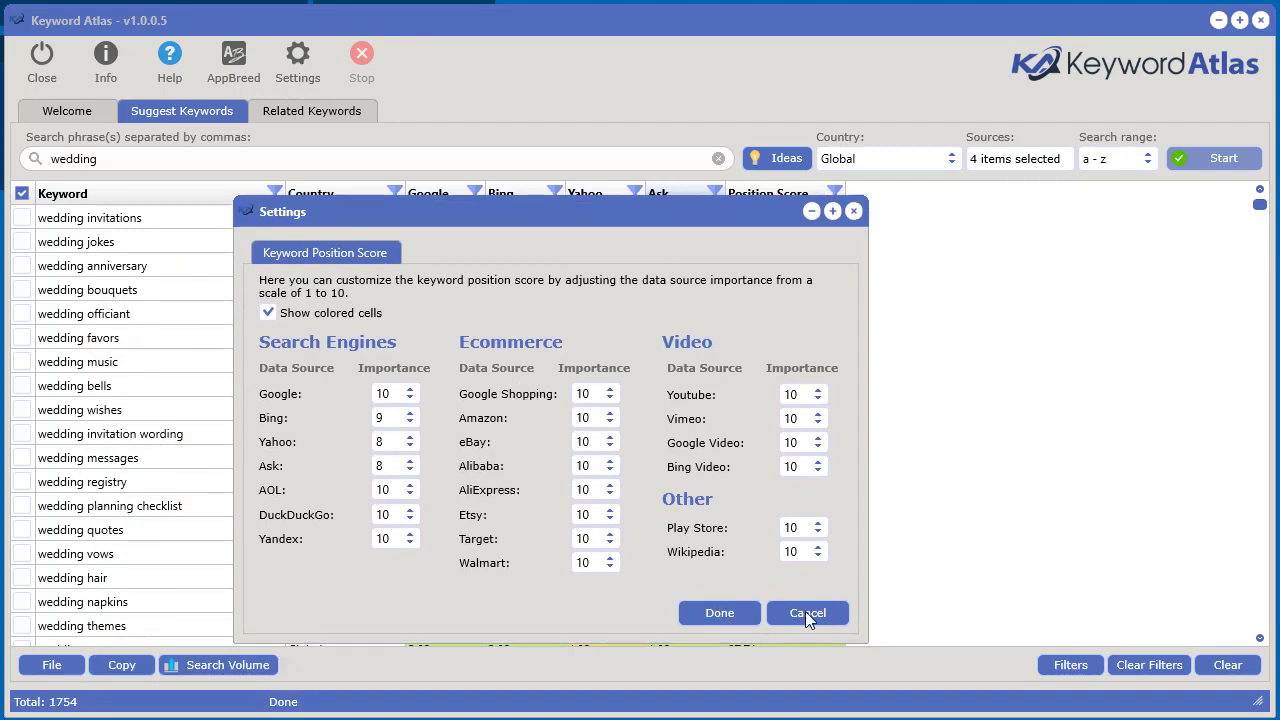
click(807, 612)
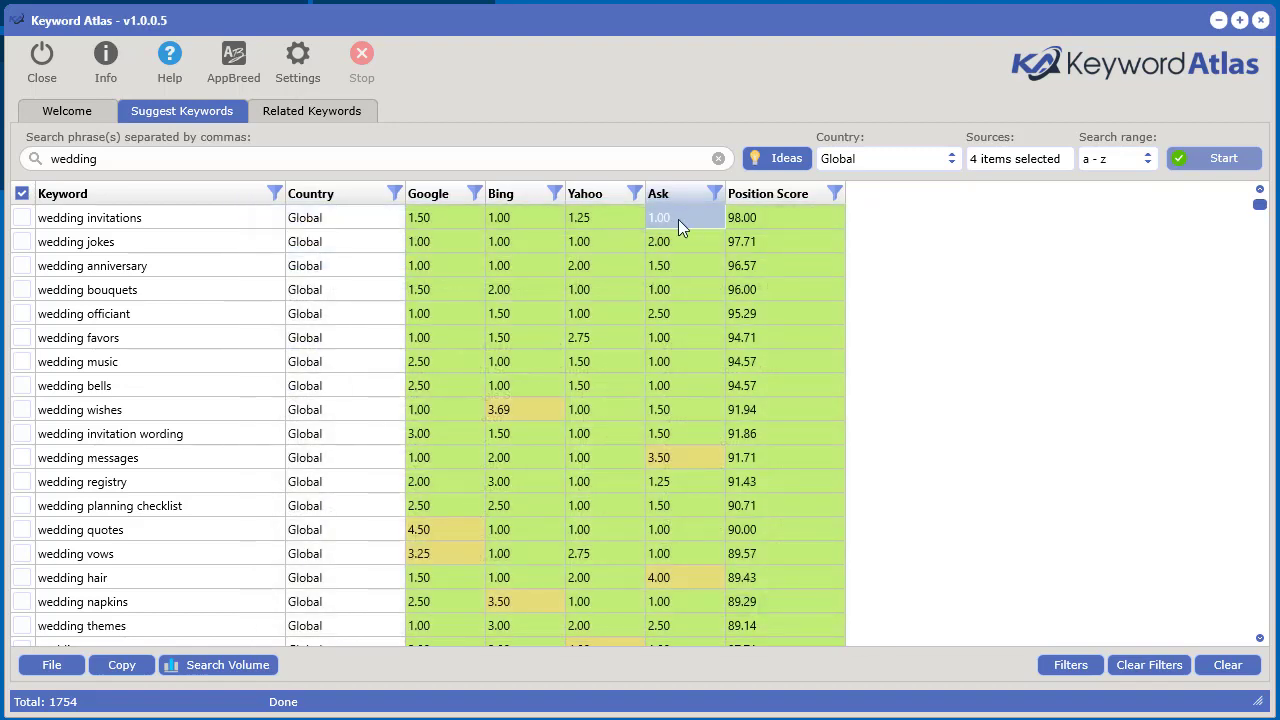
mouse_move(197, 225)
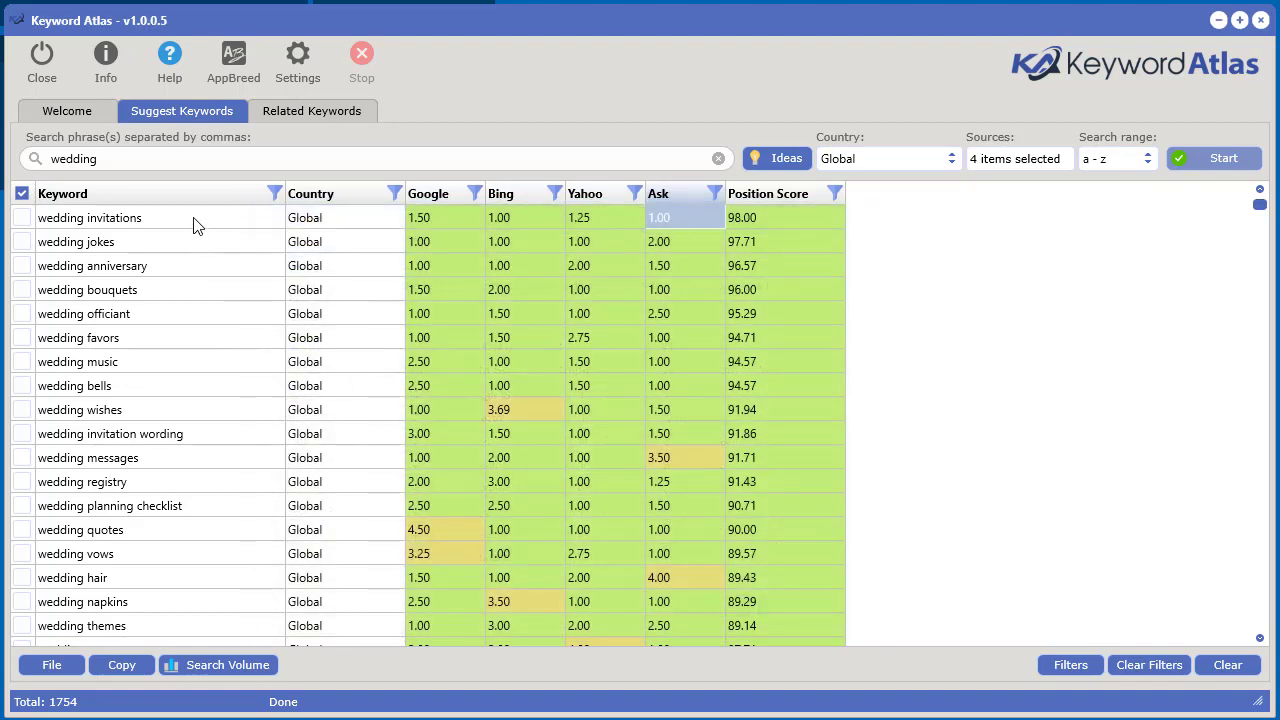
click(93, 265)
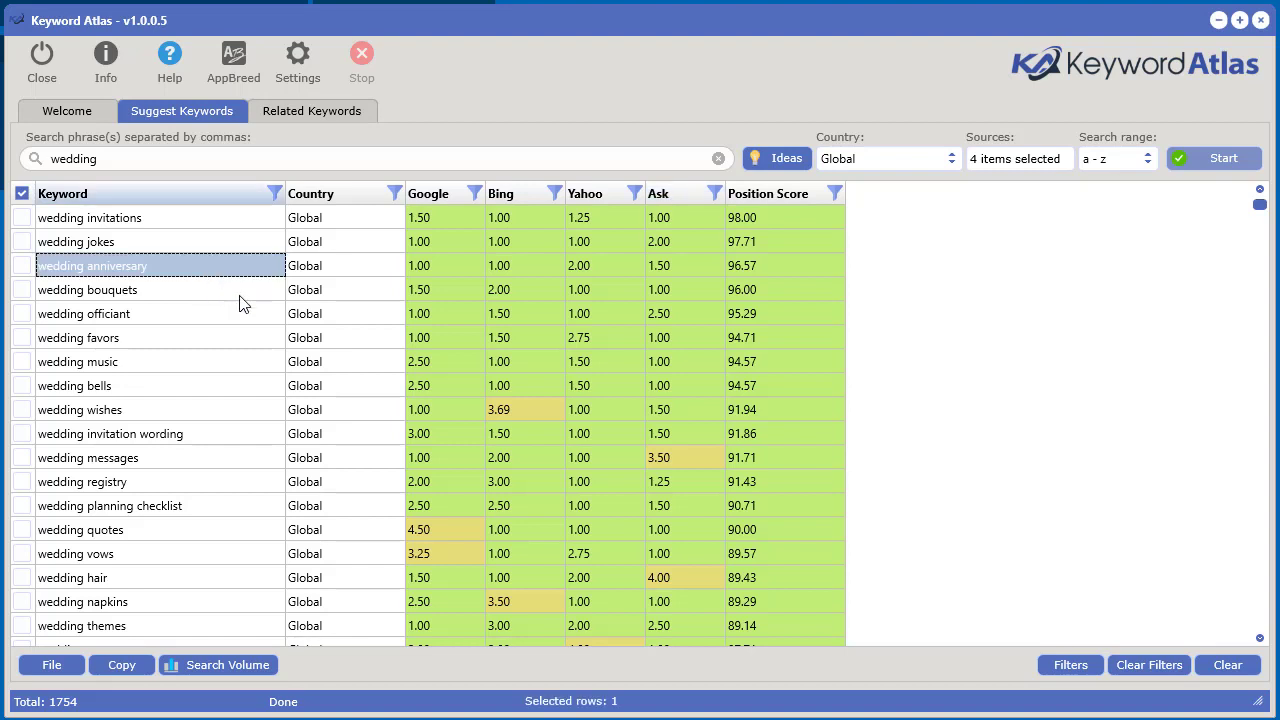
click(90, 217)
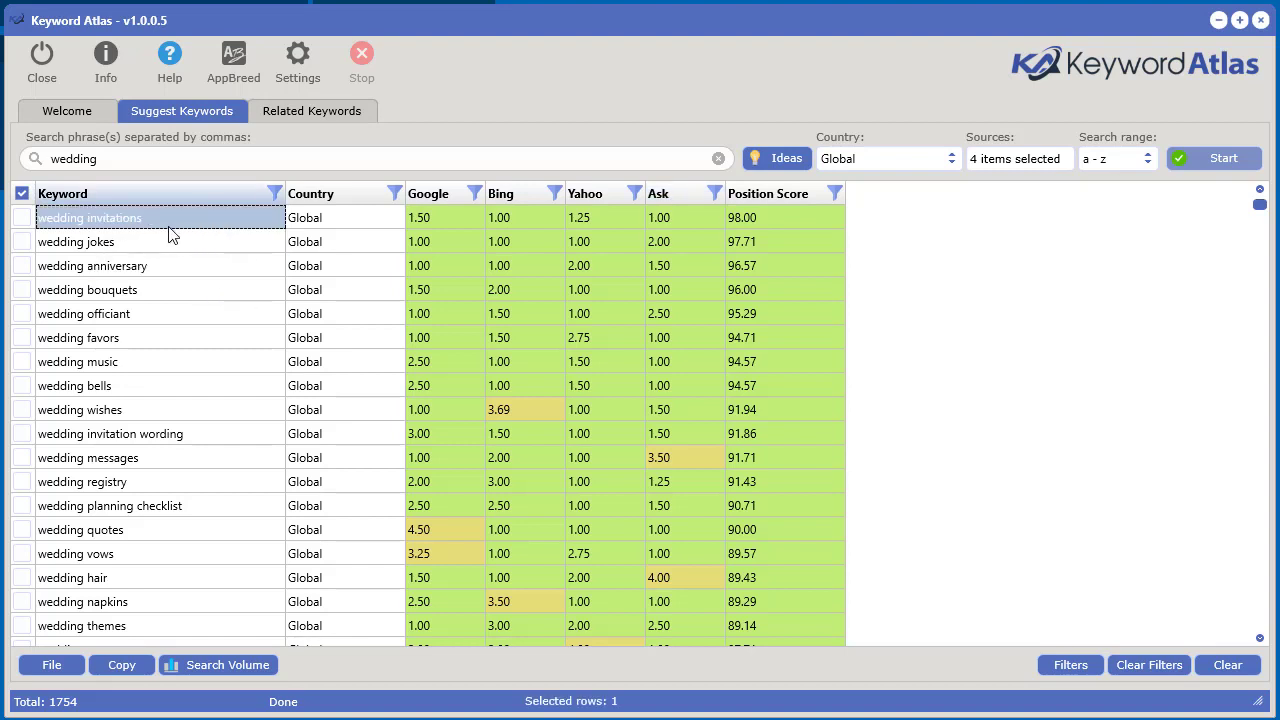
mouse_move(218, 315)
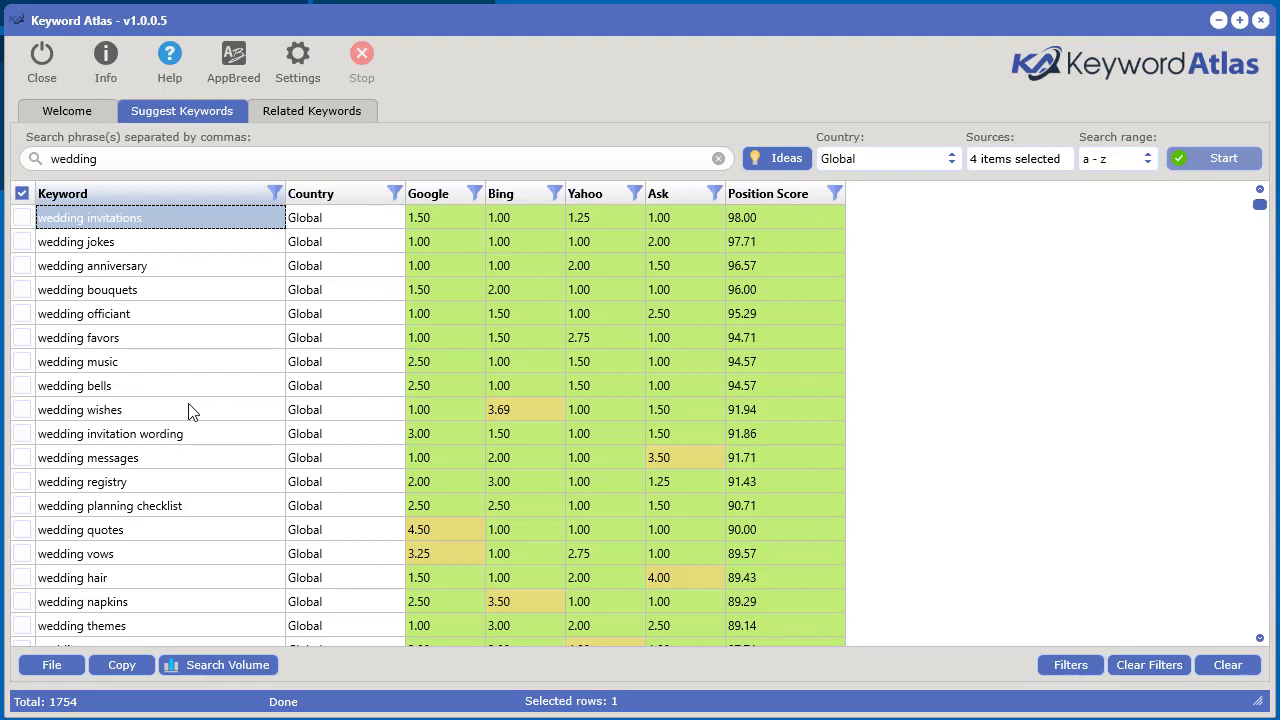
mouse_move(779, 432)
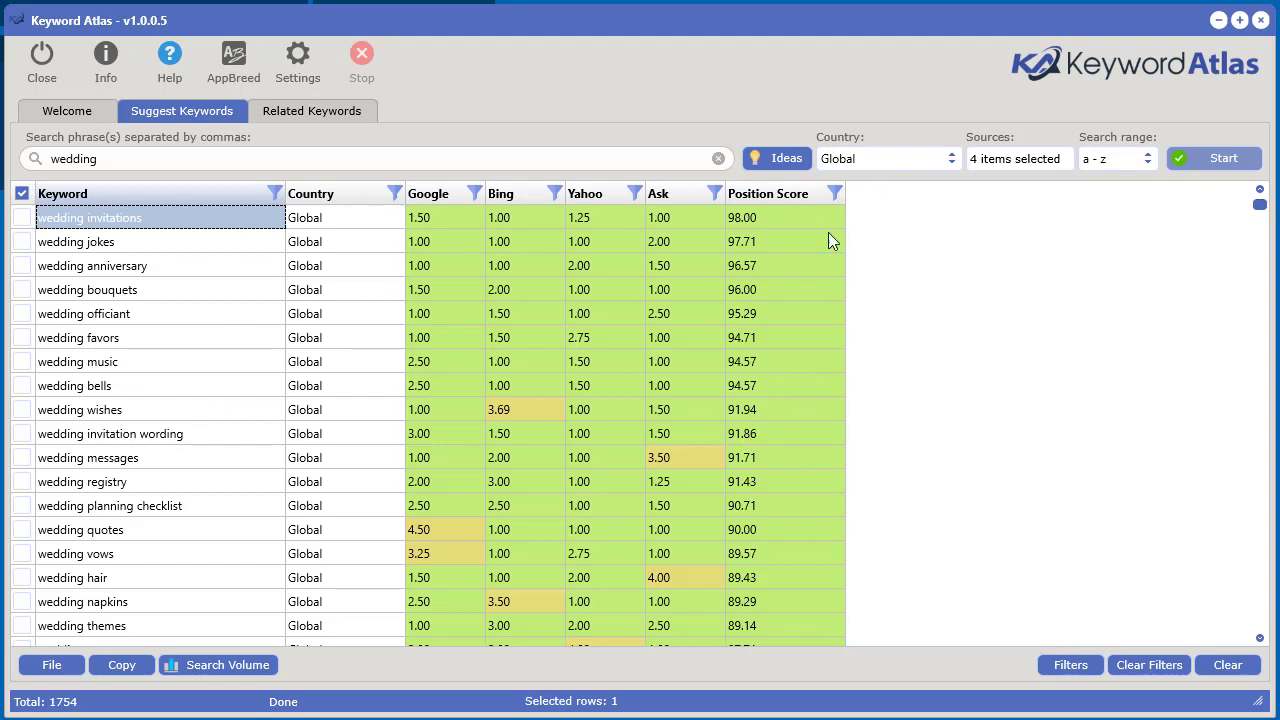
mouse_move(832, 212)
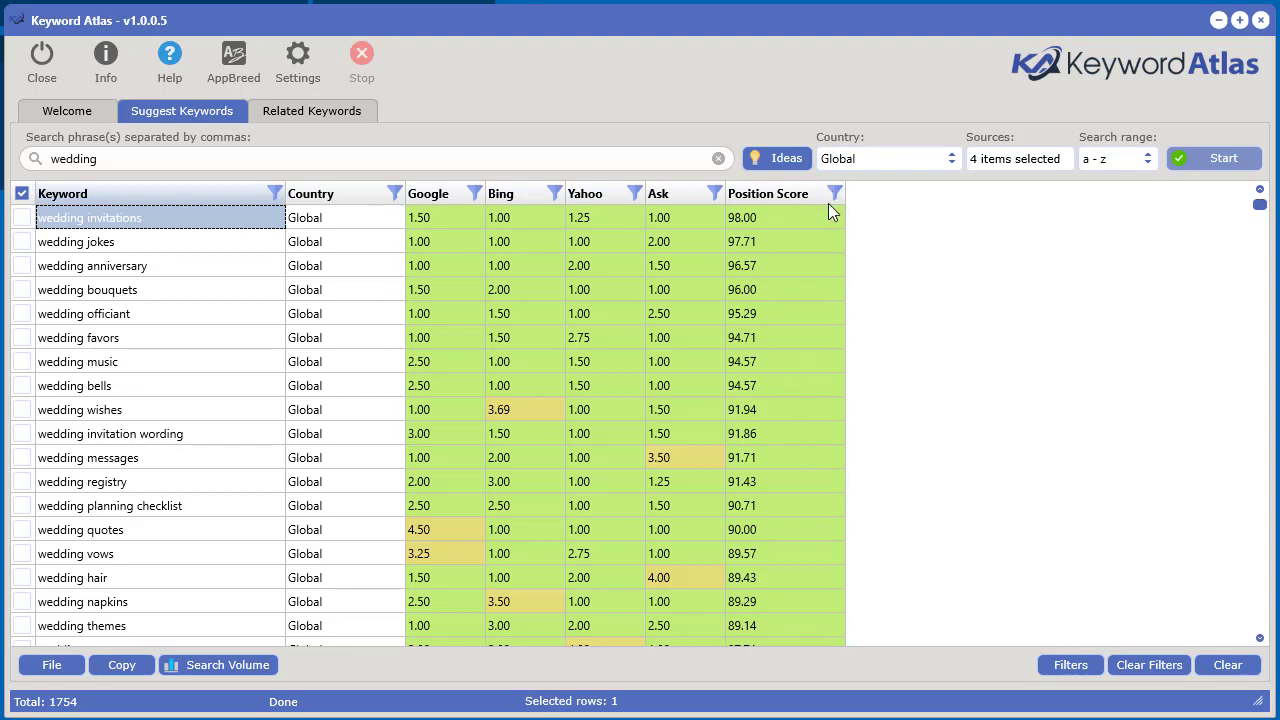
mouse_move(789, 335)
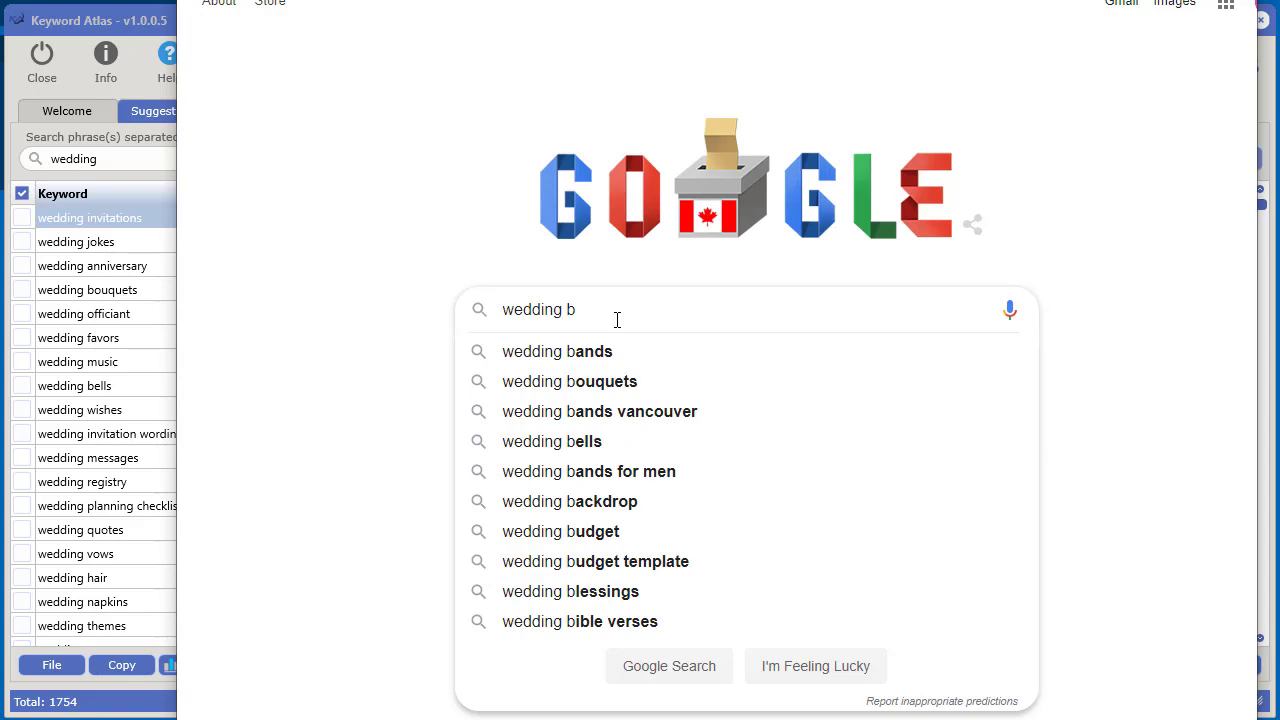
mouse_move(621, 362)
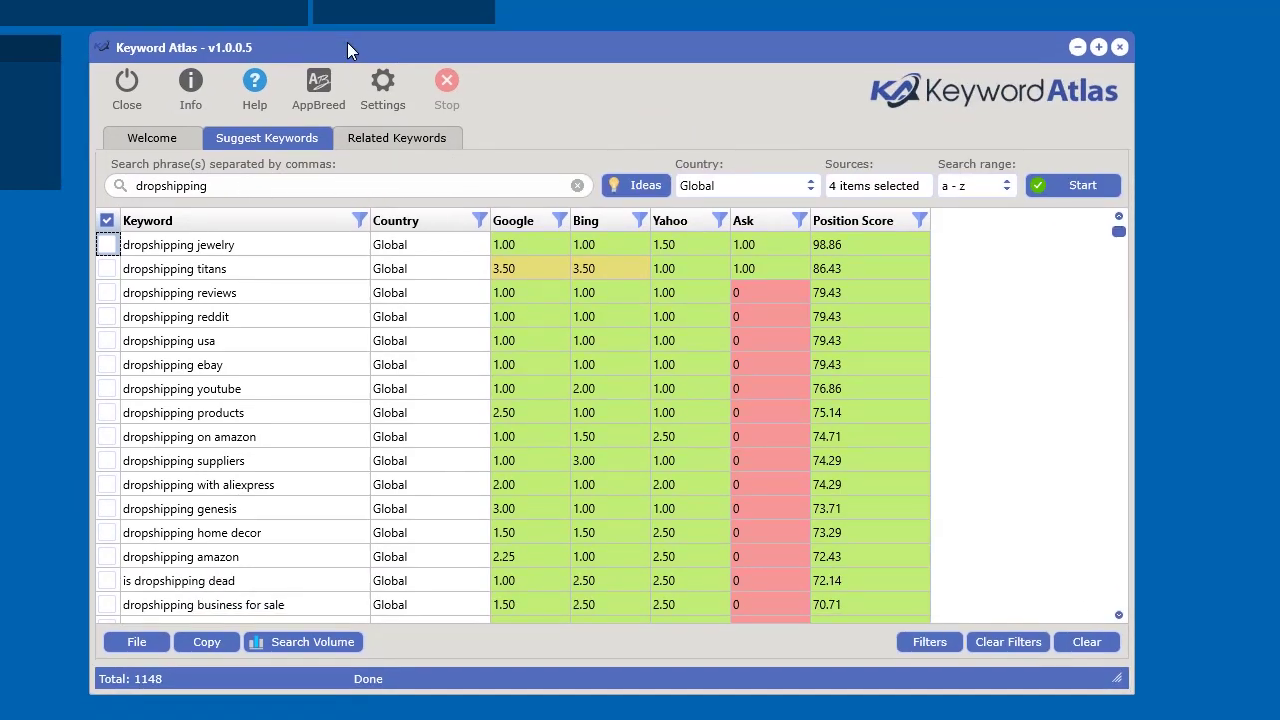
mouse_move(900, 397)
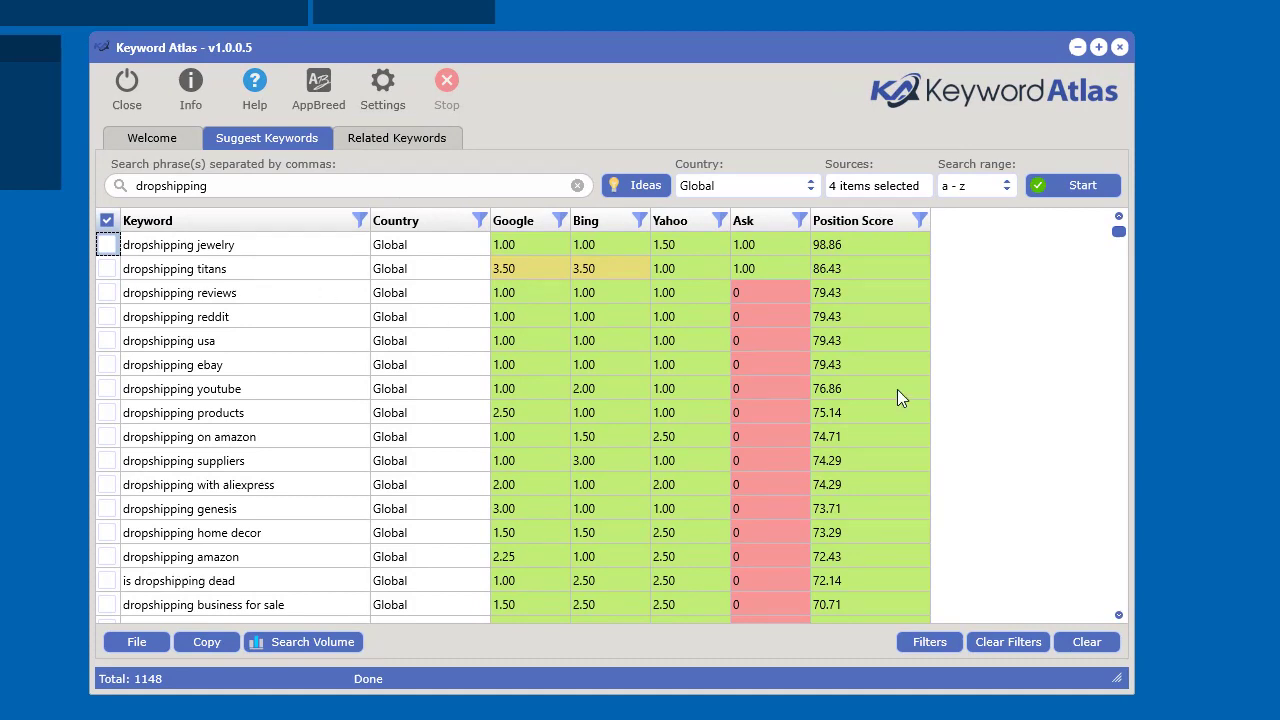
mouse_move(988, 374)
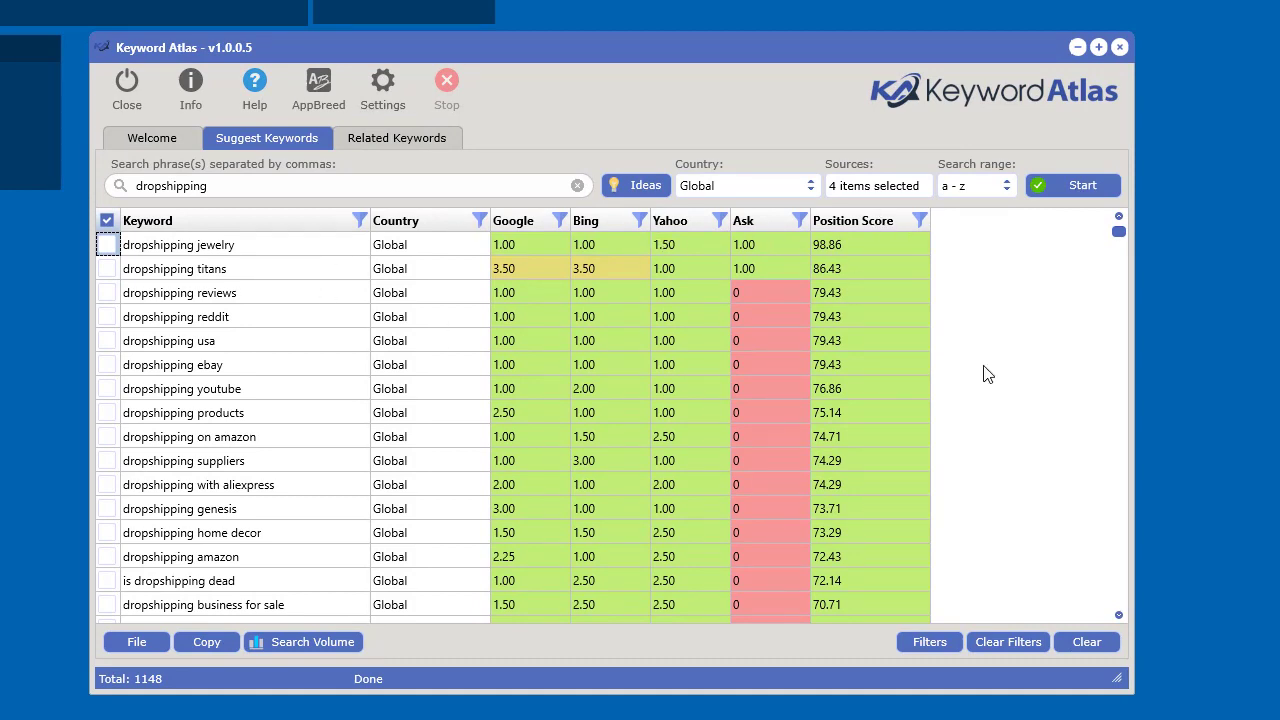
Send the ticked dropshipping titans, reviews and reddit keywords to Google Trends
click(108, 268)
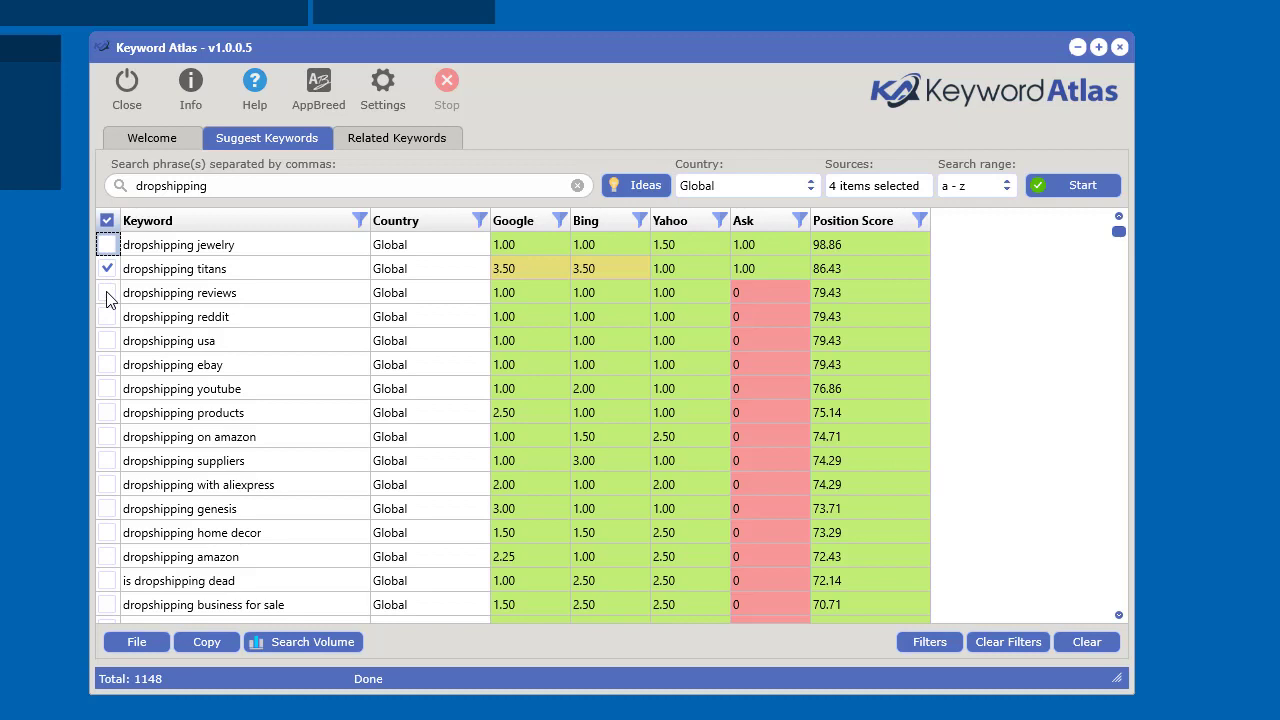
click(107, 292)
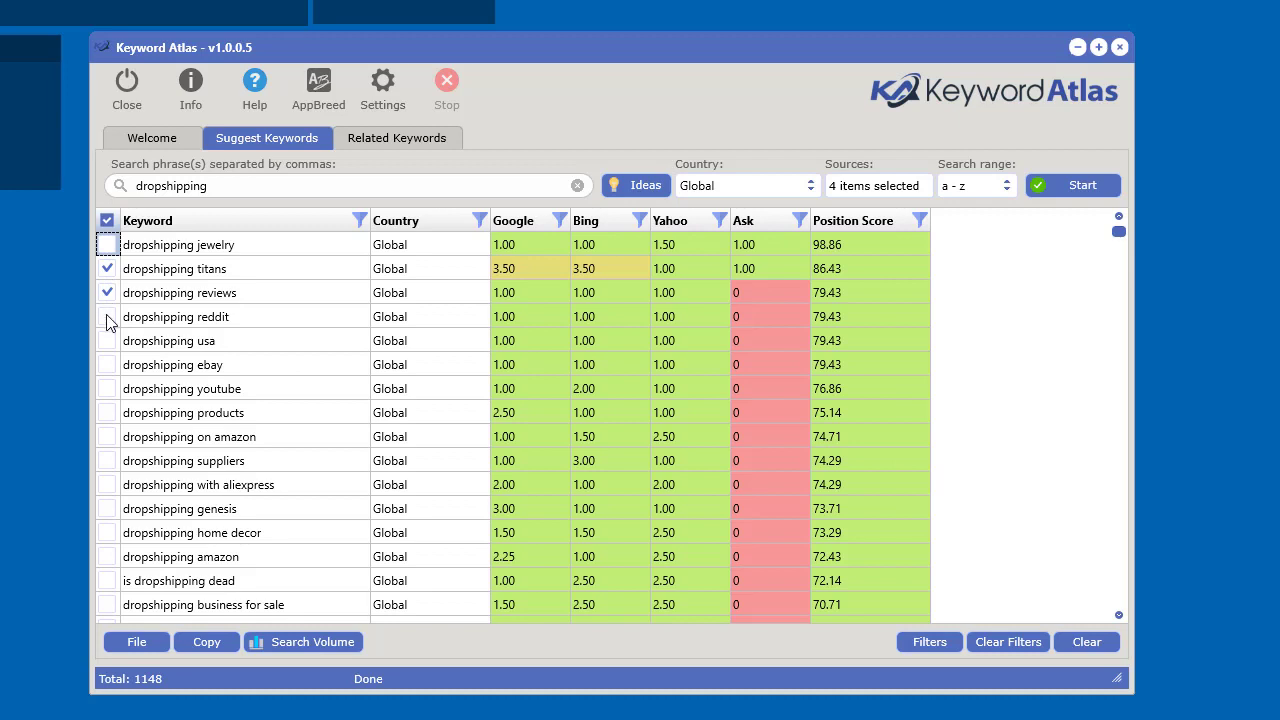
click(107, 316)
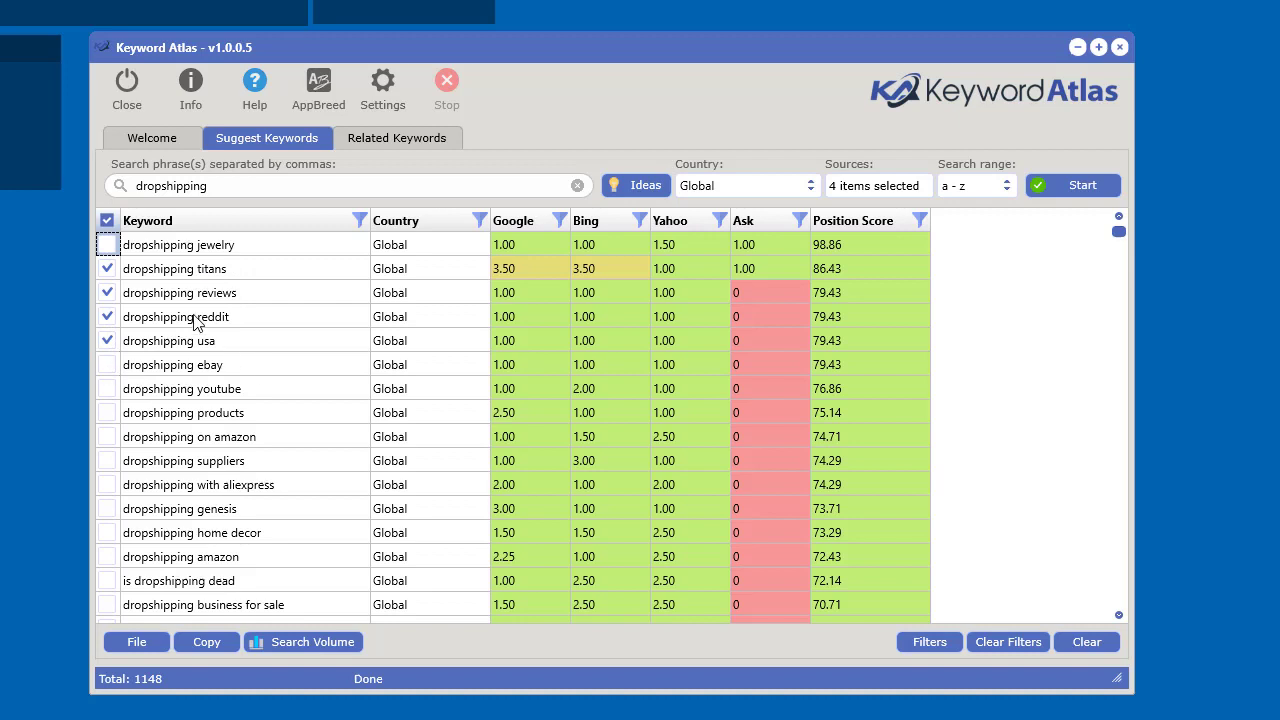
right_click(193, 316)
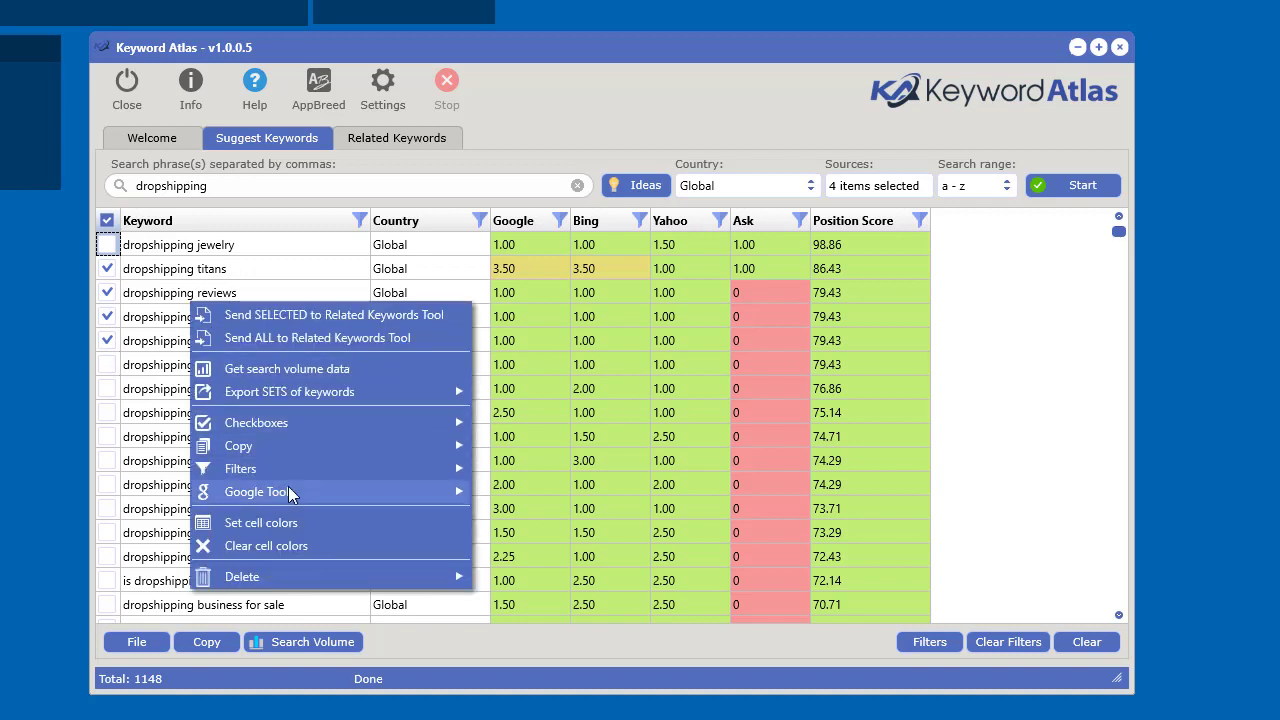
click(540, 508)
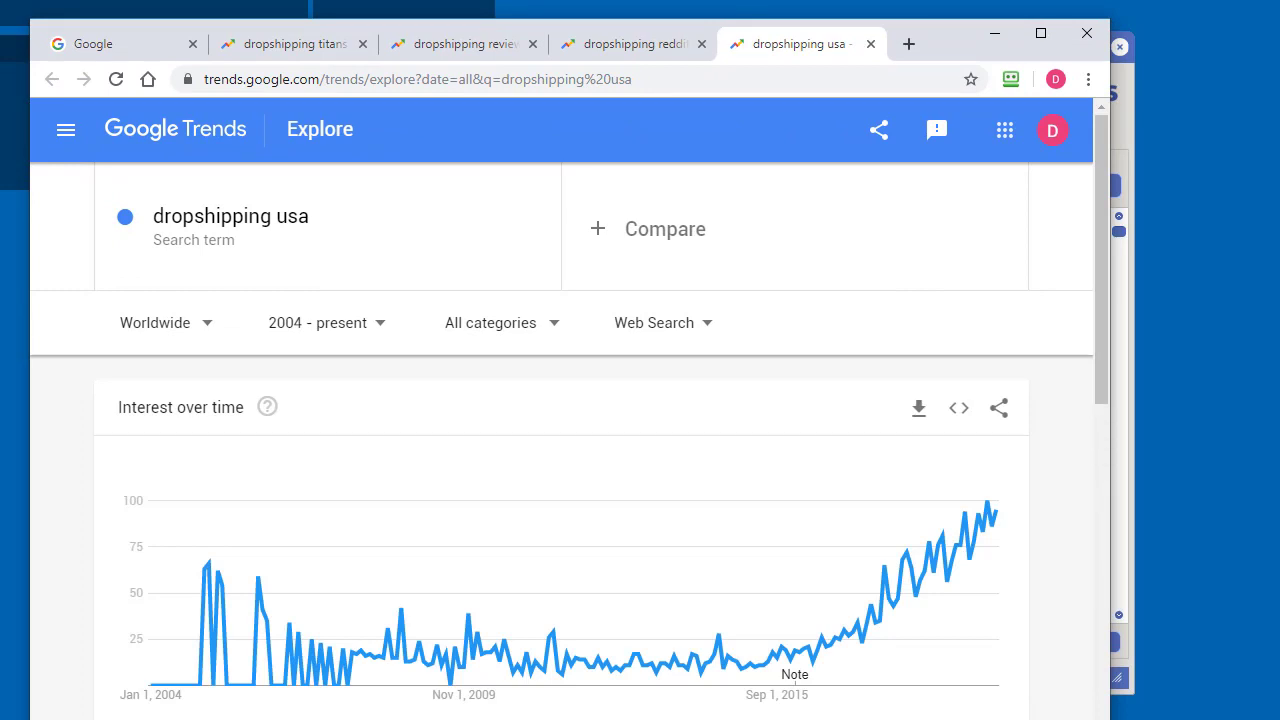
Chart dropshipping reddit over past 30 days, 90 days and 2004–present, then search 'dropshipping usa'
scroll(down, 3)
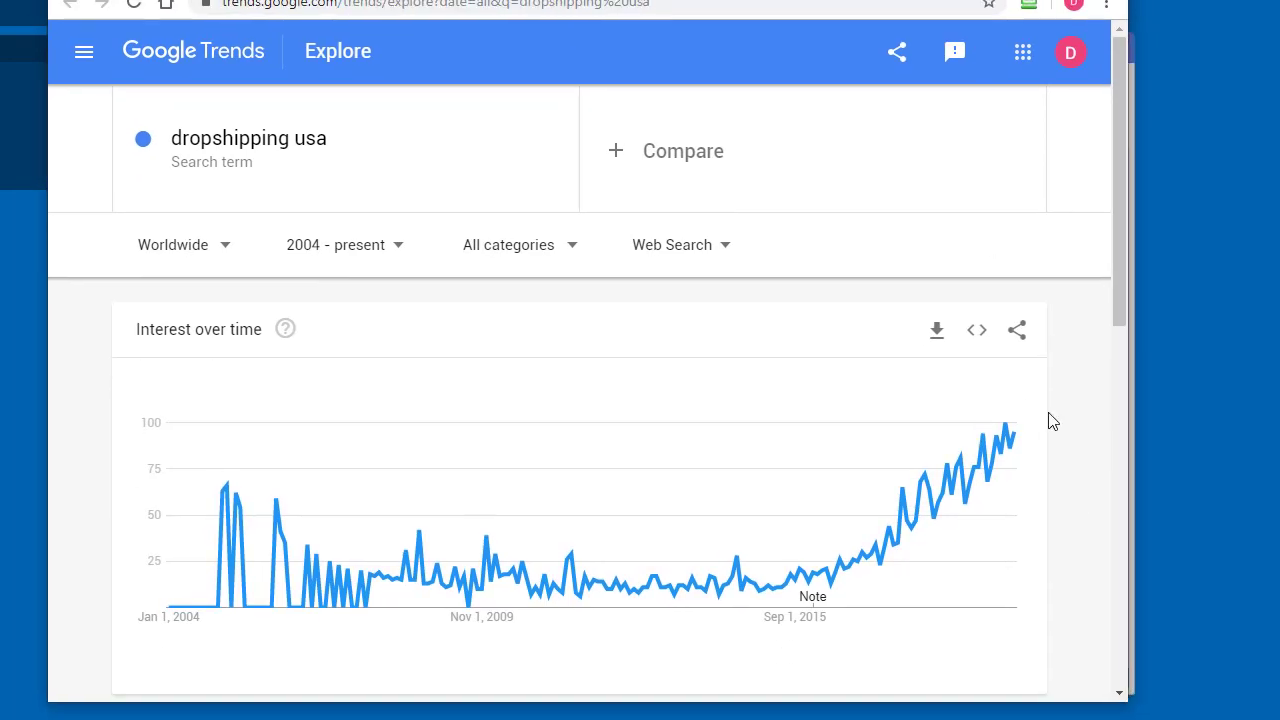
mouse_move(1088, 268)
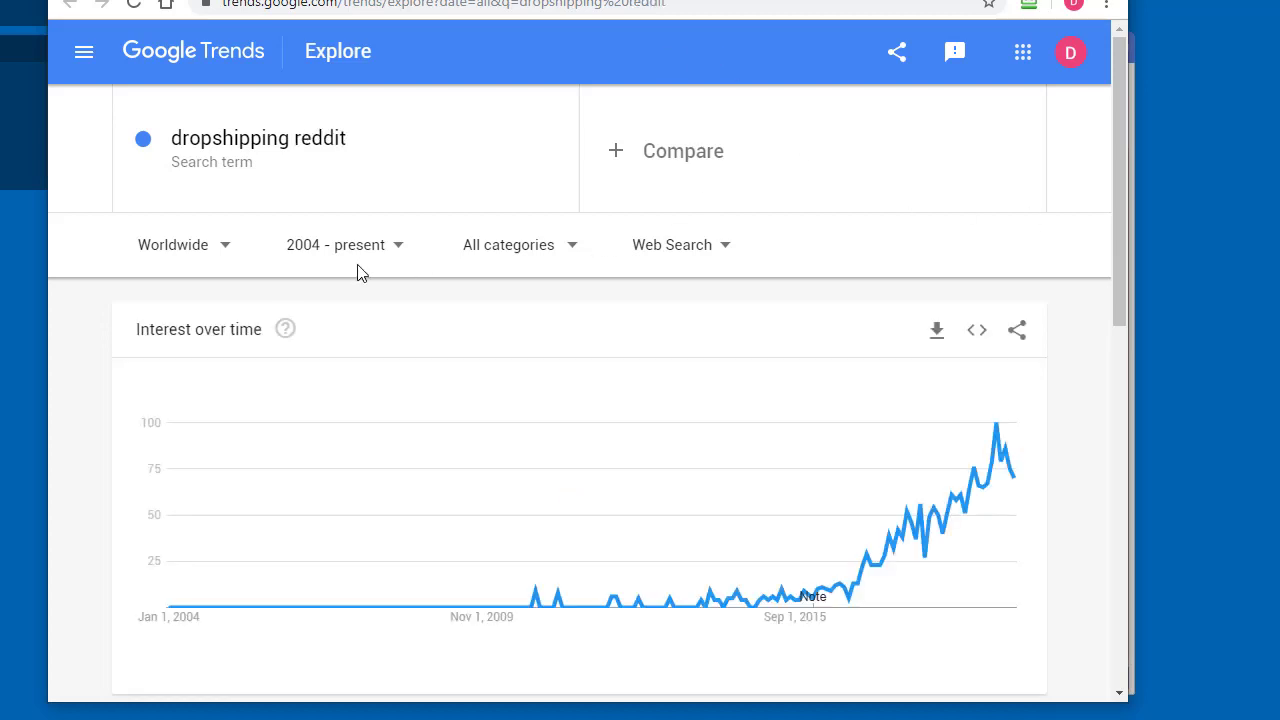
click(335, 244)
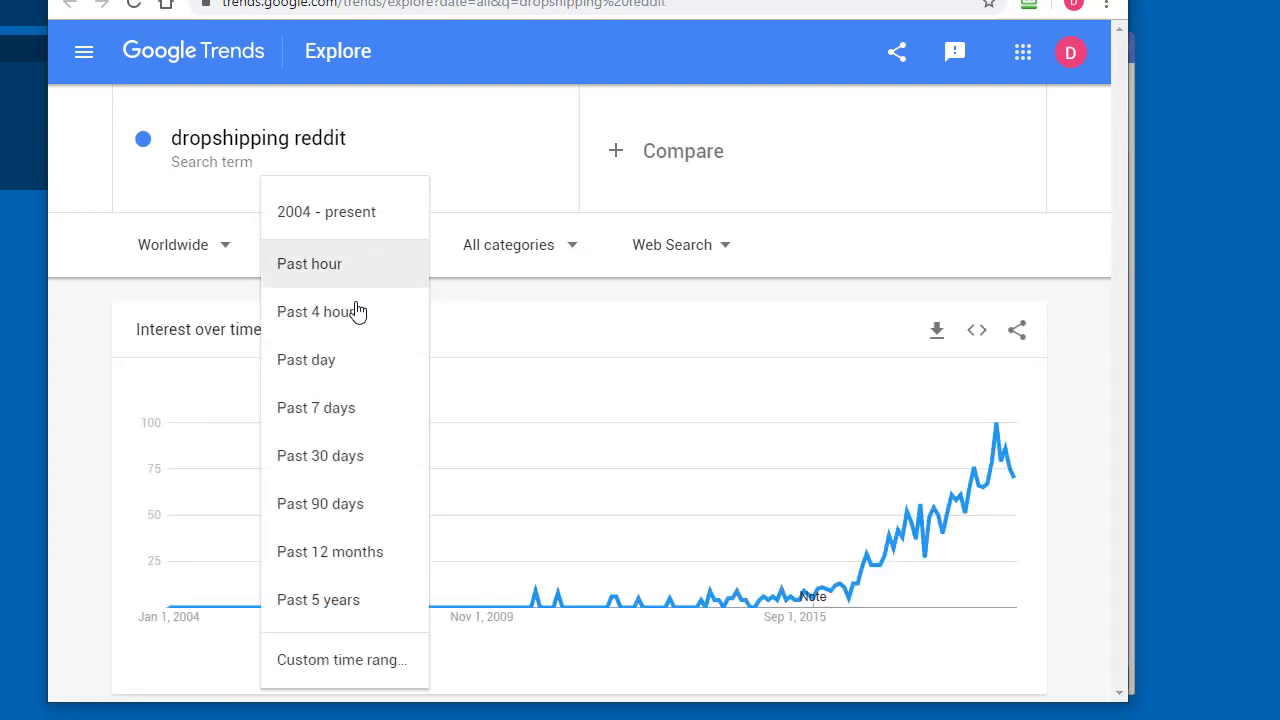
click(320, 455)
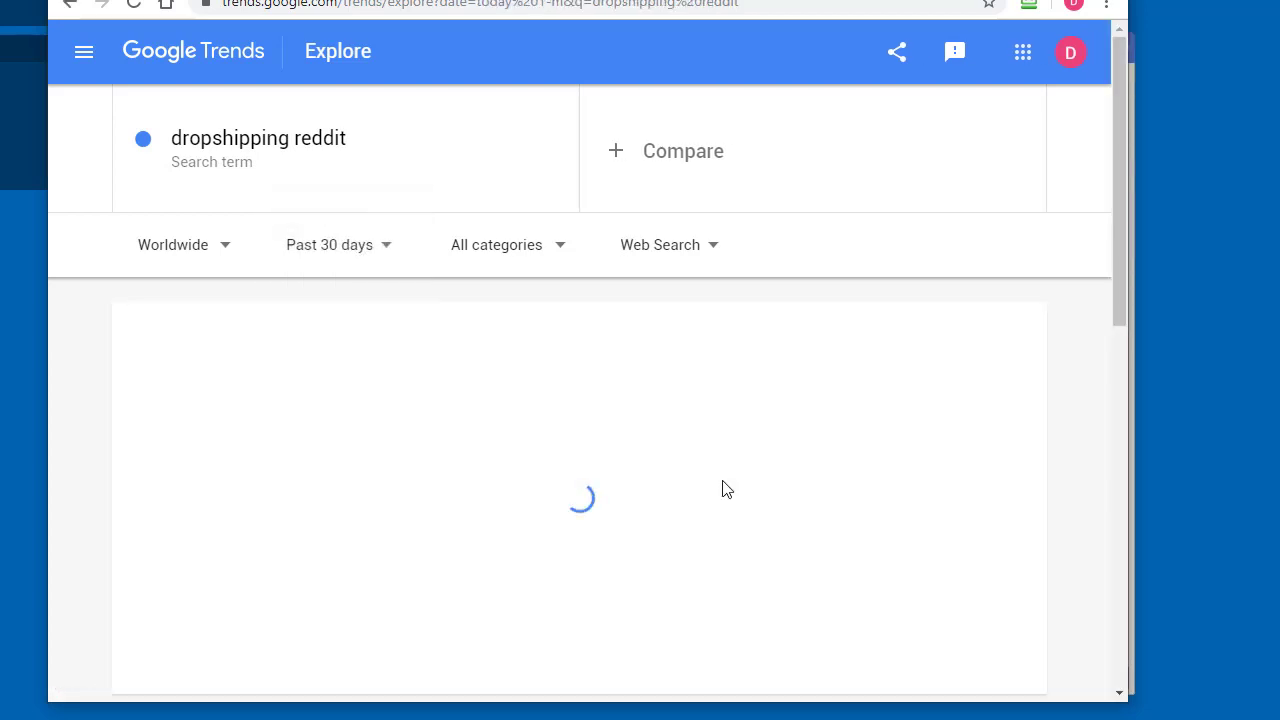
click(329, 244)
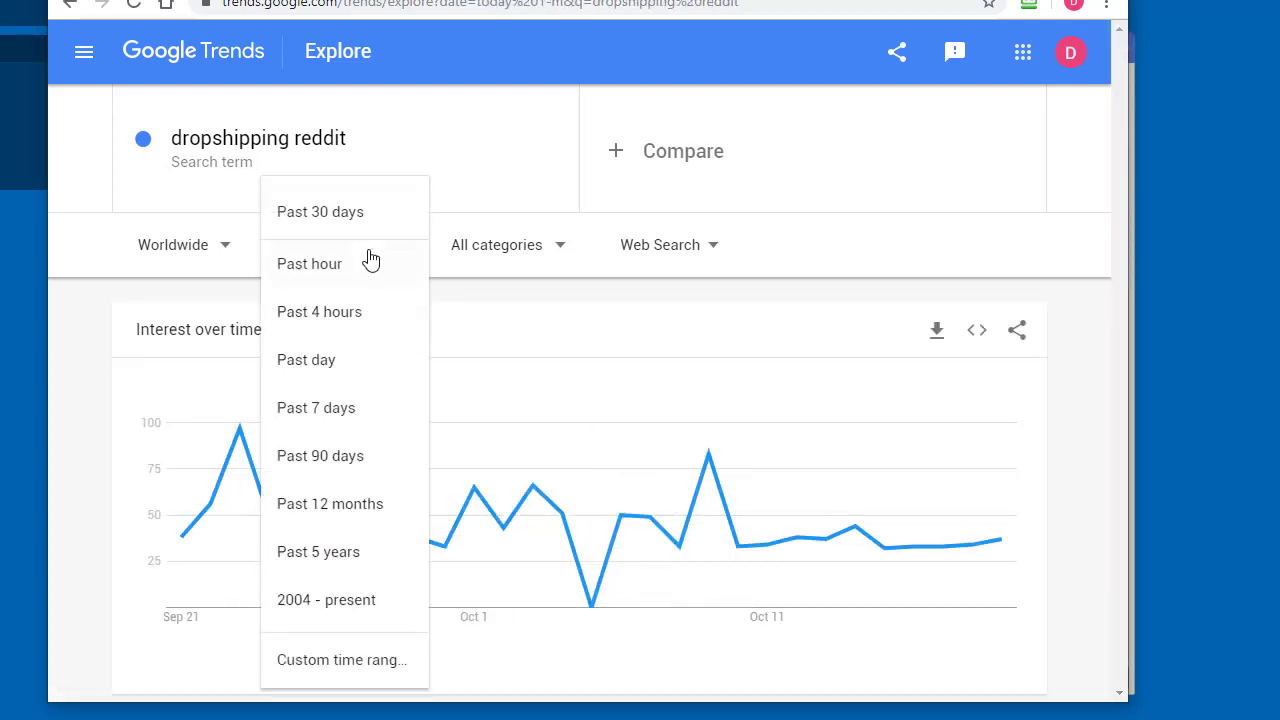
click(320, 456)
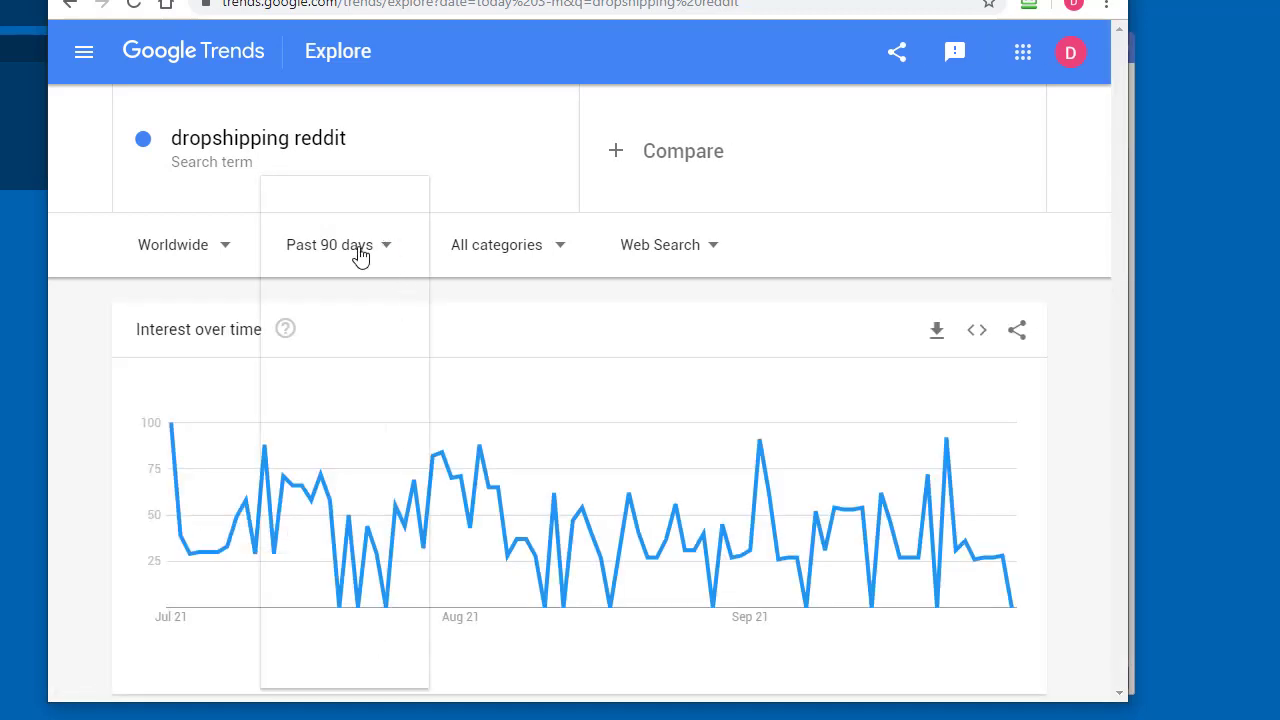
click(330, 245)
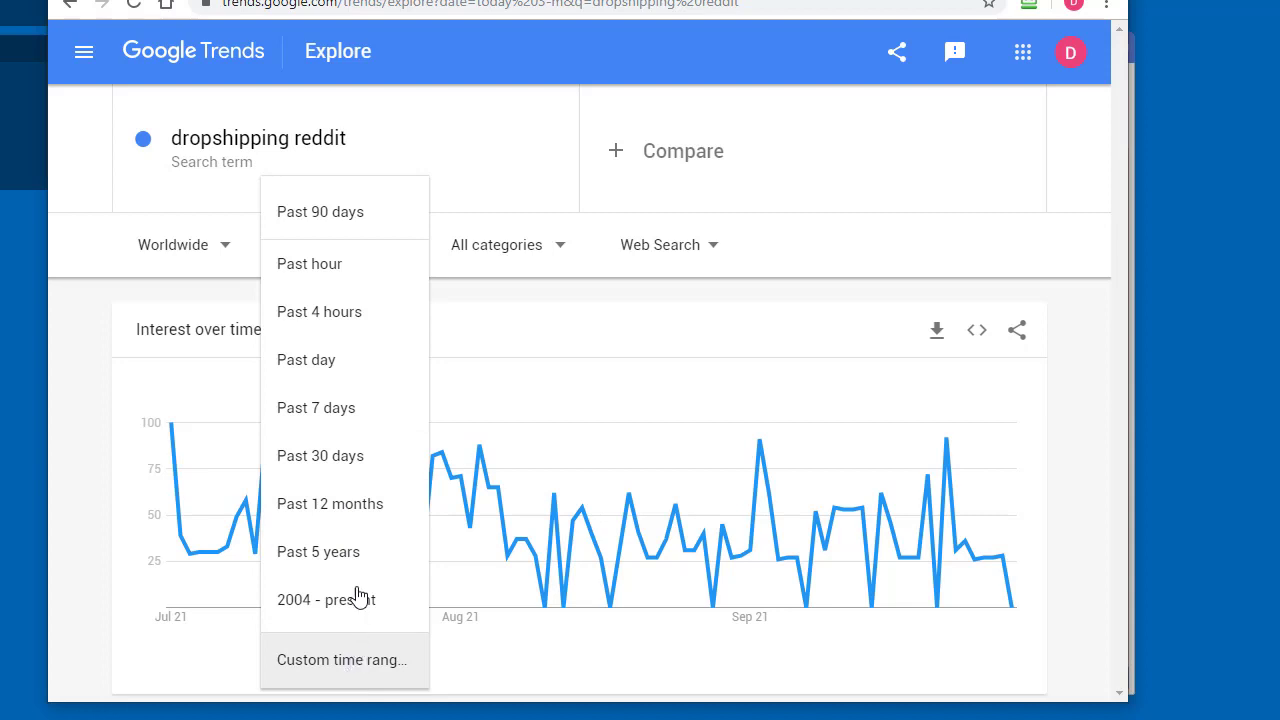
click(329, 503)
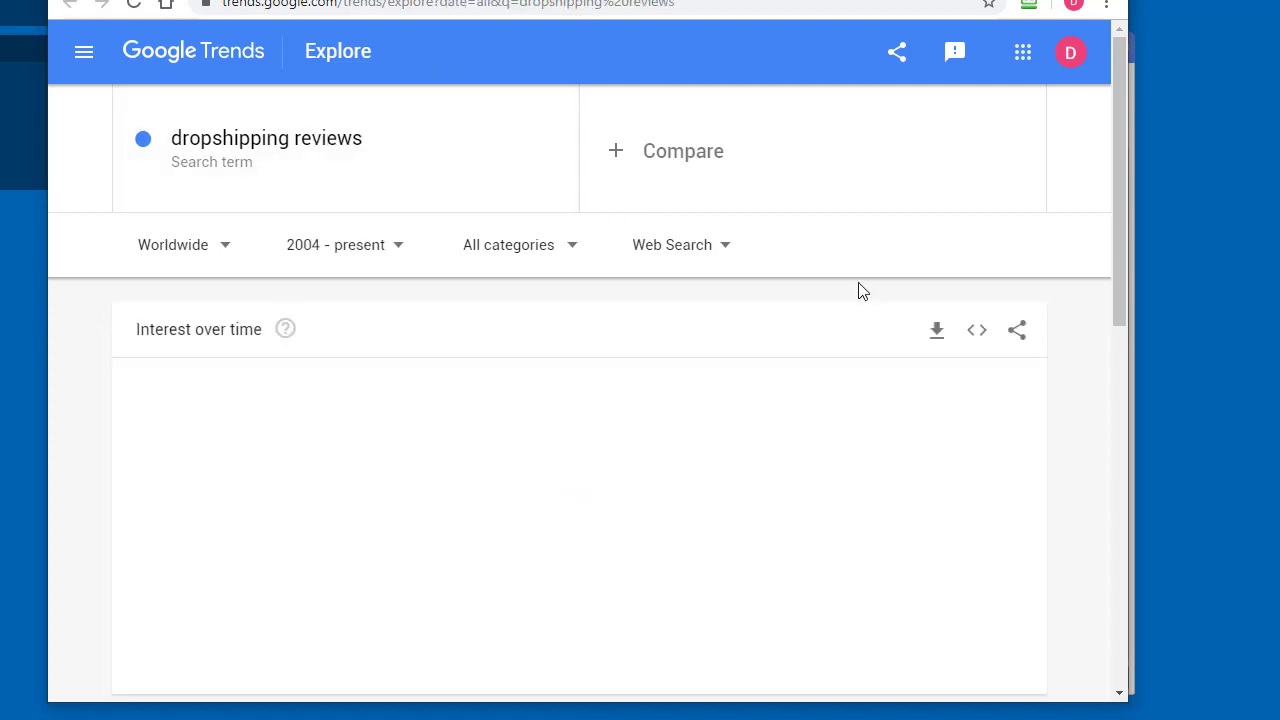
text(dropshipping usa)
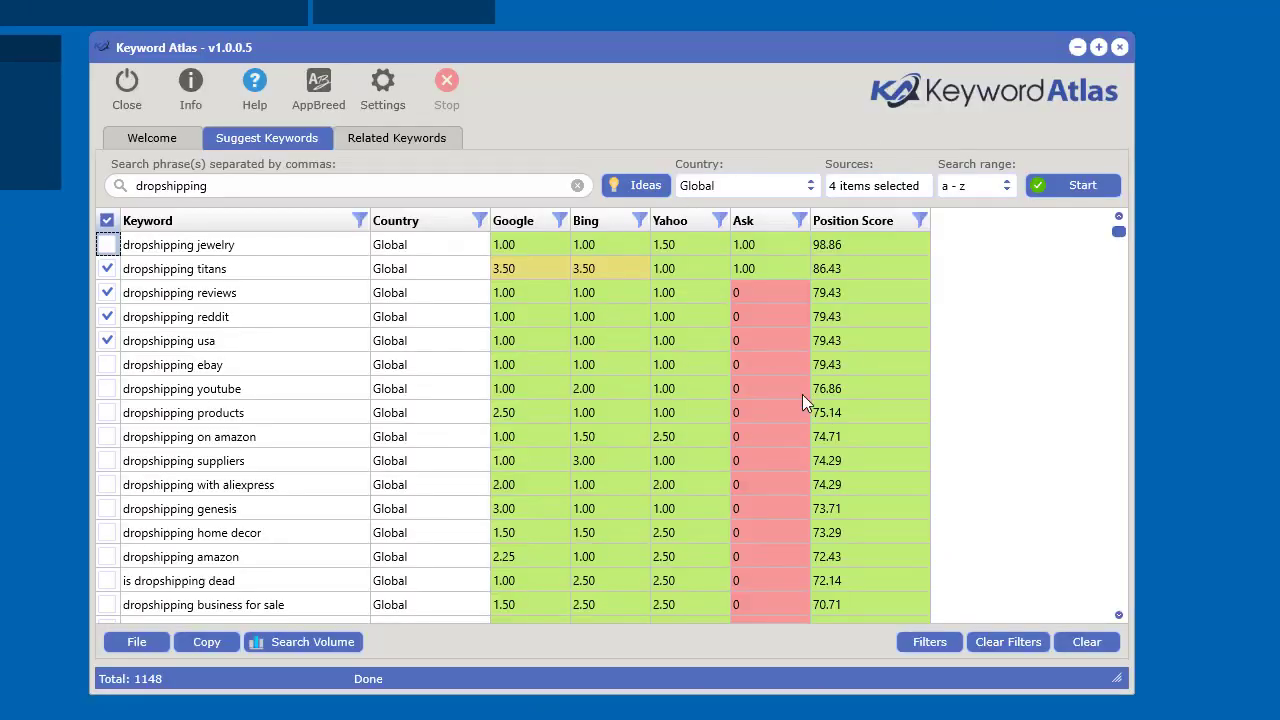
mouse_move(903, 326)
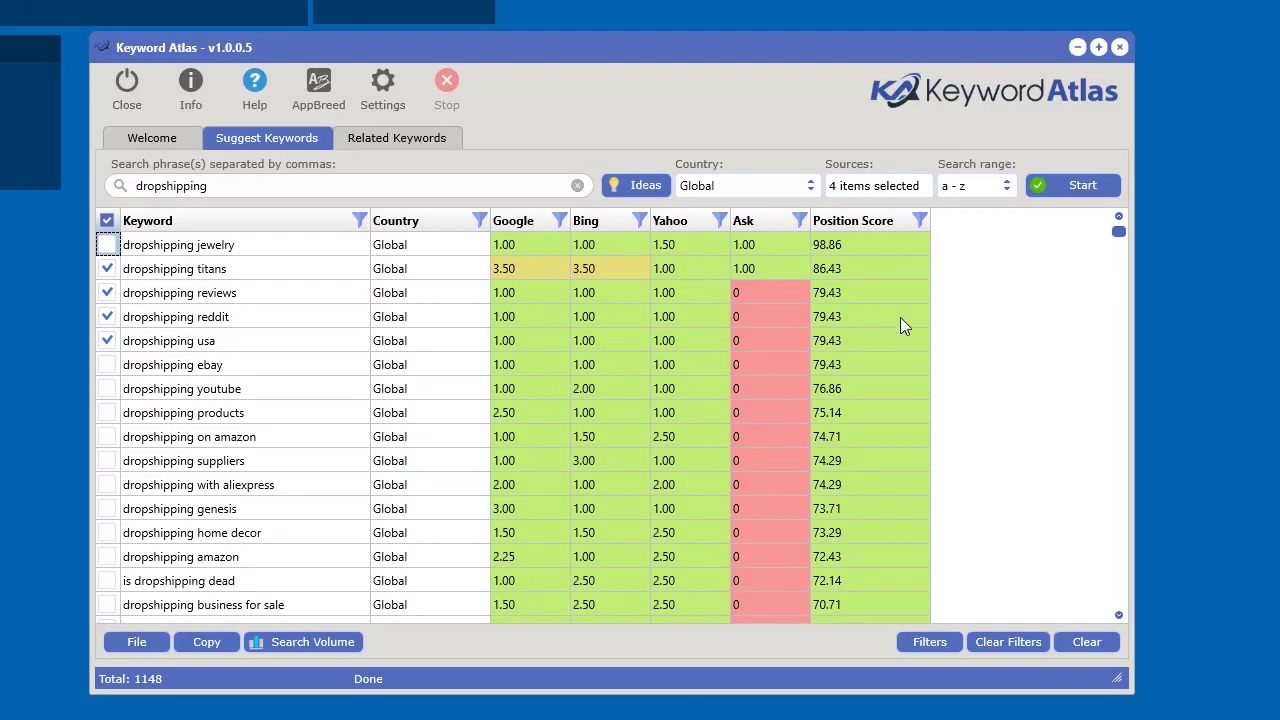
mouse_move(868, 281)
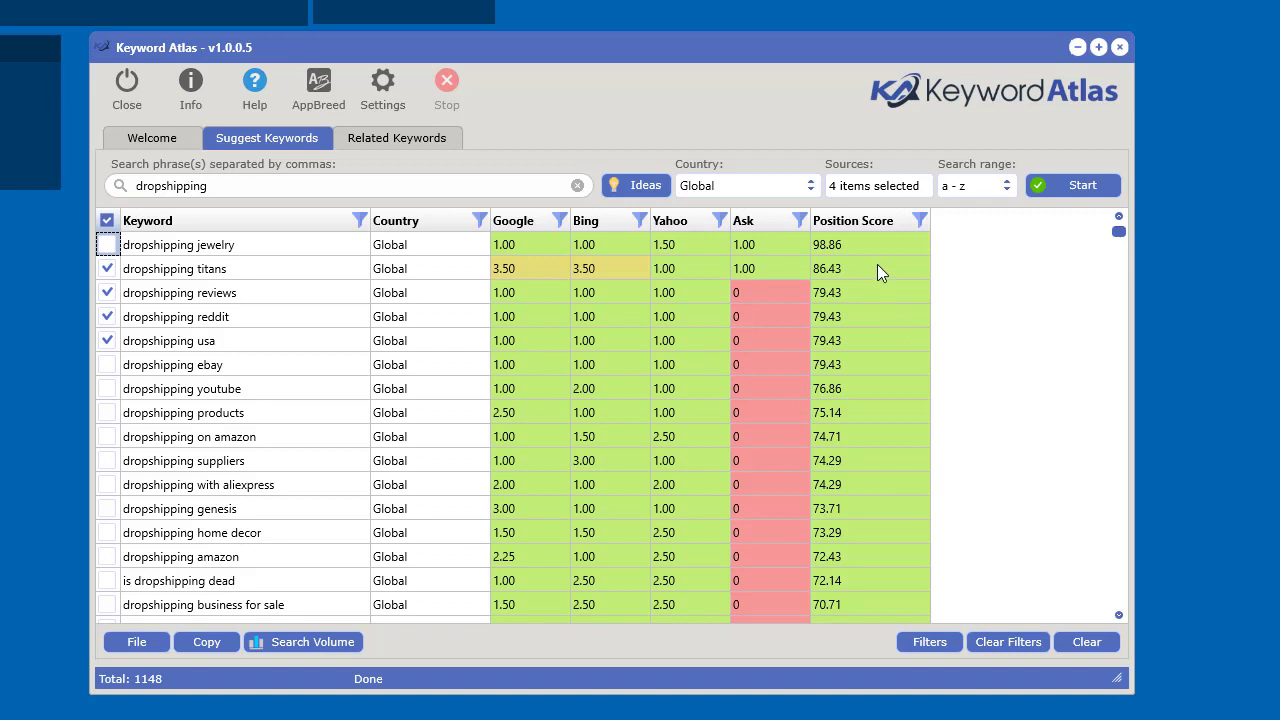
mouse_move(155, 298)
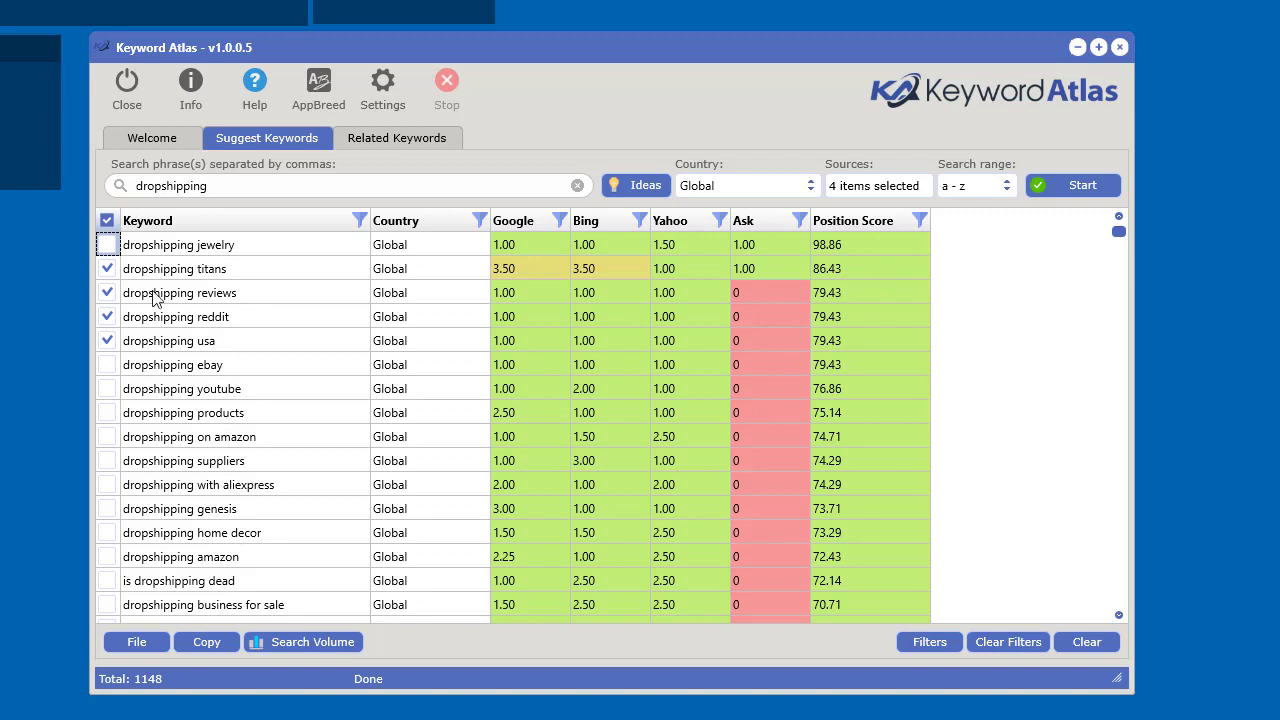
mouse_move(983, 399)
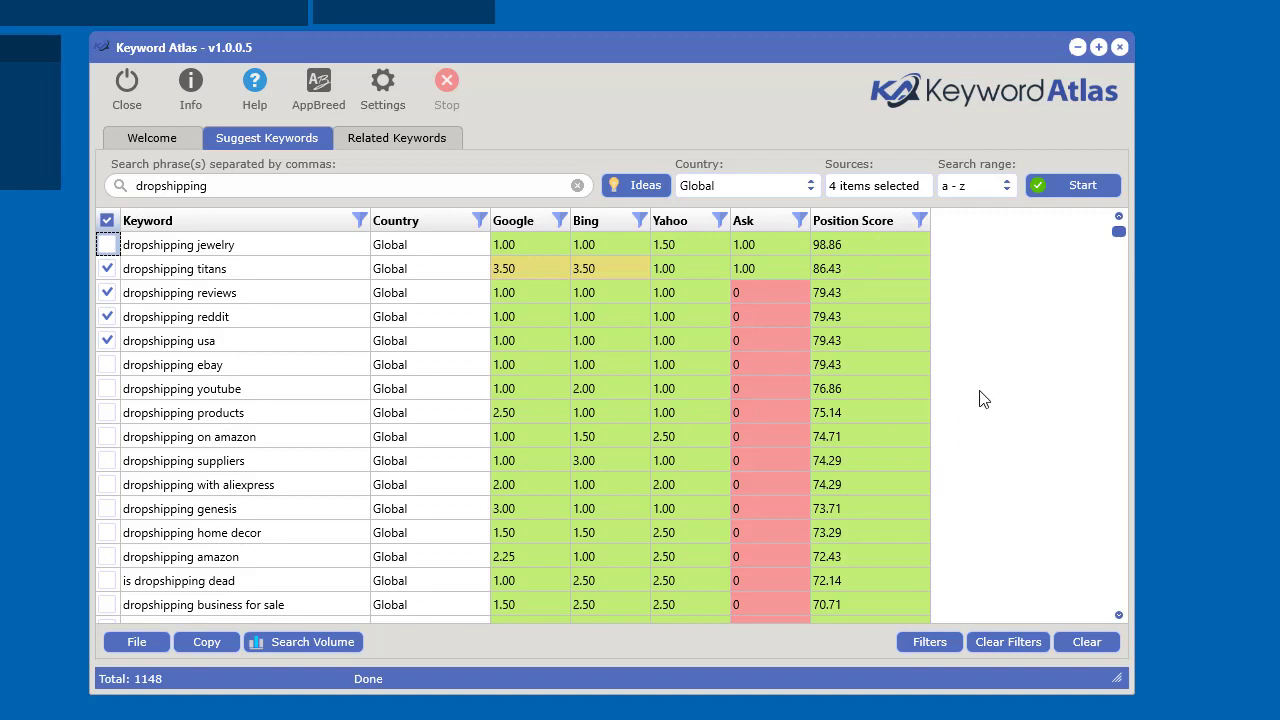
mouse_move(1002, 379)
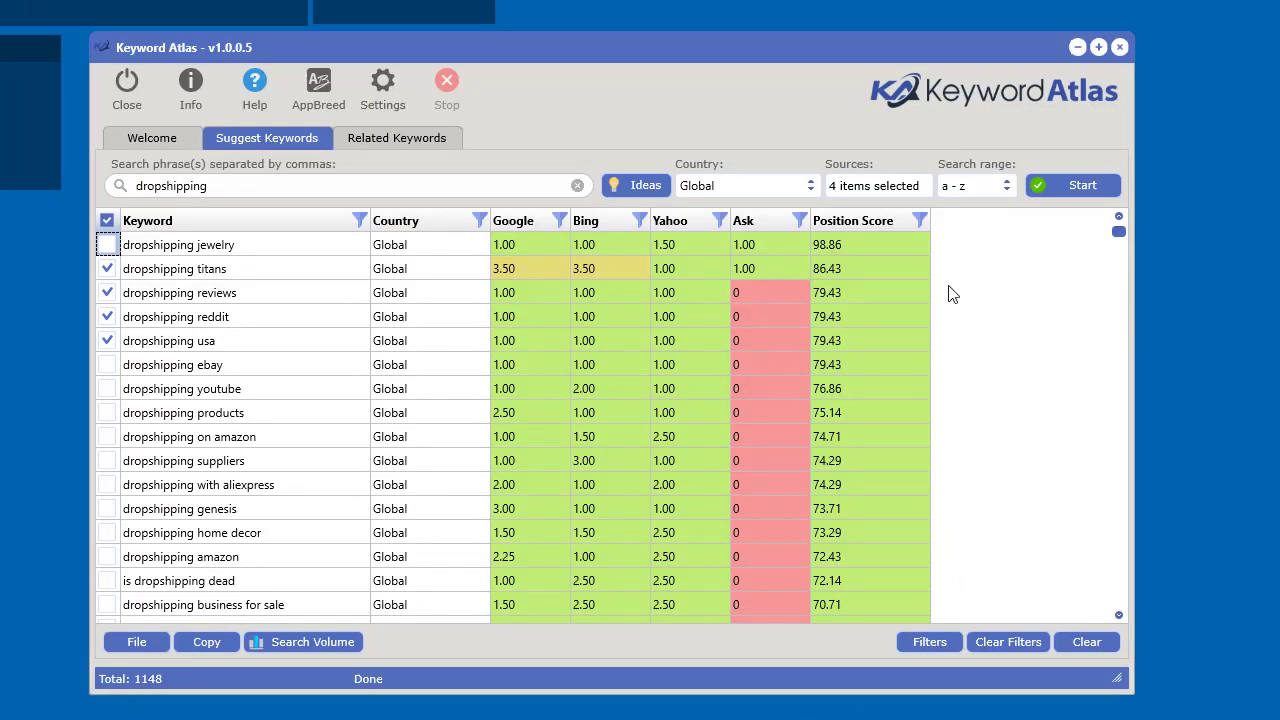
click(382, 89)
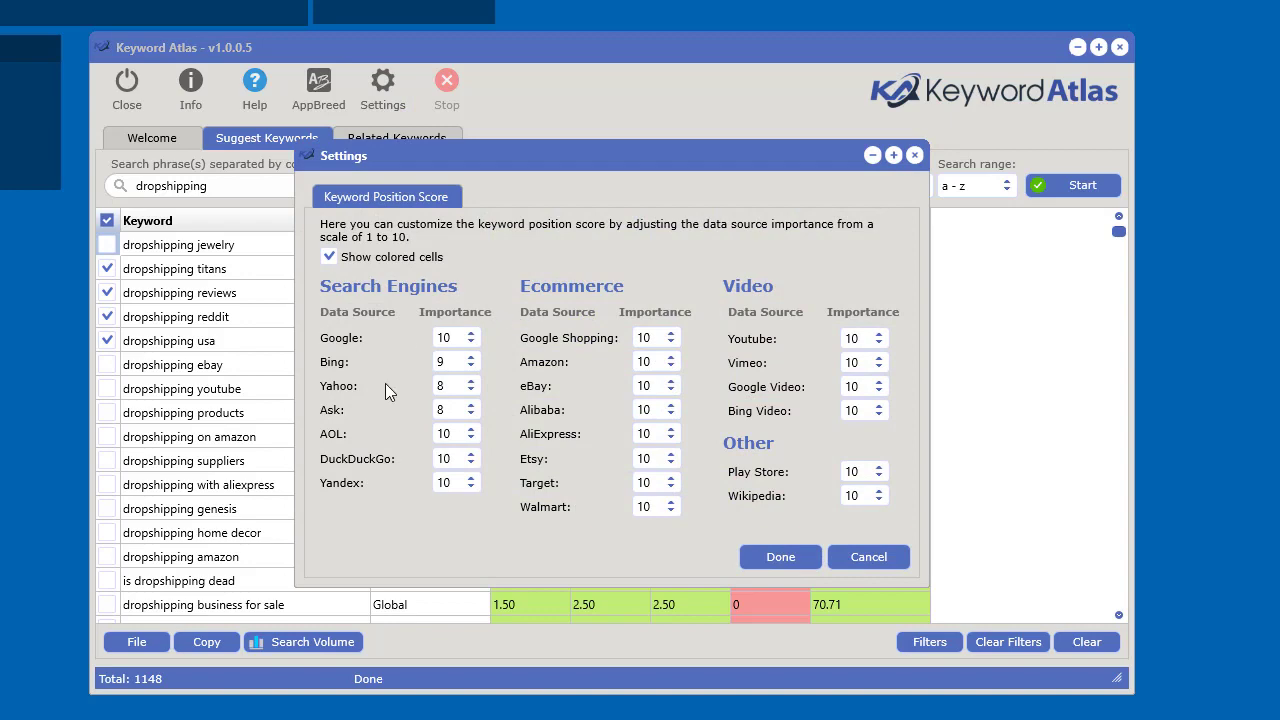
click(780, 556)
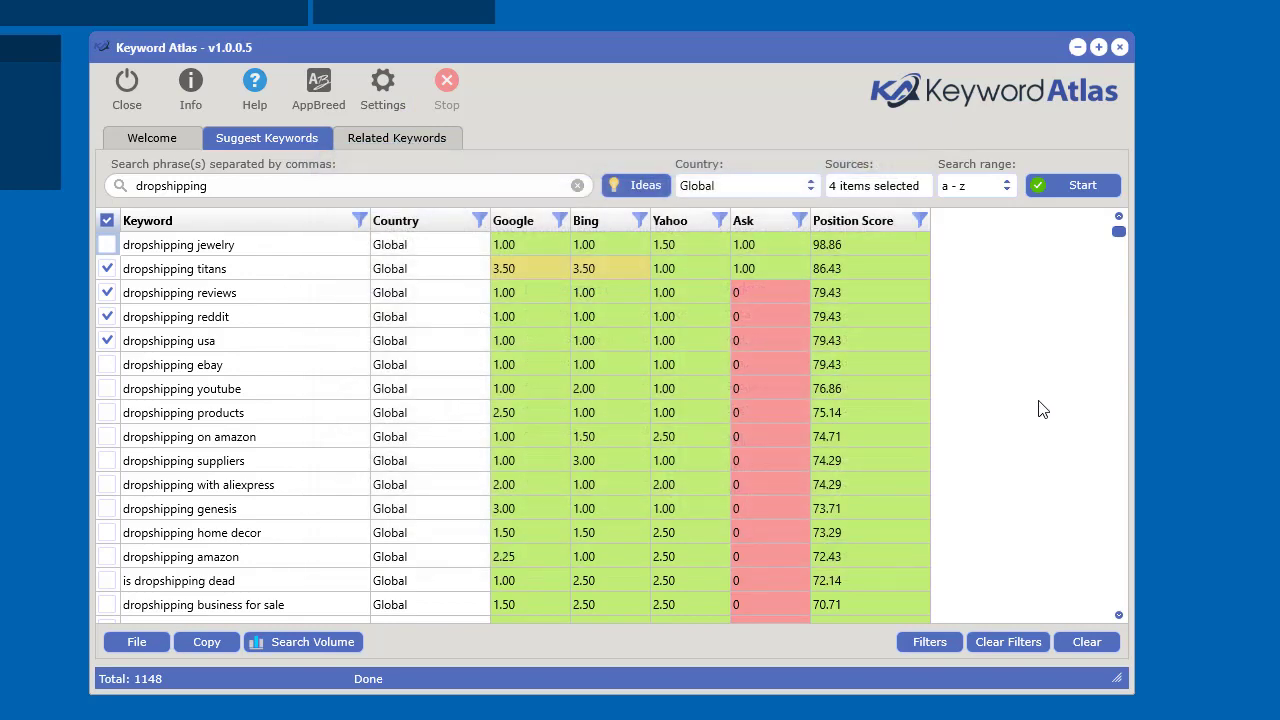
mouse_move(1048, 394)
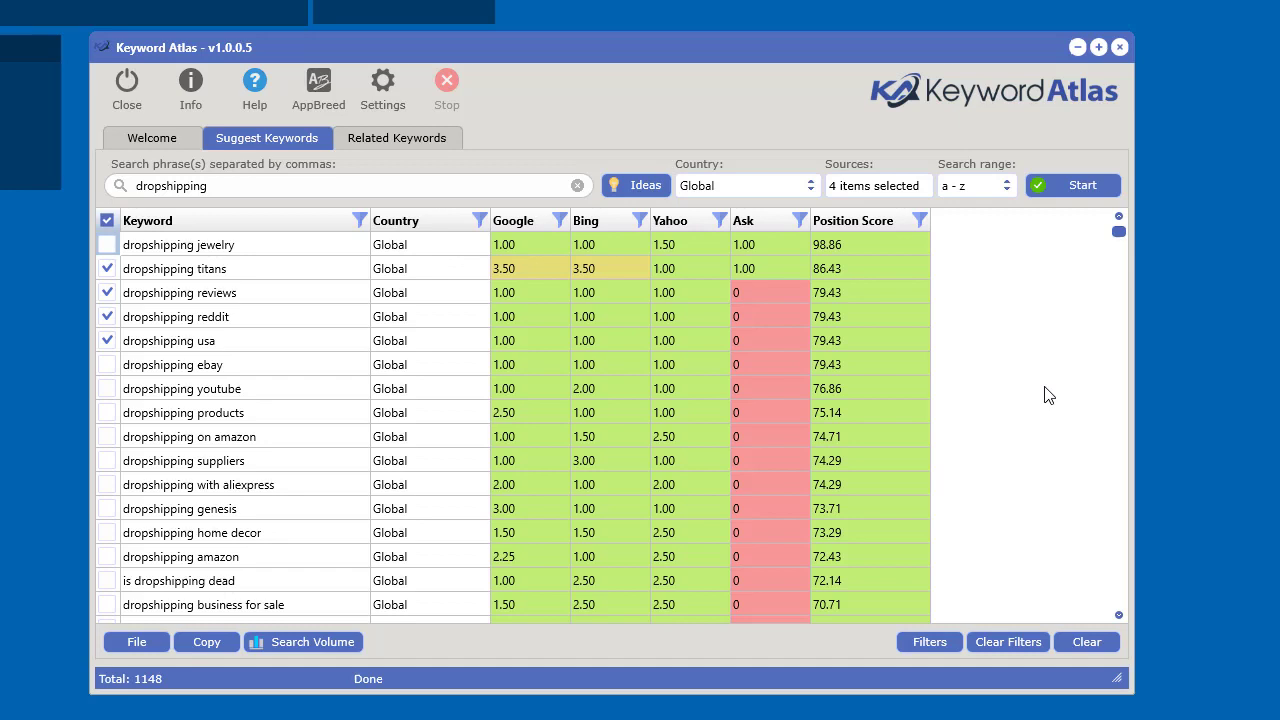
click(875, 185)
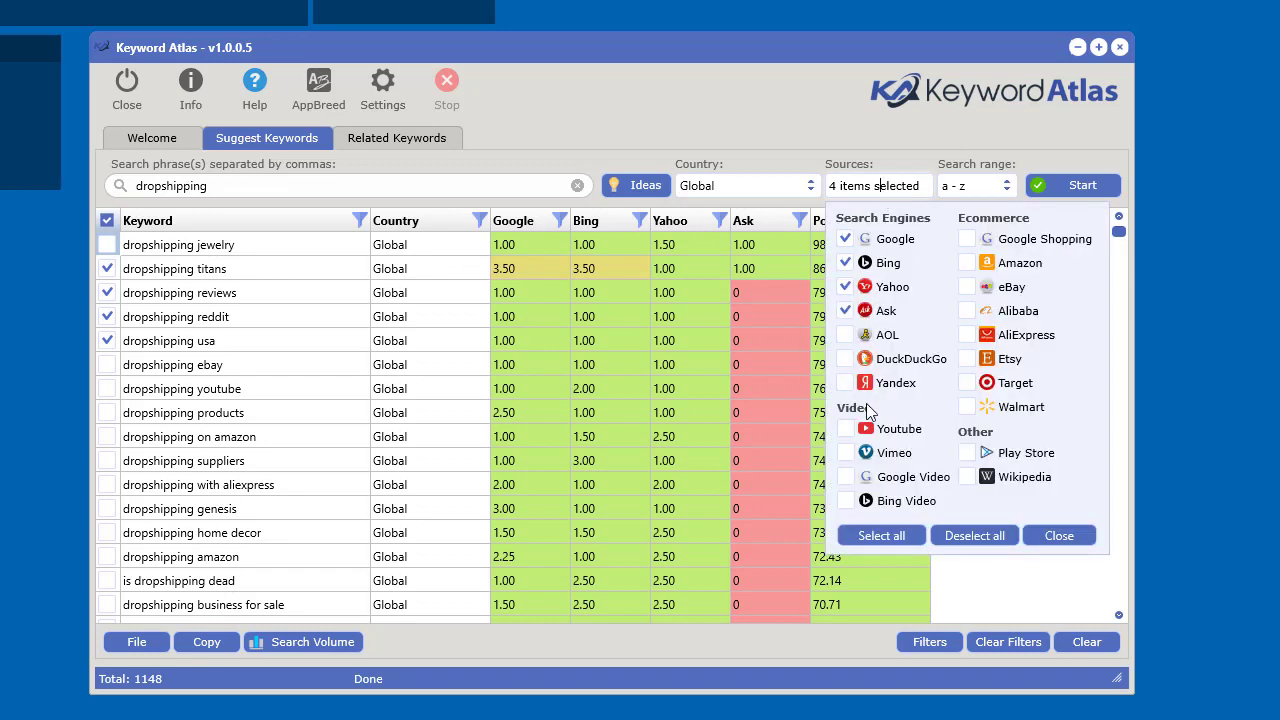
mouse_move(995, 227)
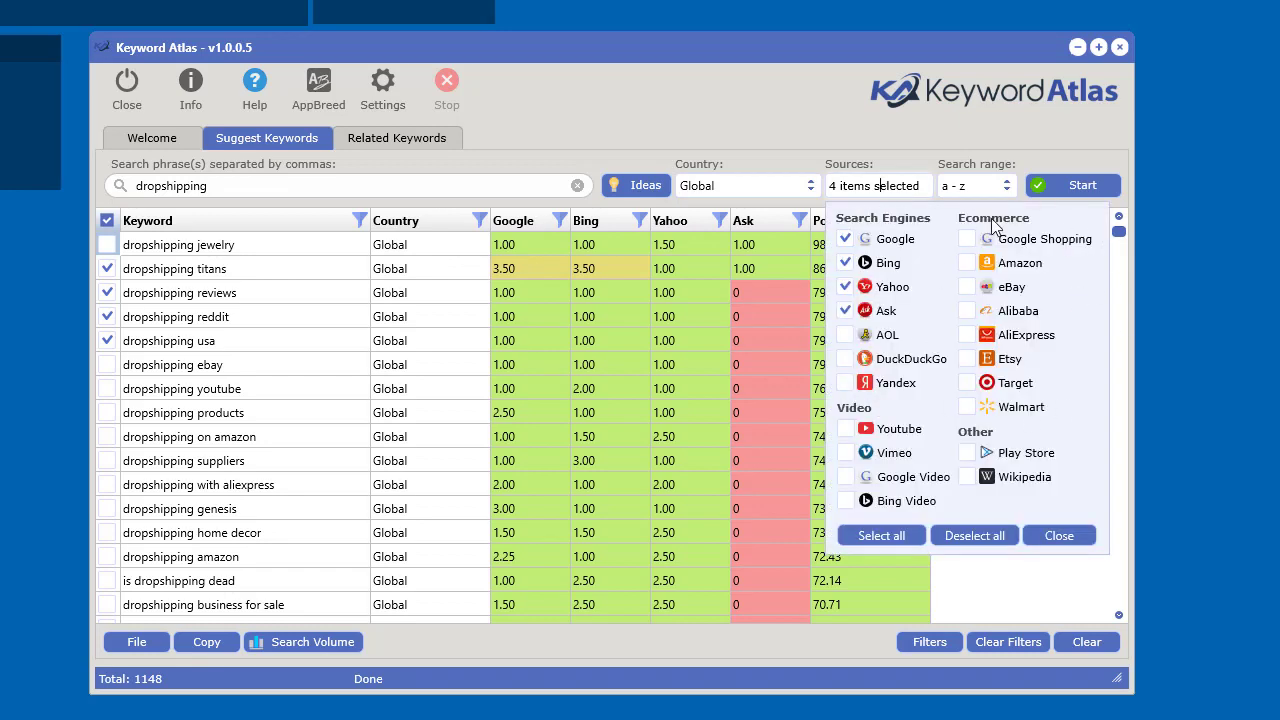
mouse_move(997, 275)
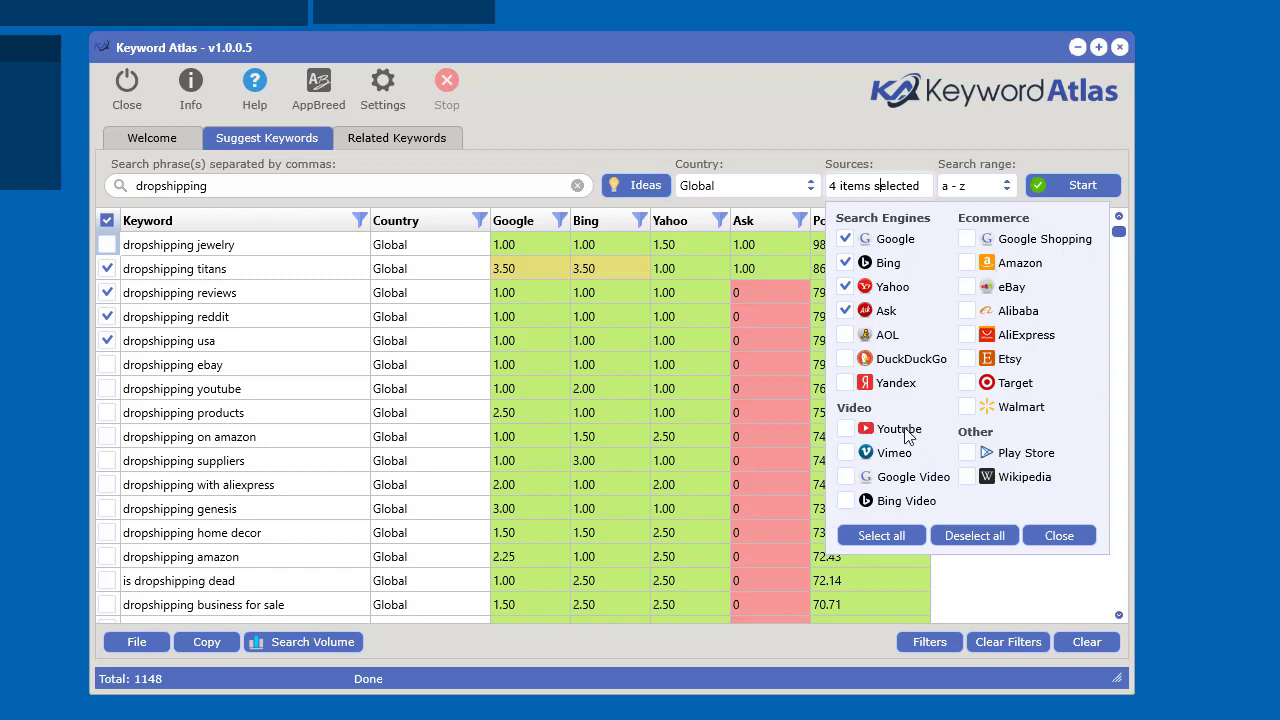
mouse_move(1030, 461)
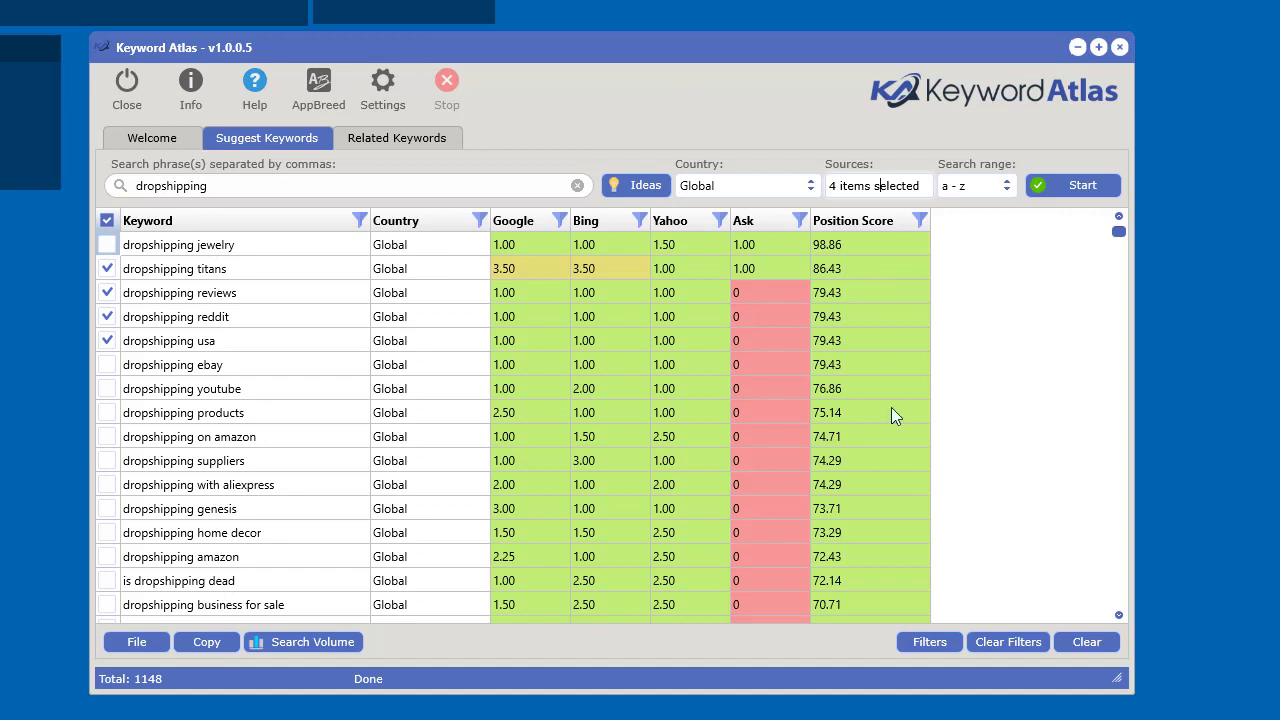
mouse_move(900, 452)
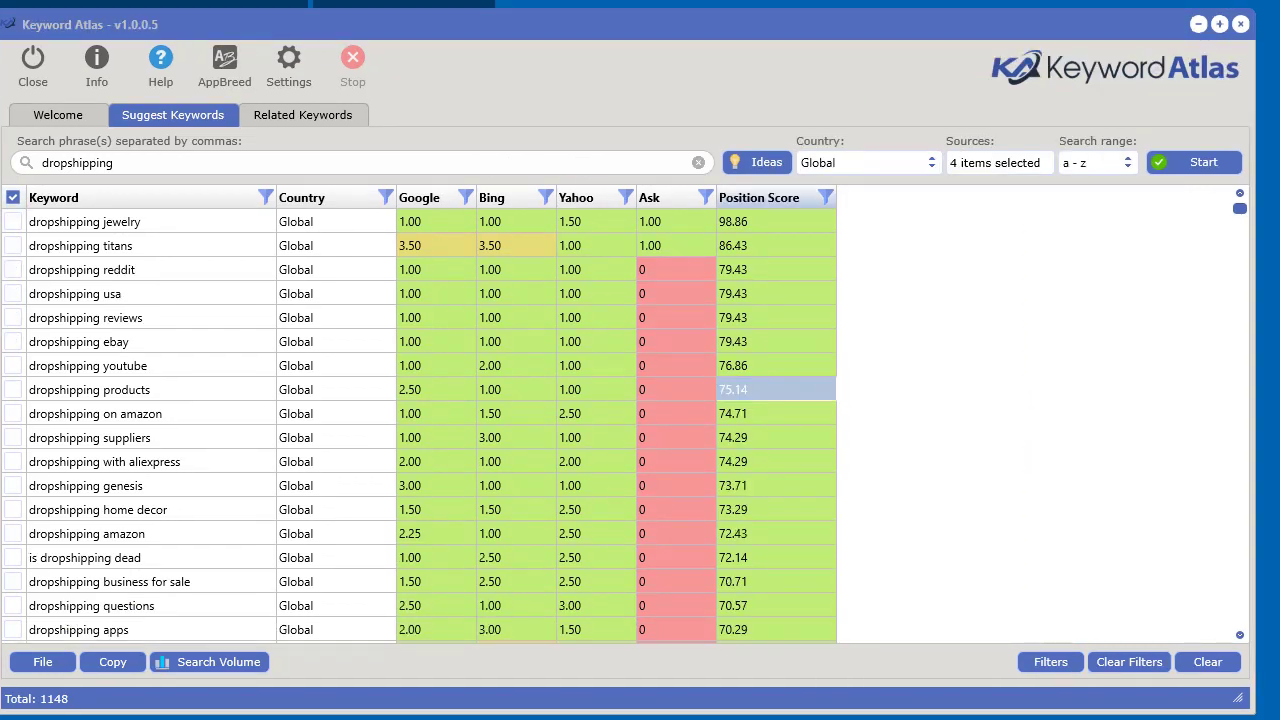
mouse_move(845, 300)
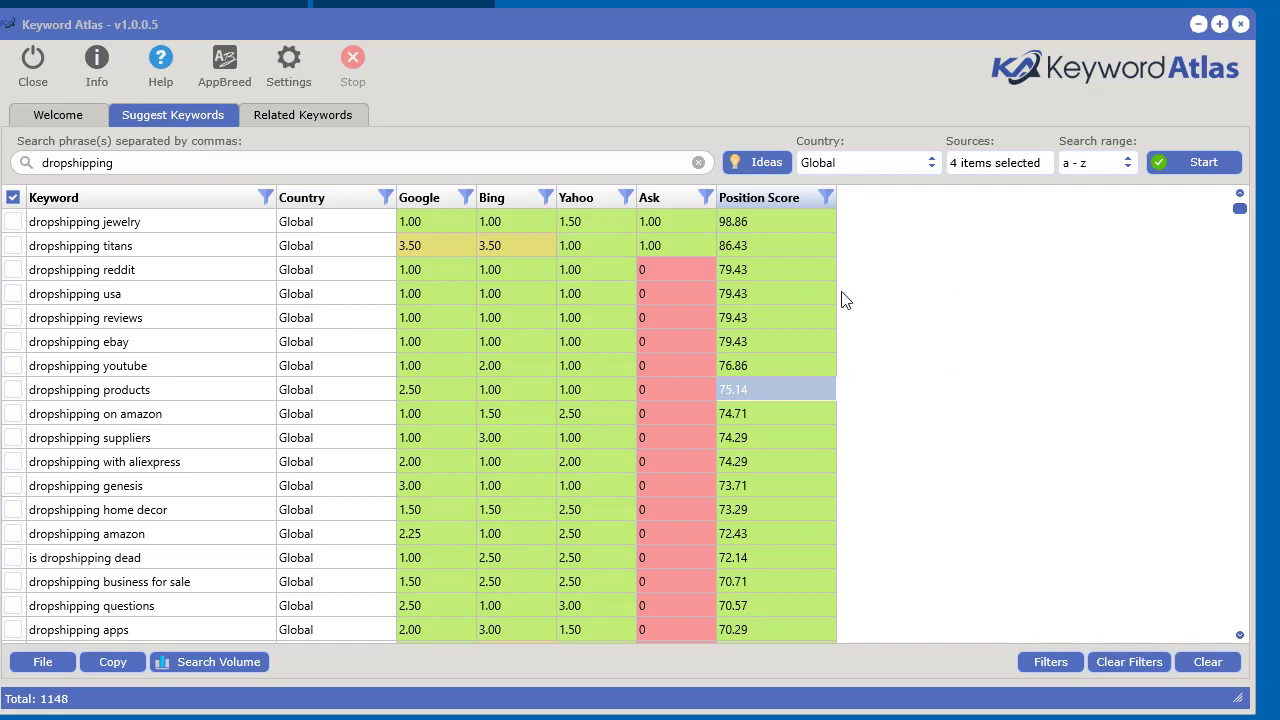
mouse_move(722, 362)
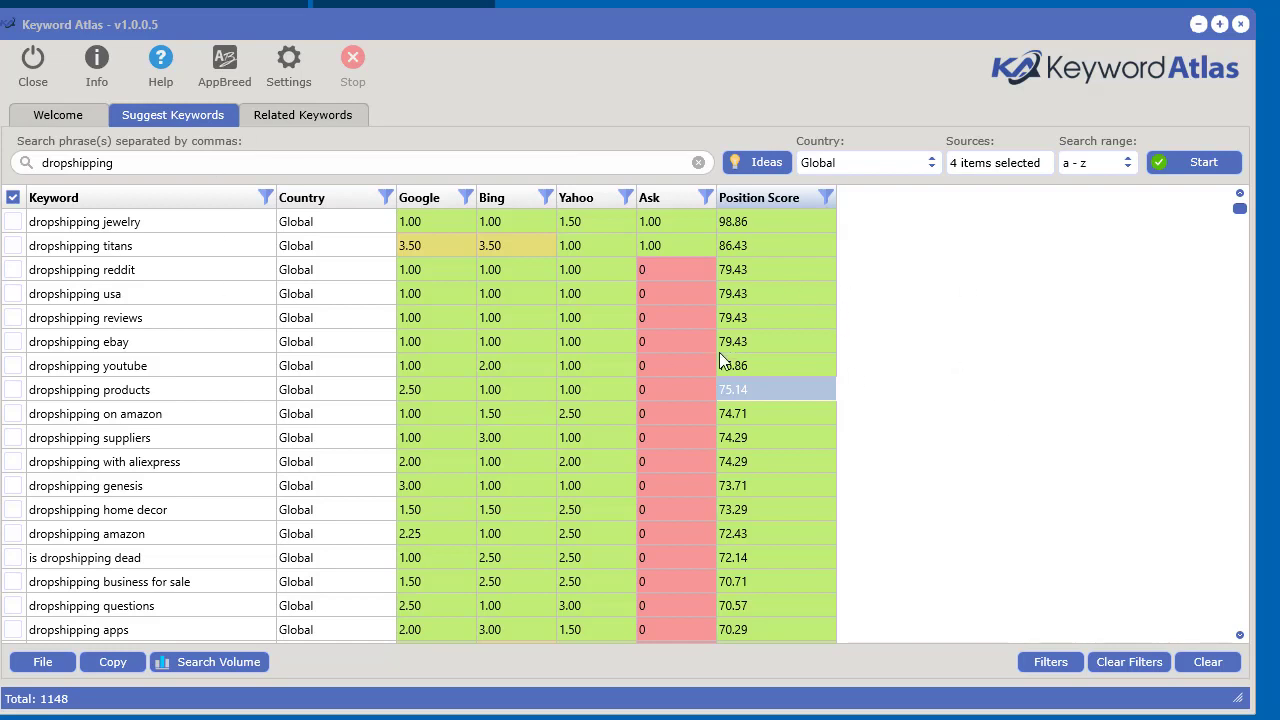
mouse_move(805, 33)
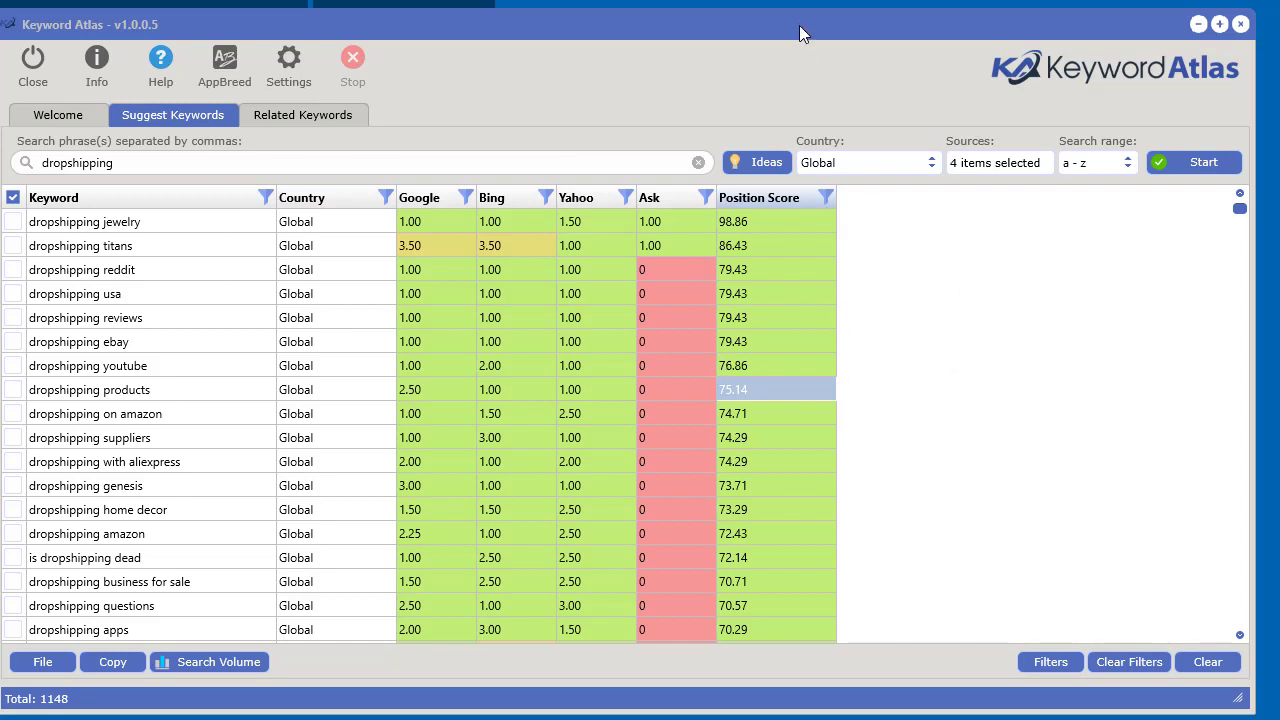
click(42, 661)
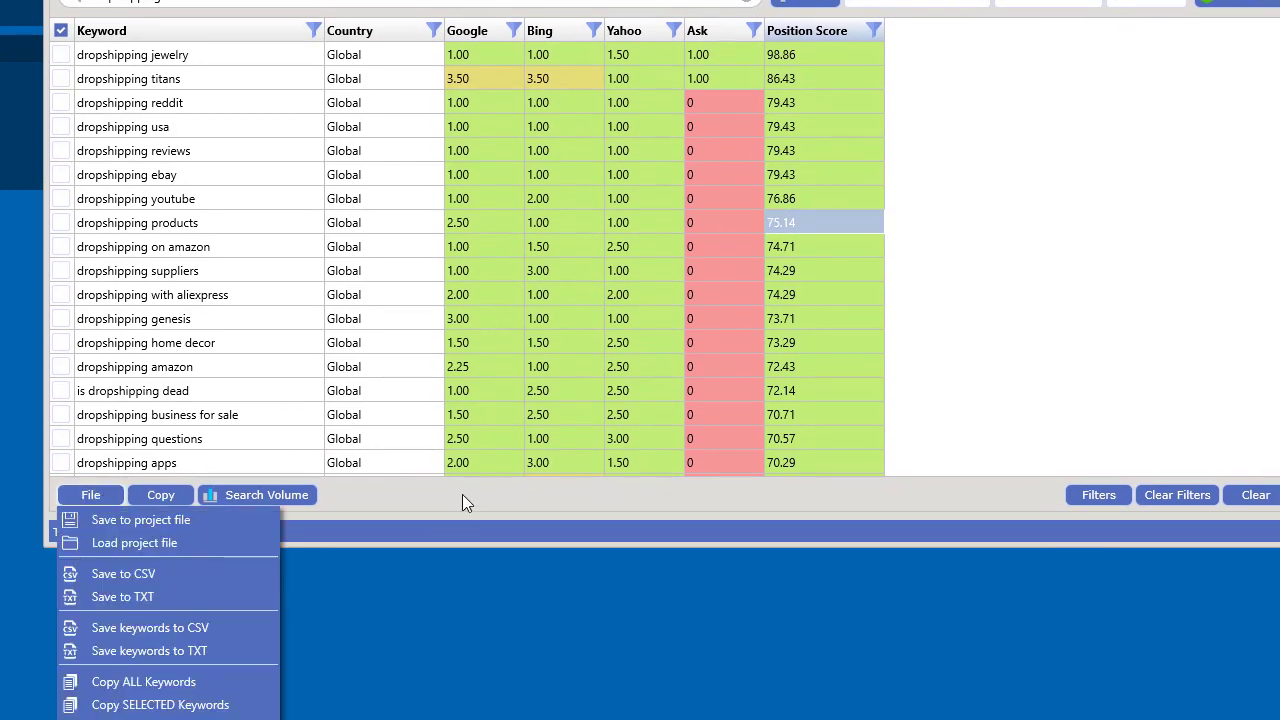
right_click(822, 222)
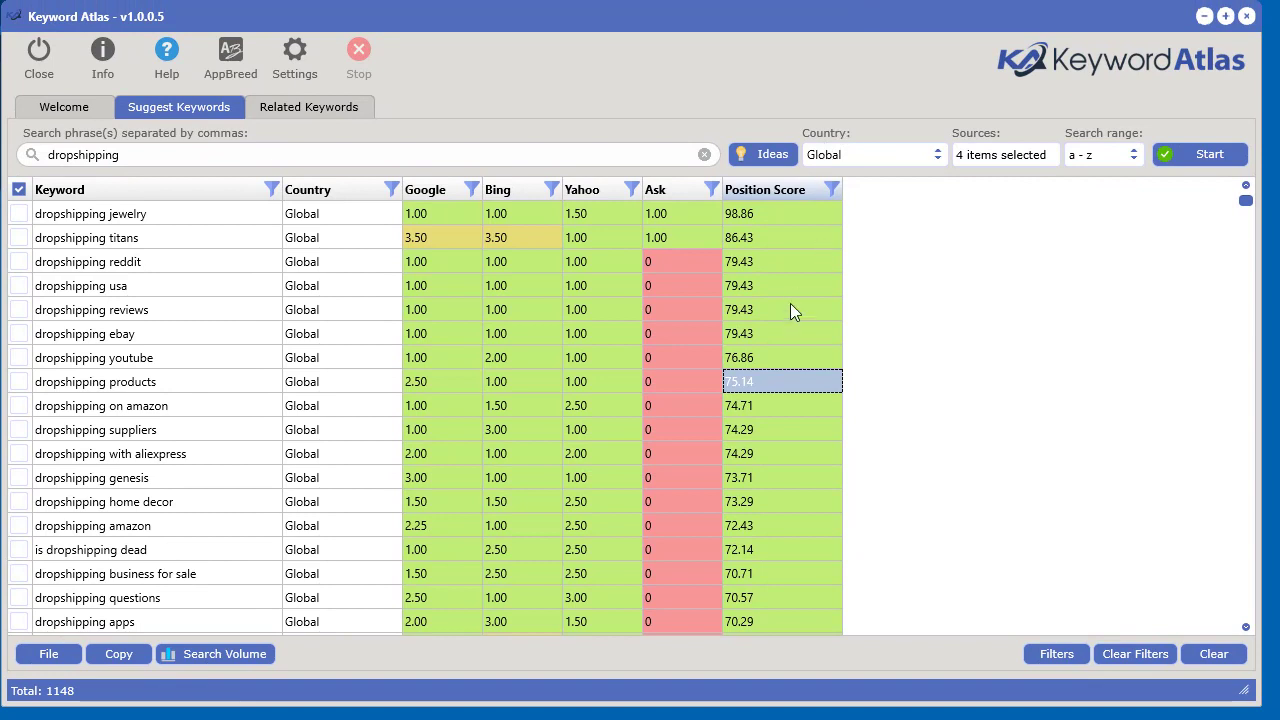
mouse_move(736, 408)
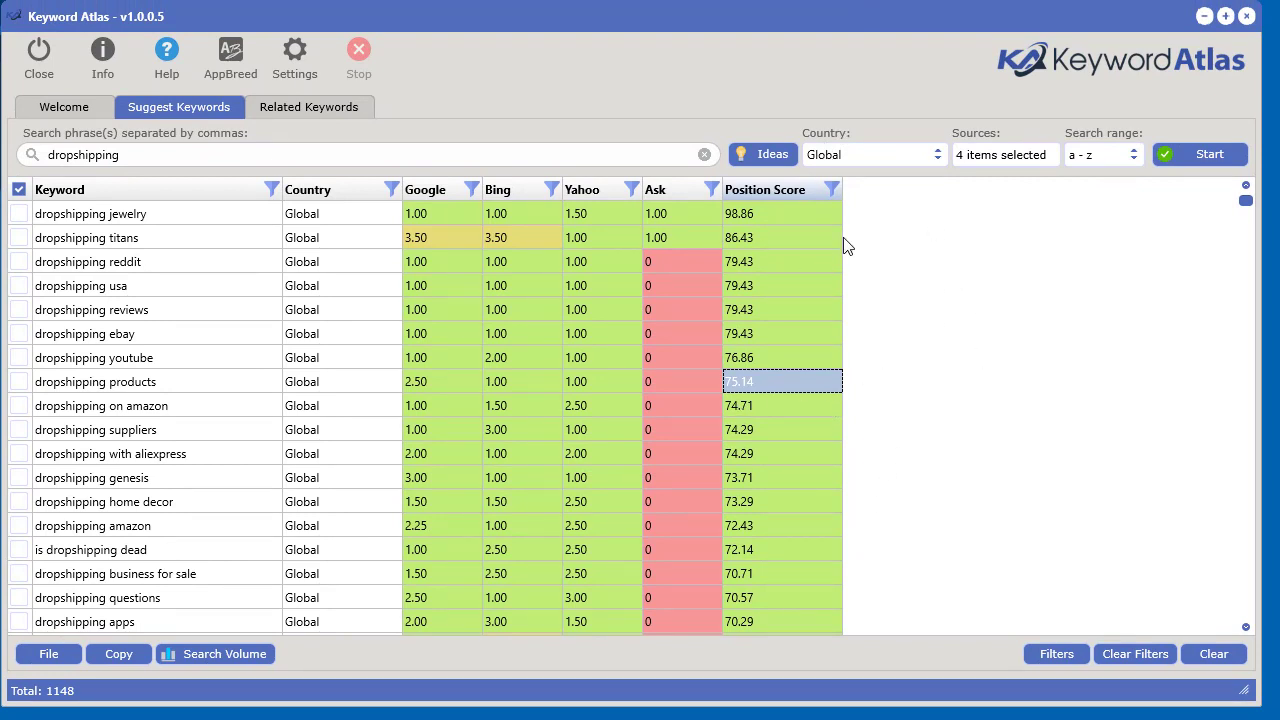
mouse_move(958, 321)
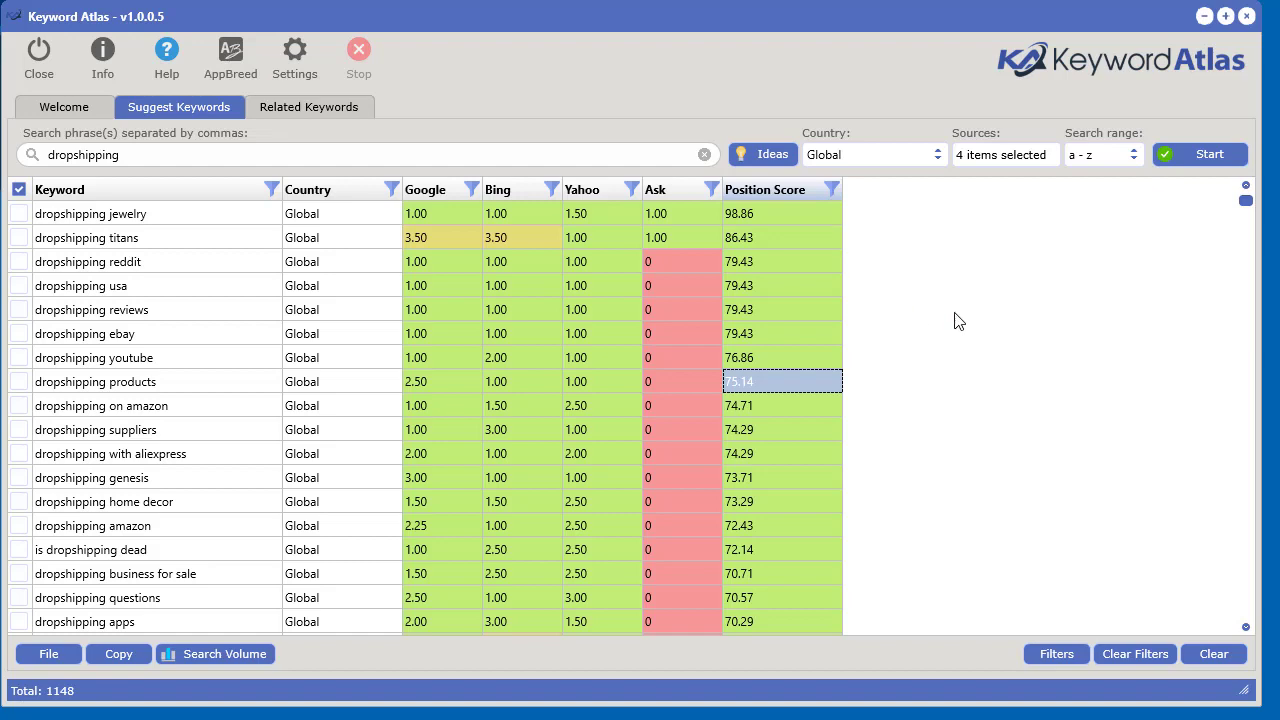